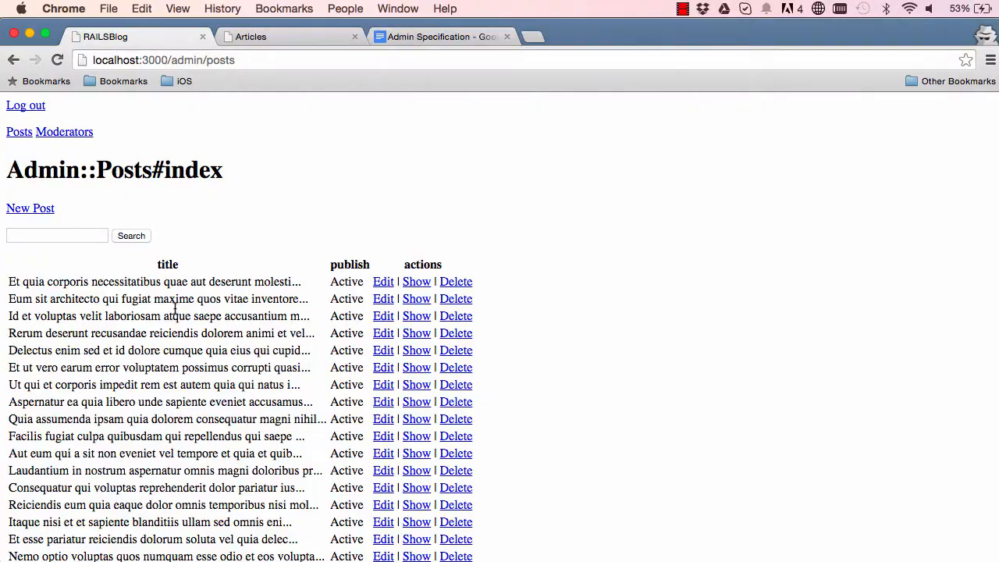
mouse_move(86, 333)
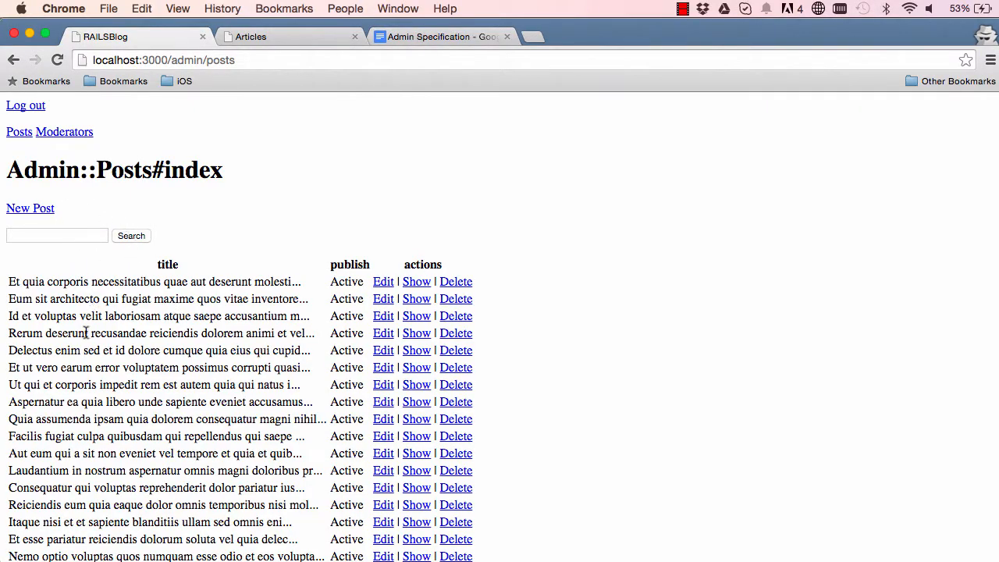
- Move from the Chrome admin posts list to posts_controller.rb in Sublime Text
click(441, 36)
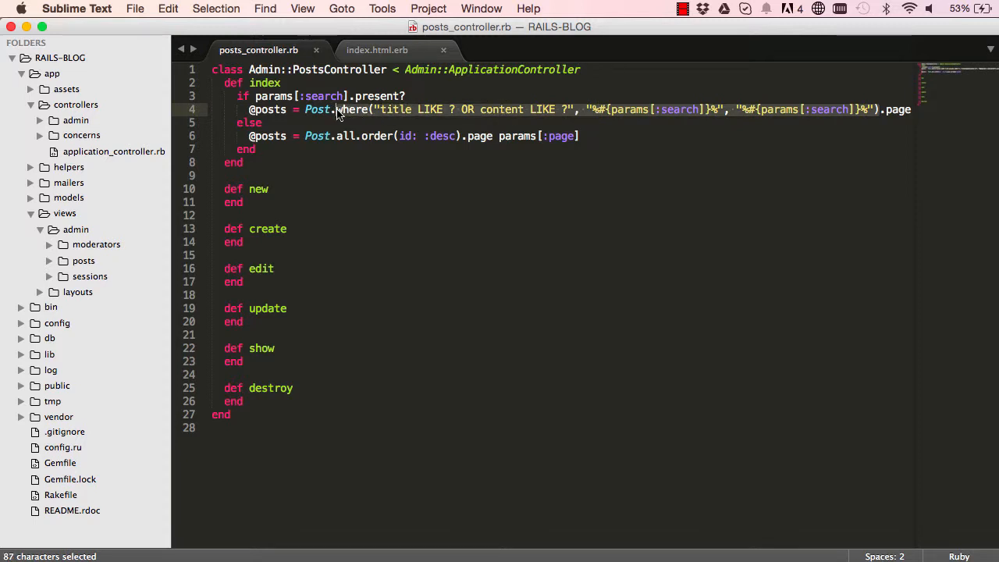
- In post.rb, define matching_title_or_content(search) holding the copied title/content LIKE query, and save
key(cmd+c)
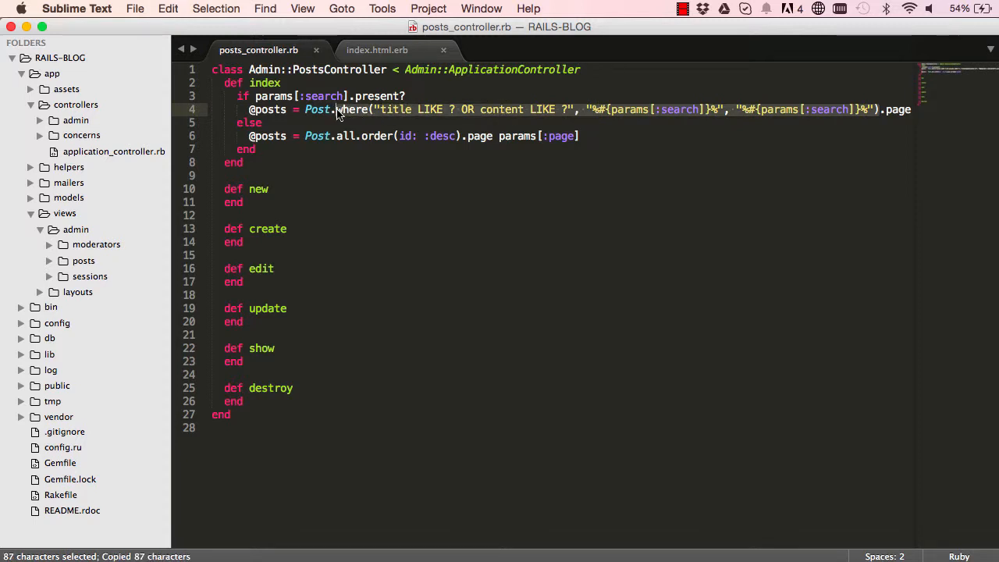
key(cmd+p)
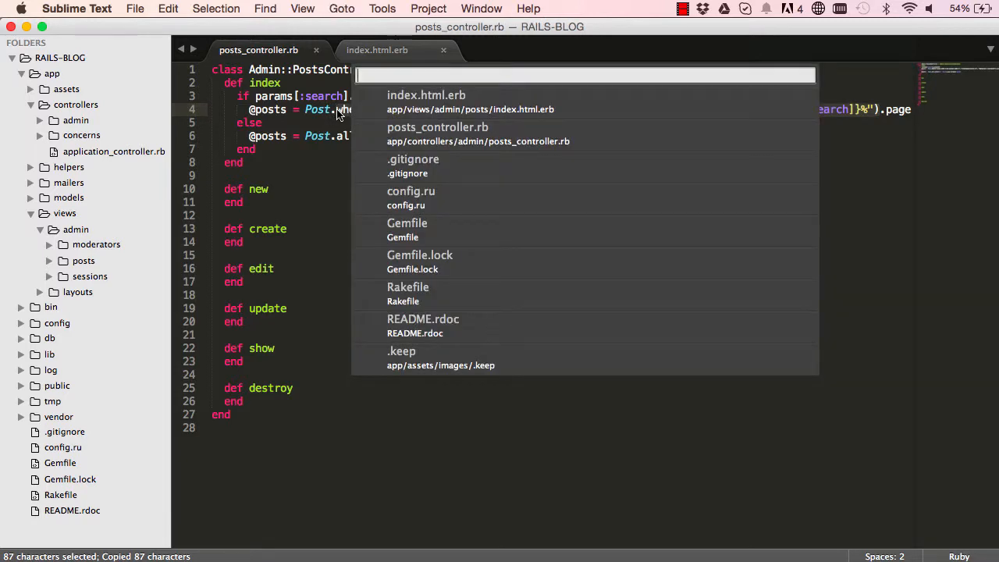
text(model)
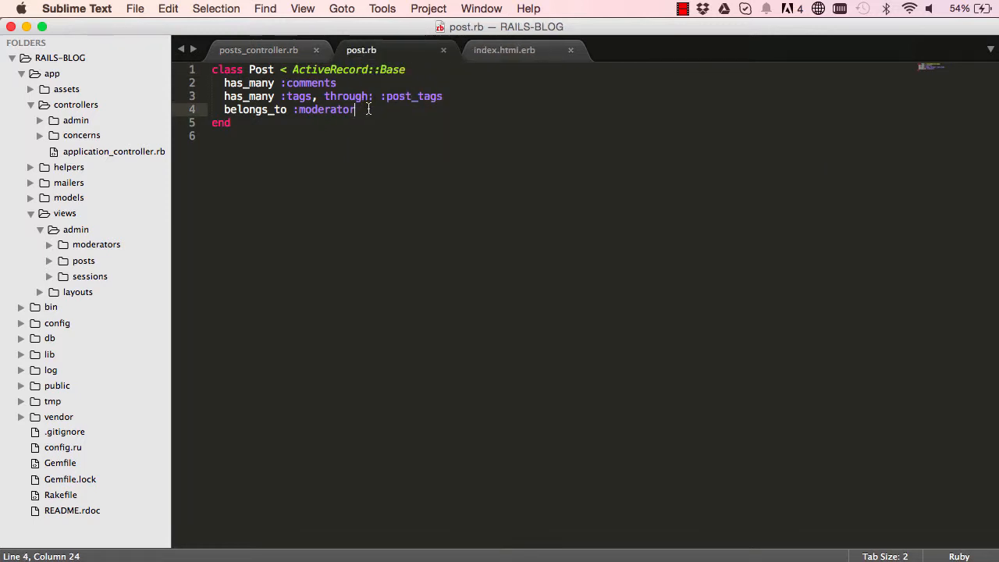
text(def)
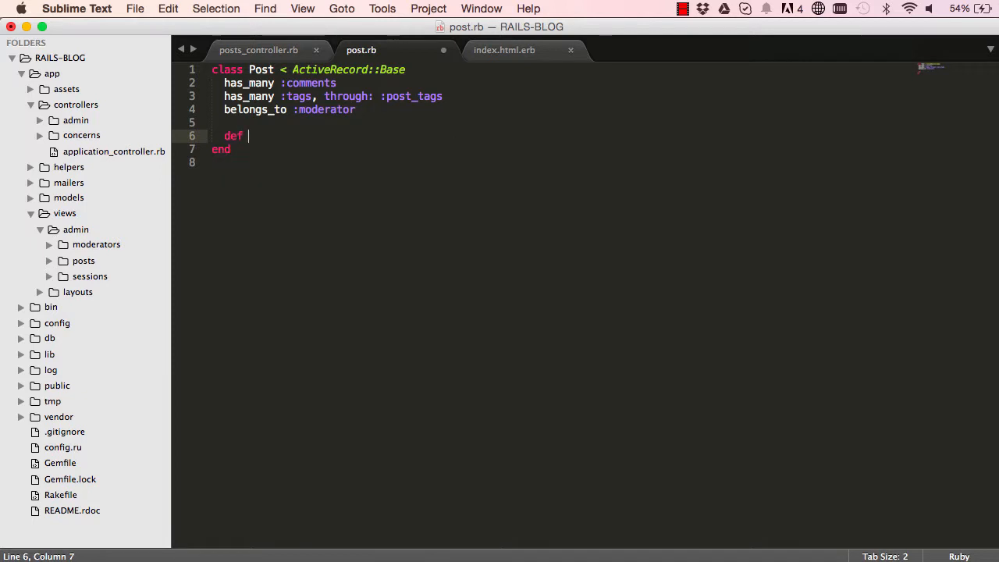
text(m)
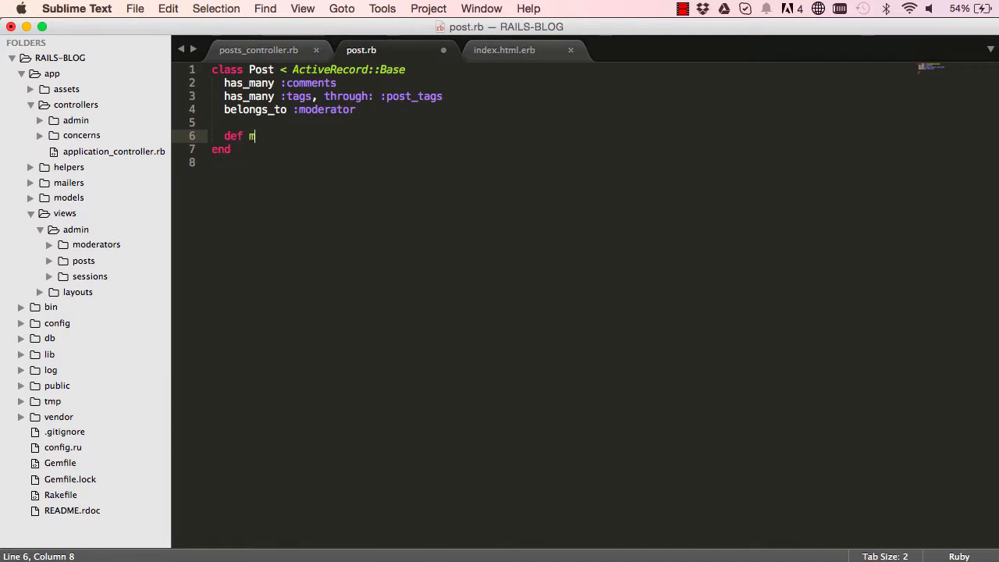
text(atching_)
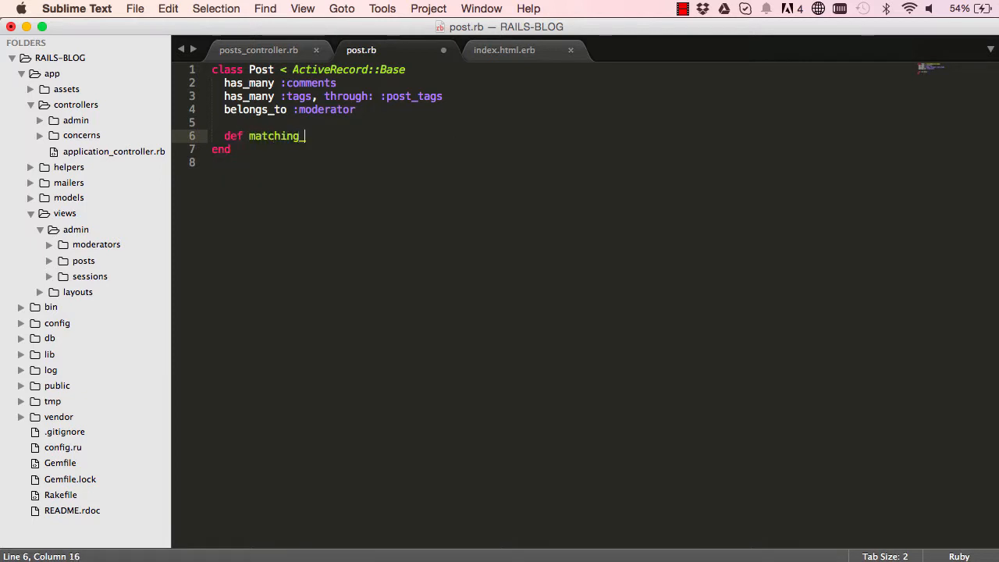
text(title_c)
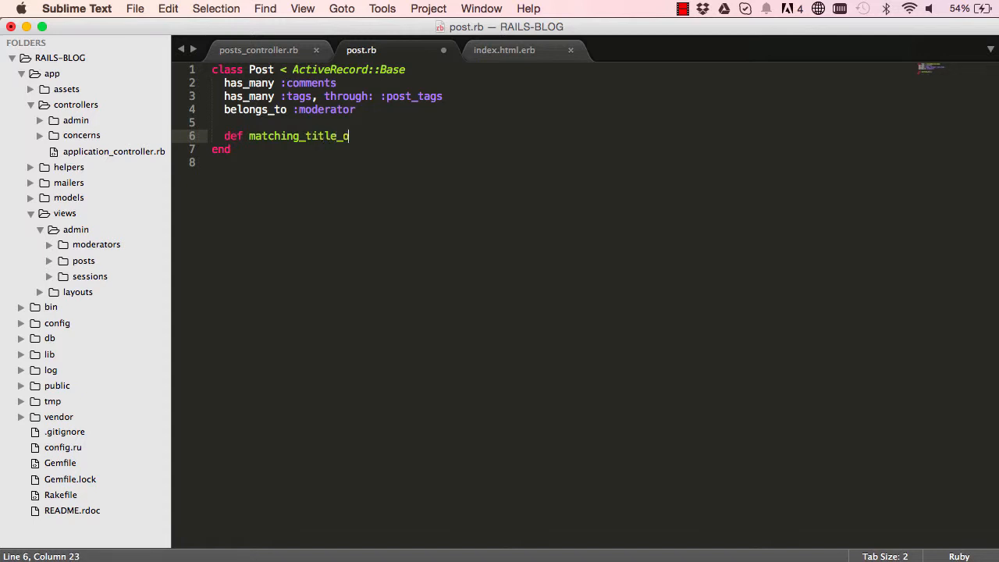
text(r_content)
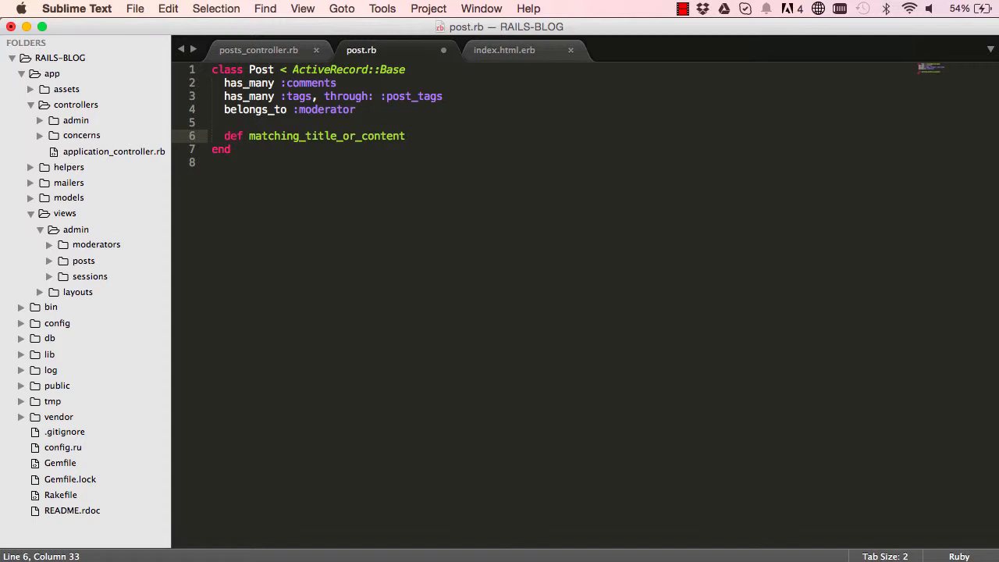
text(search)
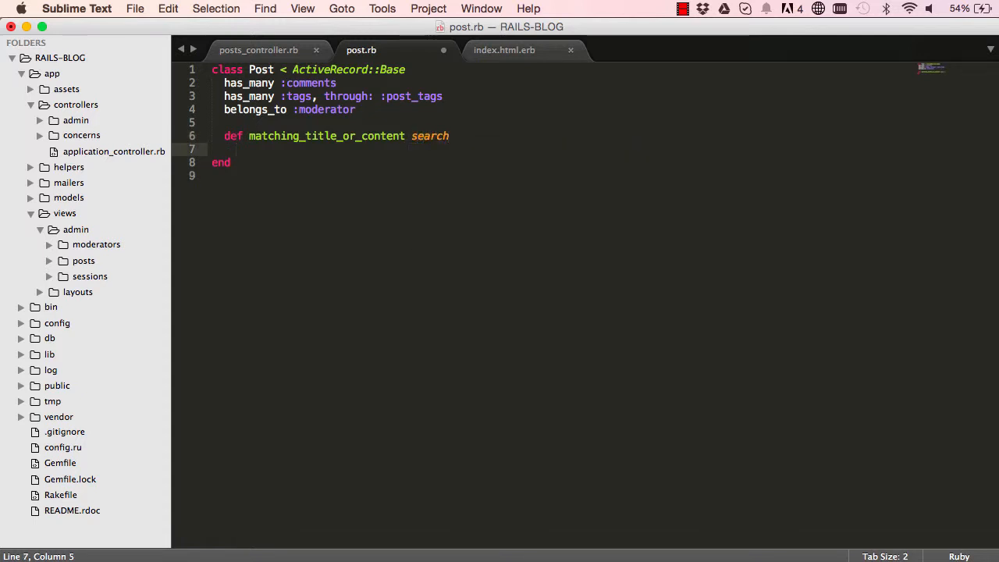
text(where("title LIKE ? OR content LIKE ?", "%#{params[:search]}%", "%#{params[:search]}%"))
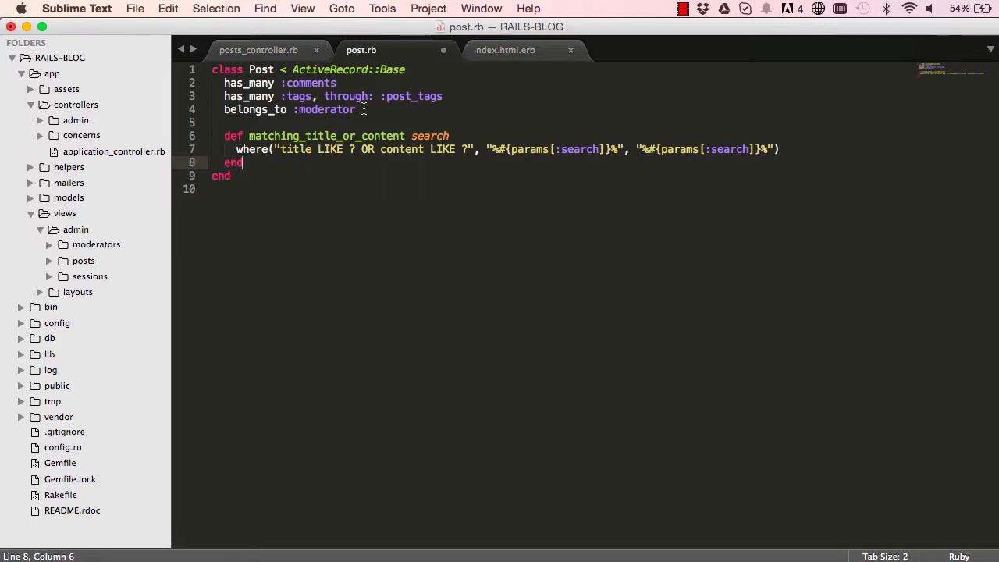
key(cmd+s)
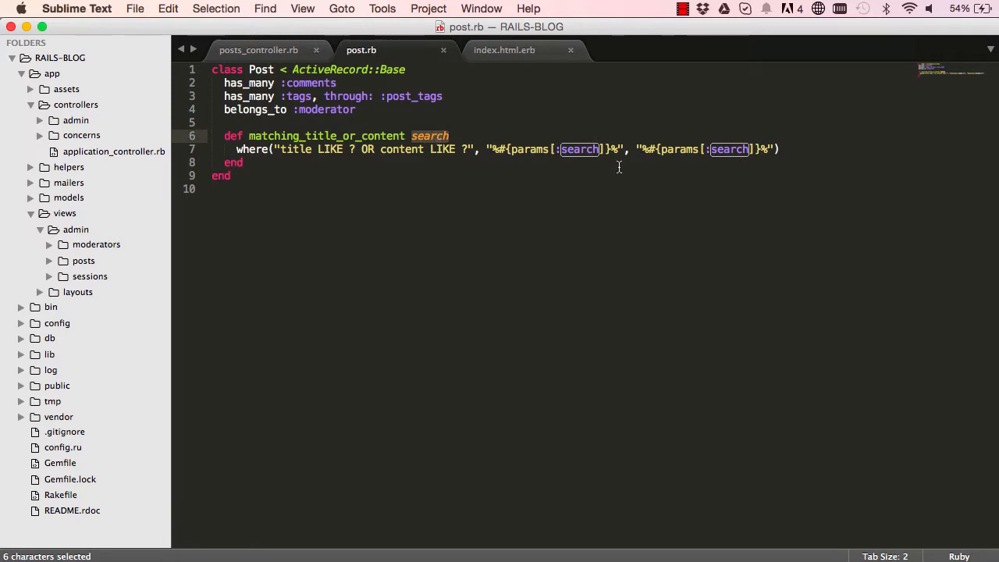
- Replace both params[:search] references in the method with search and save the model
key(cmd+c)
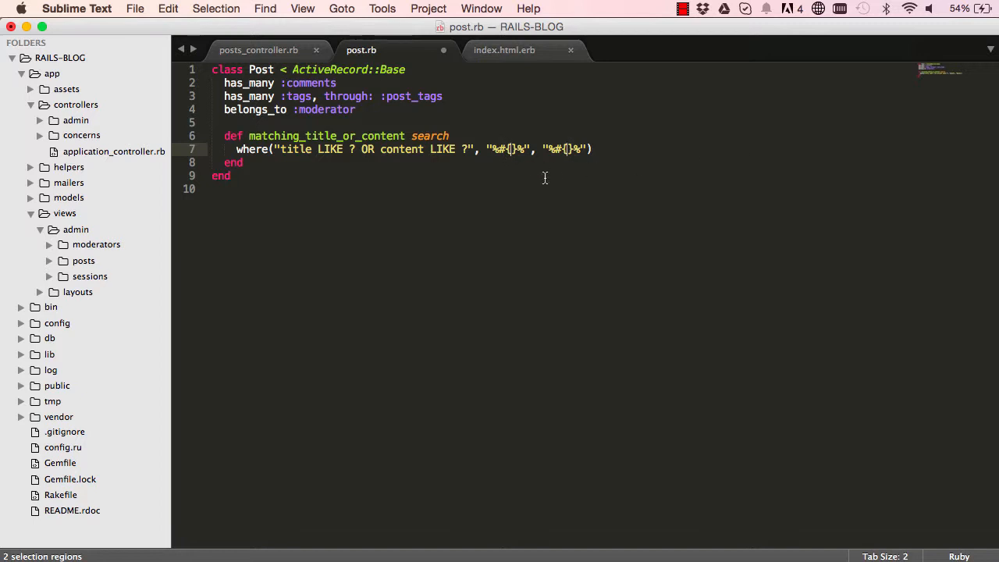
text(search)
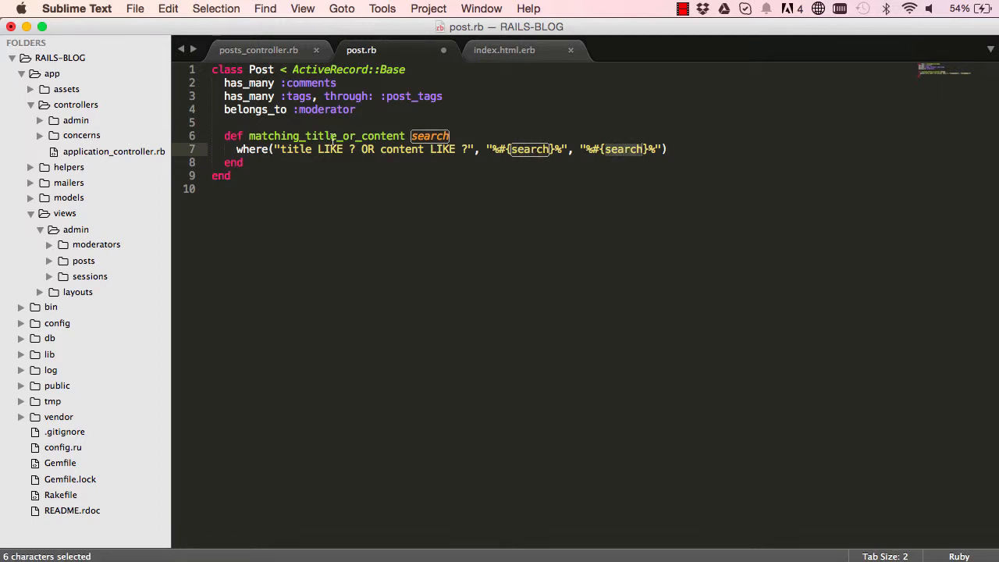
key(cmd+s)
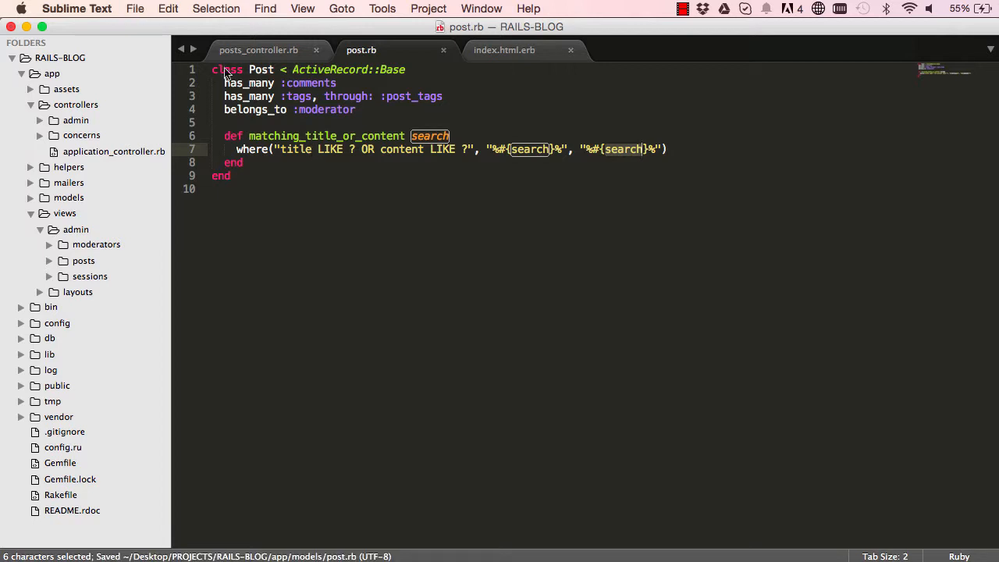
- Replace the controller's inline search query with a Post.matching_title_or_content call
click(258, 50)
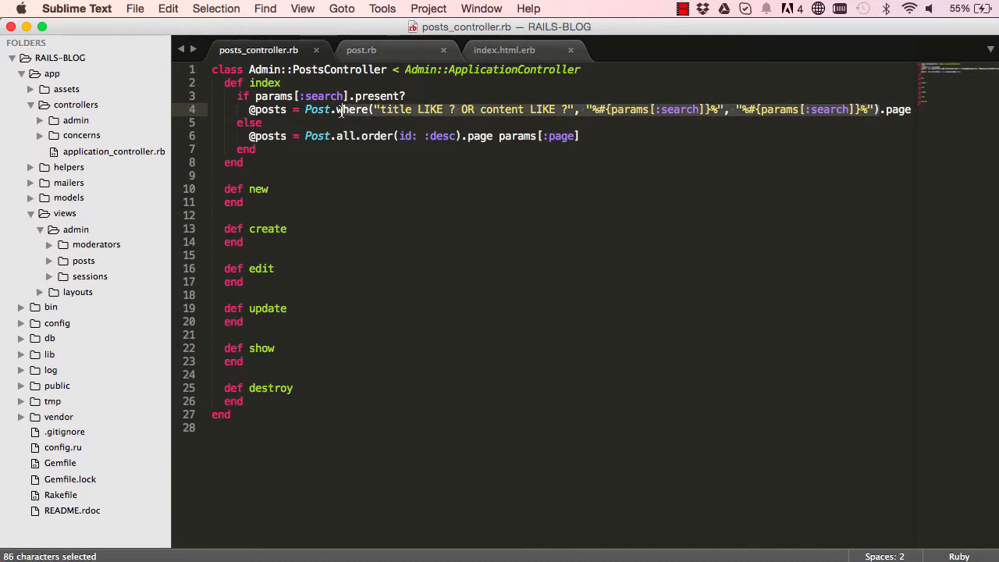
key(Delete)
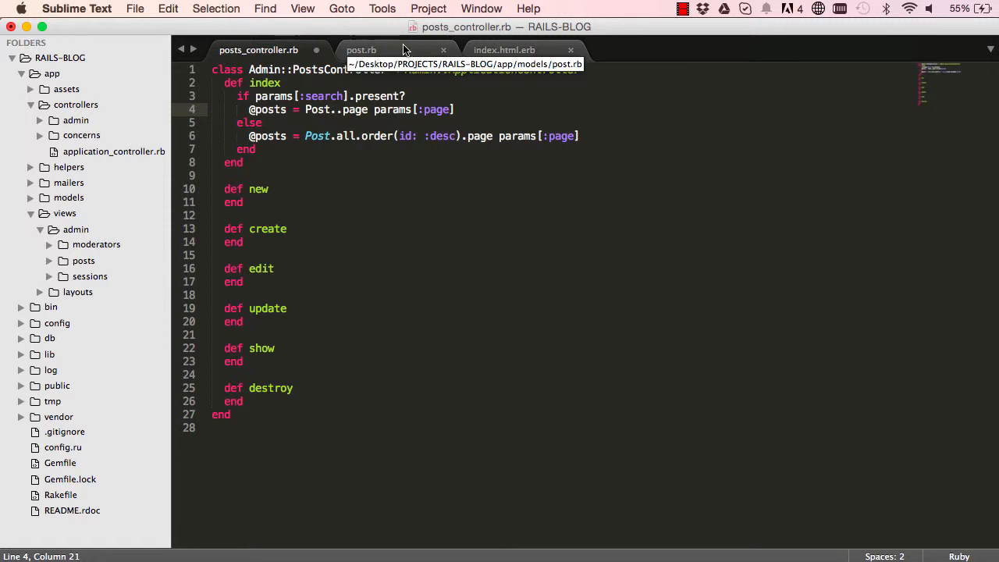
click(361, 50)
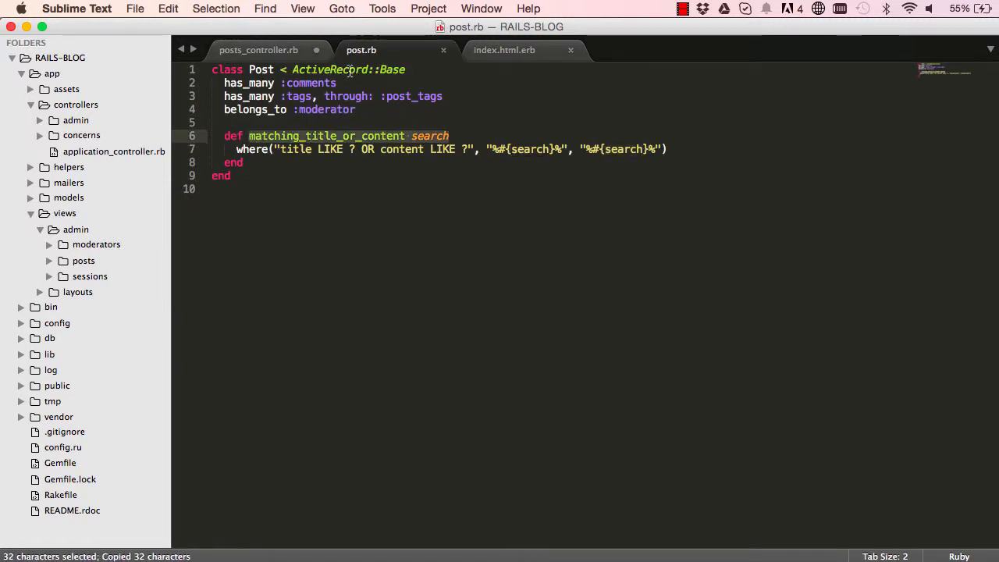
click(258, 49)
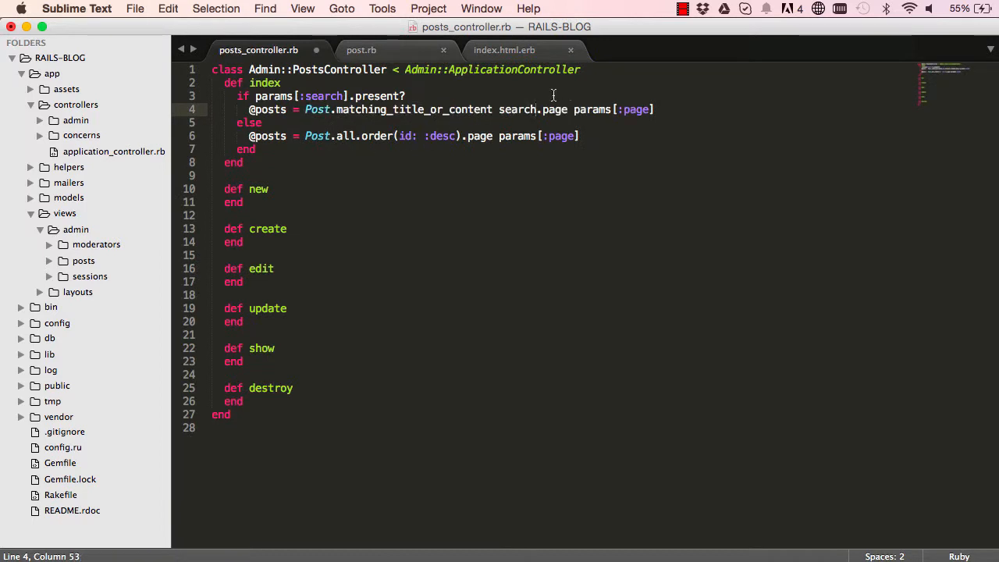
text())
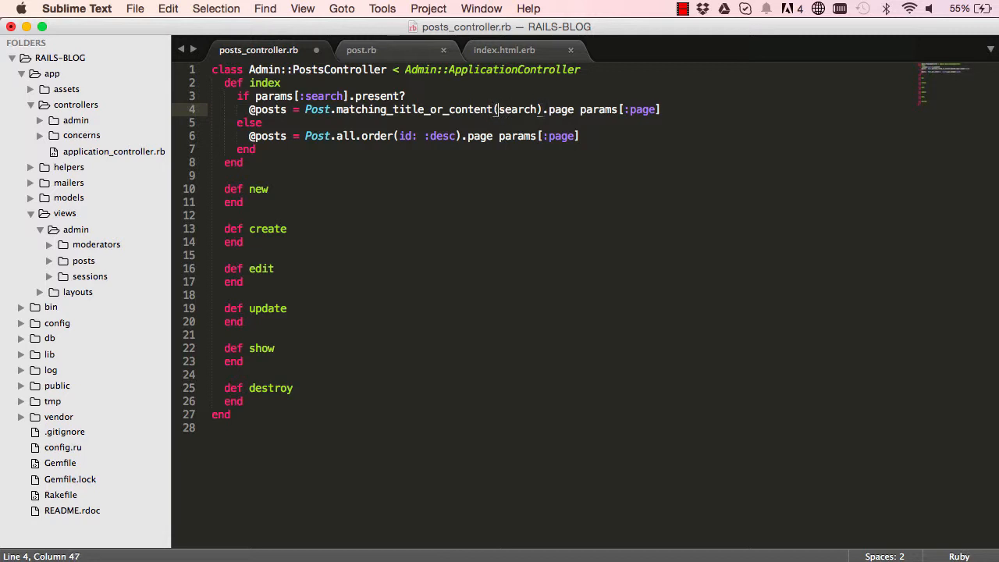
double_click(413, 109)
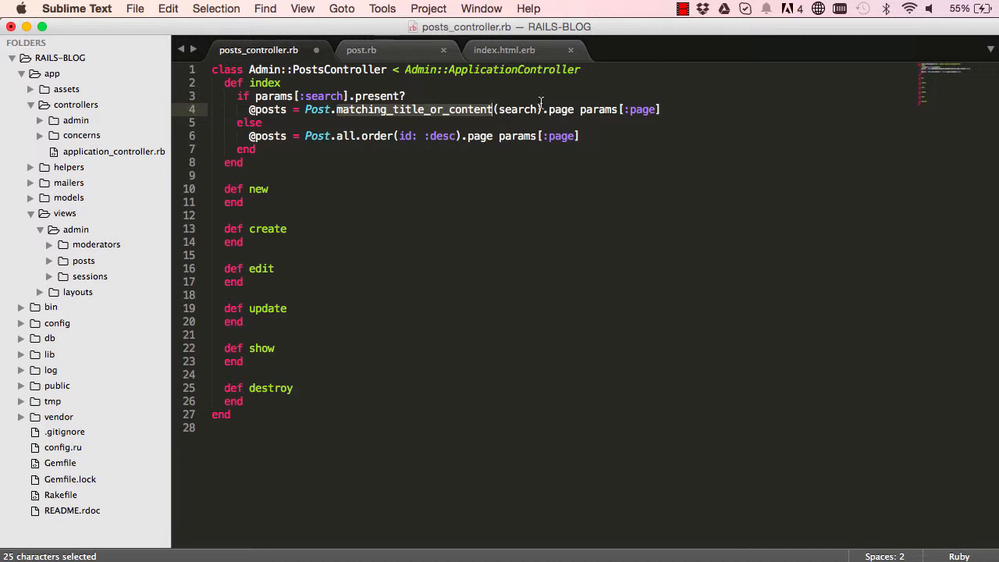
click(464, 110)
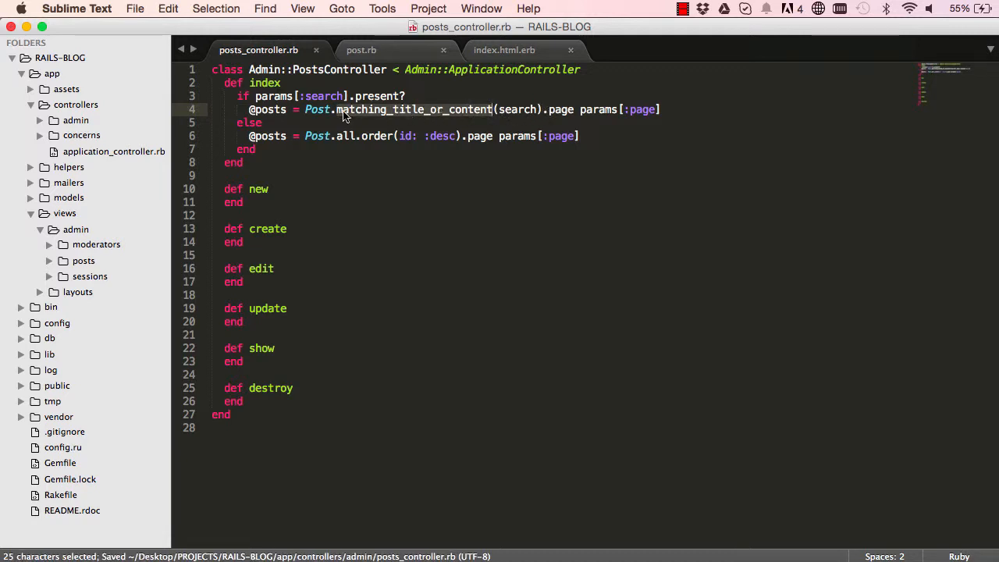
double_click(317, 109)
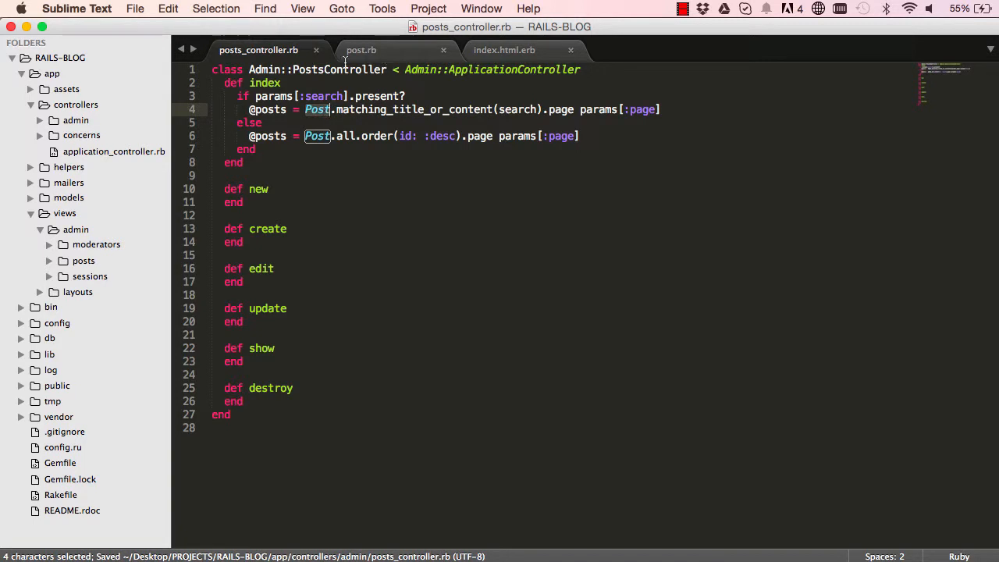
- Make matching_title_or_content a class method with self. and save the Post model
click(361, 49)
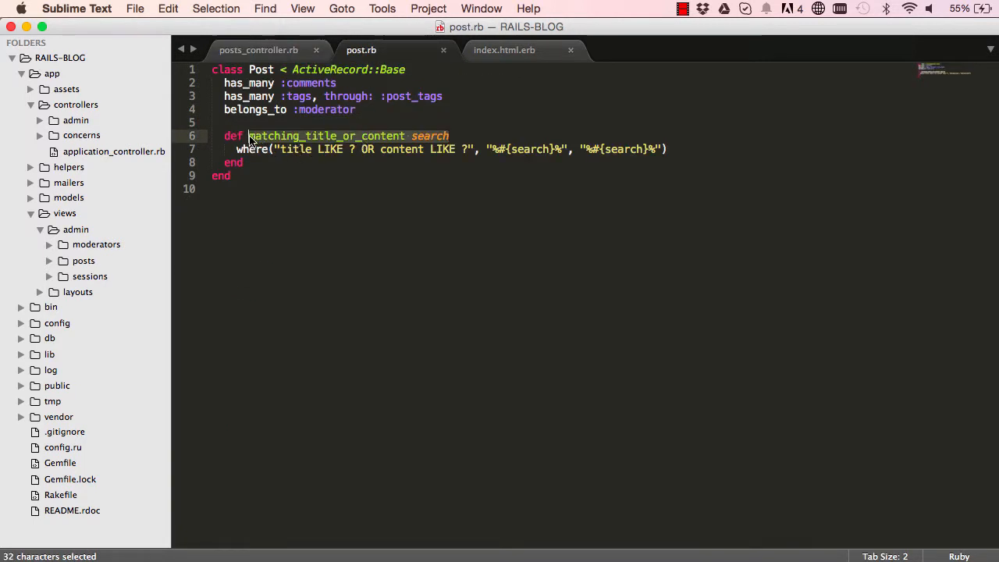
text(self.)
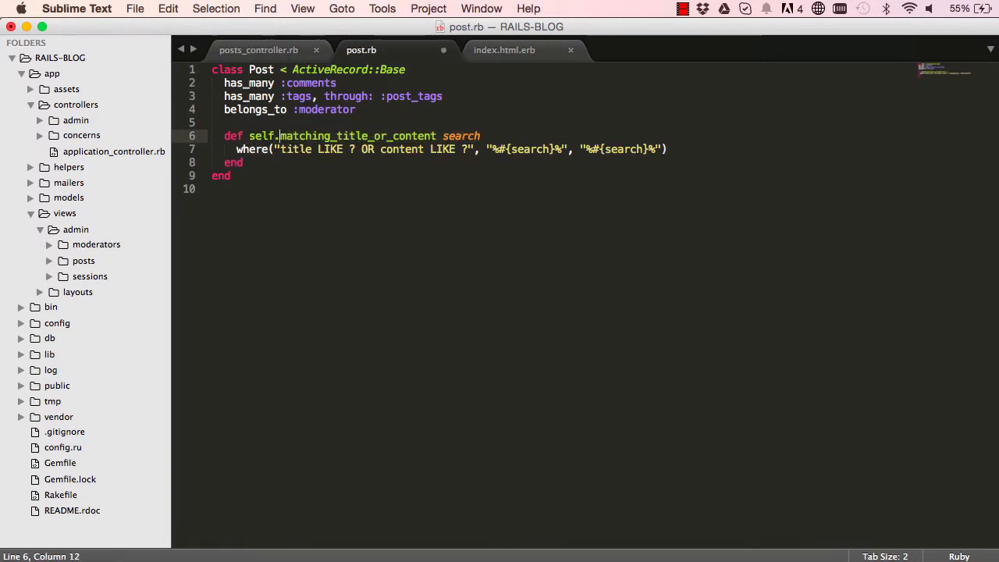
key(cmd+s)
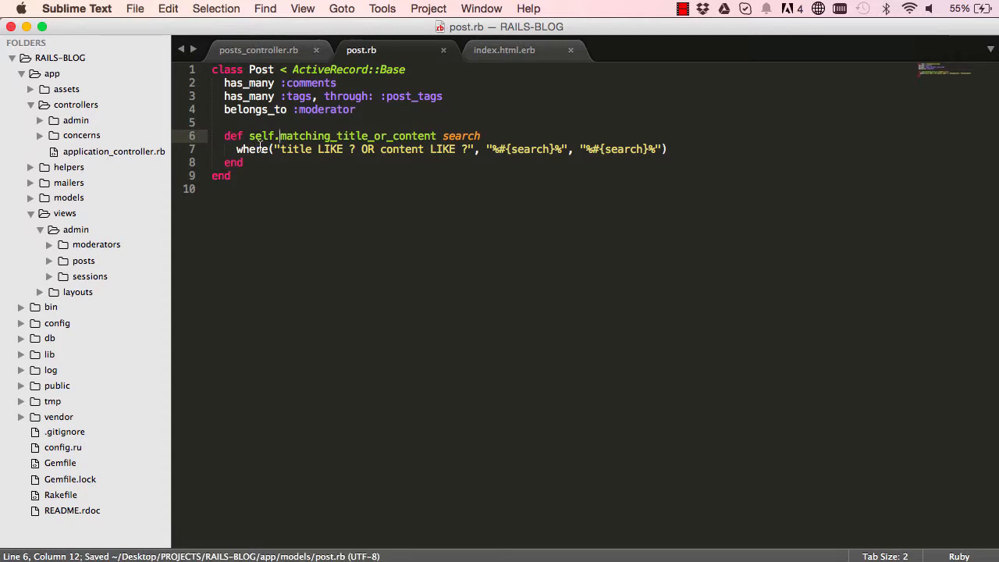
click(259, 50)
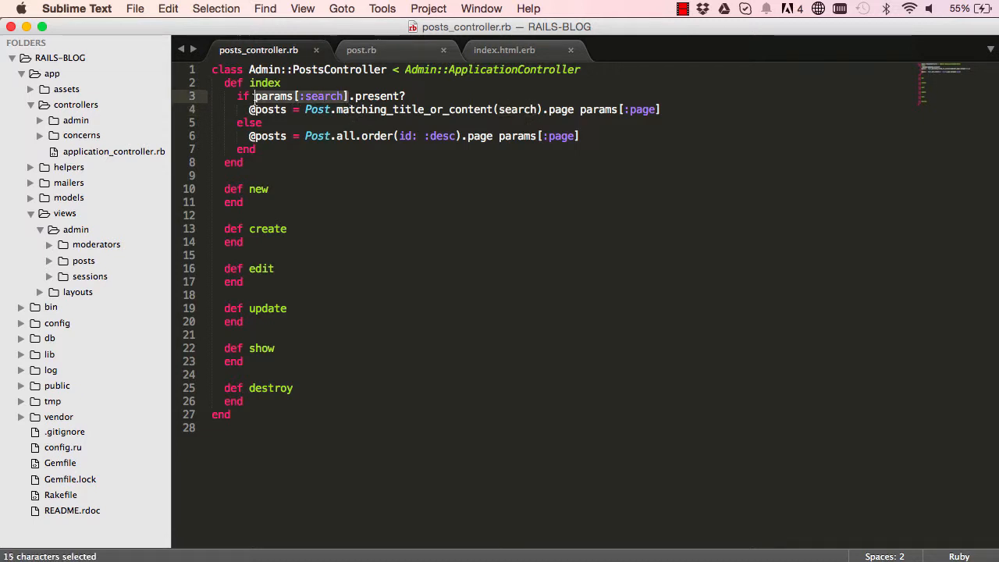
- Search the admin posts list for 'laboriosam', taken from a post title
key(cmd+c)
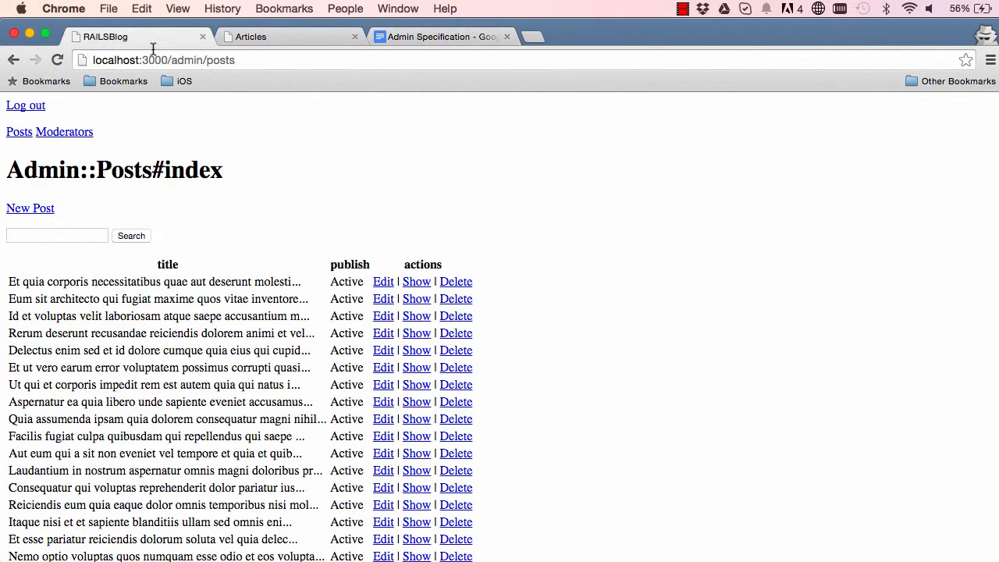
double_click(131, 316)
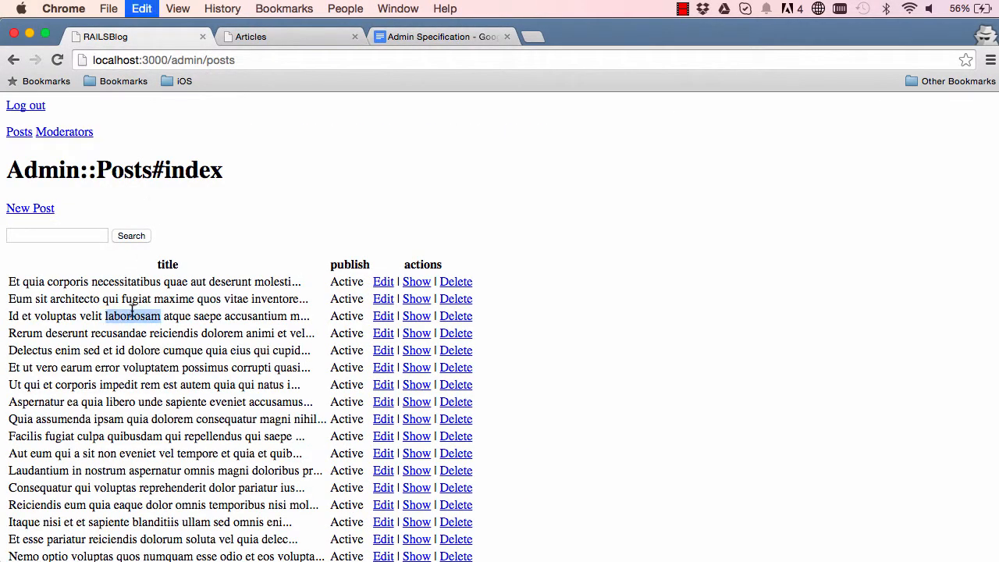
text(laboriosam)
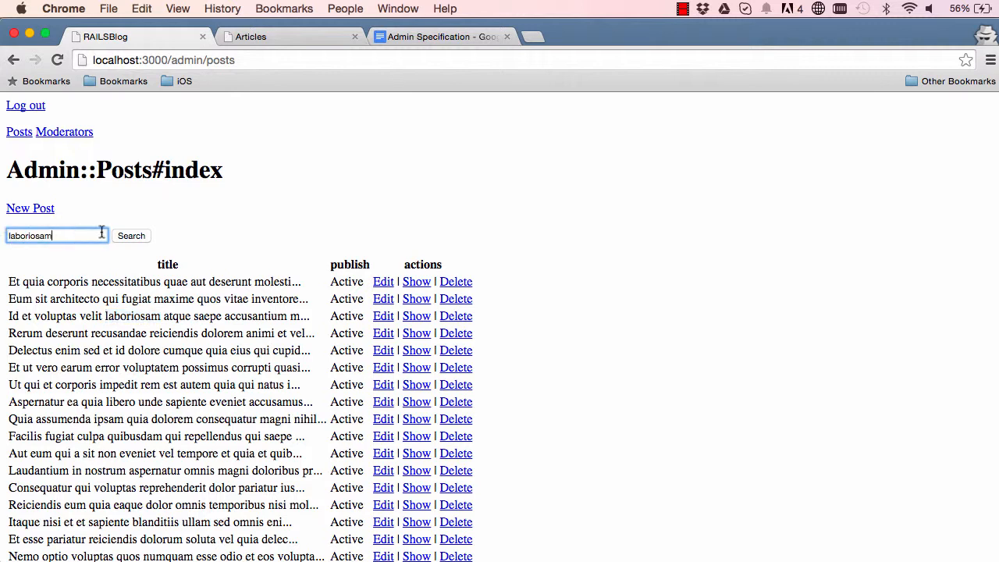
click(131, 235)
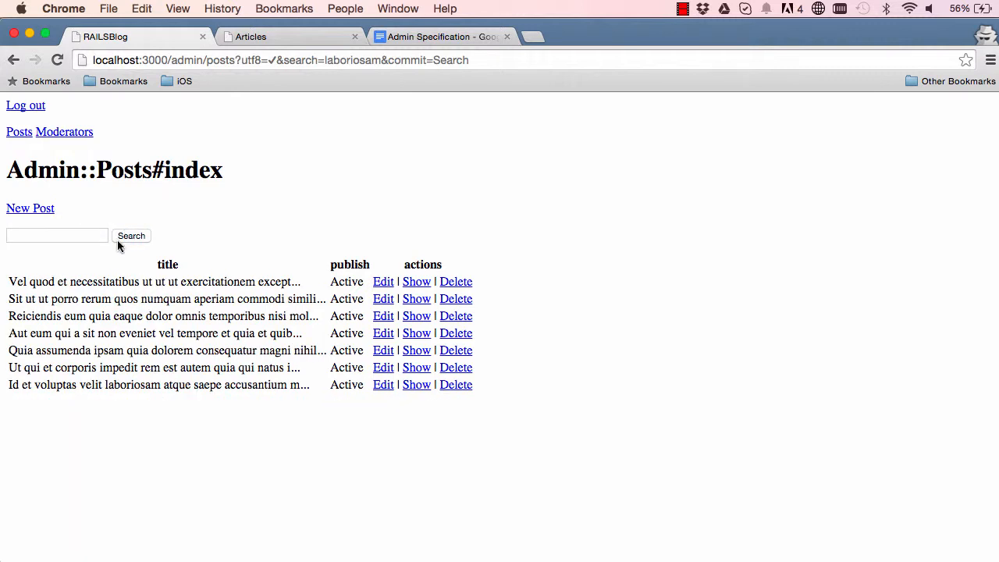
mouse_move(114, 310)
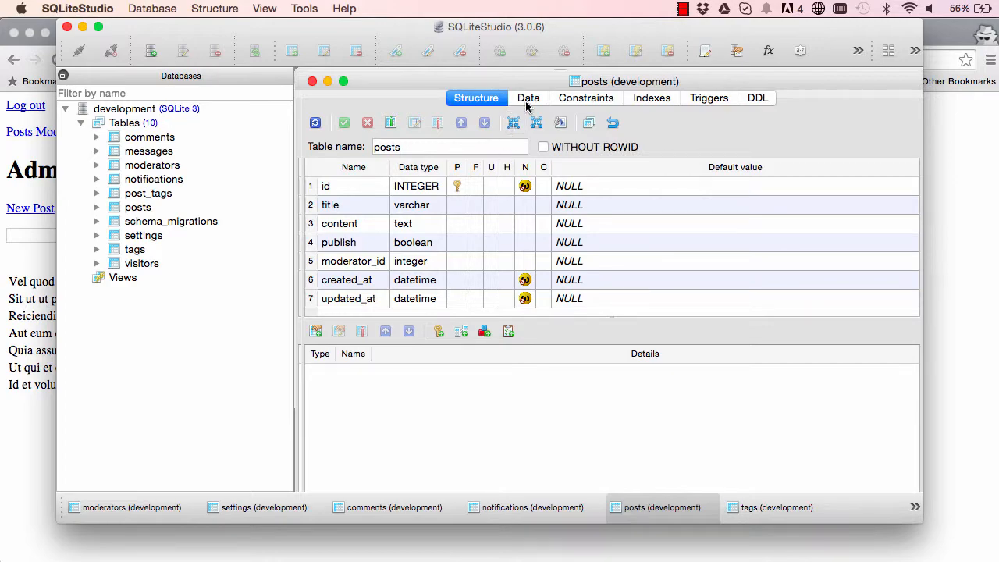
click(529, 97)
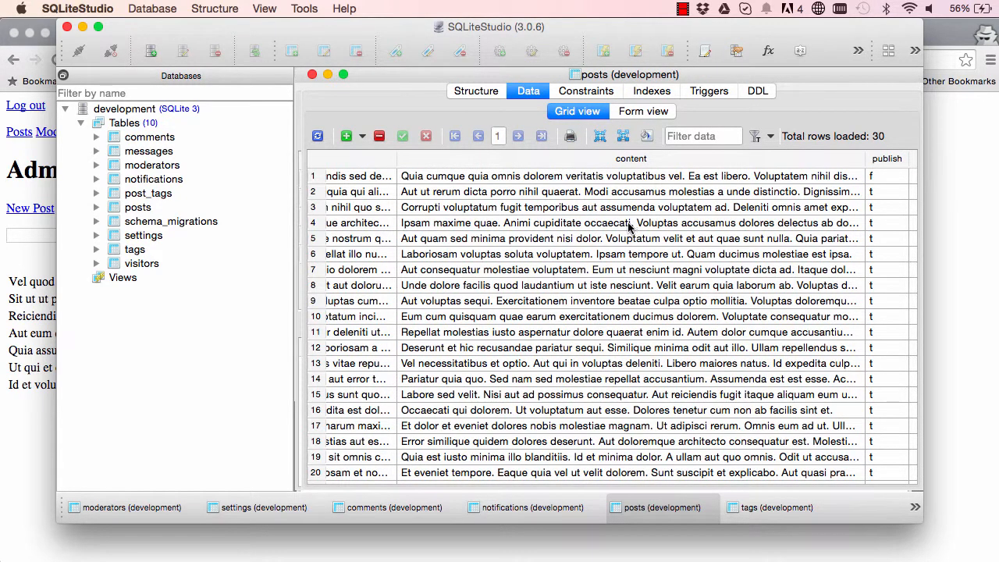
click(629, 222)
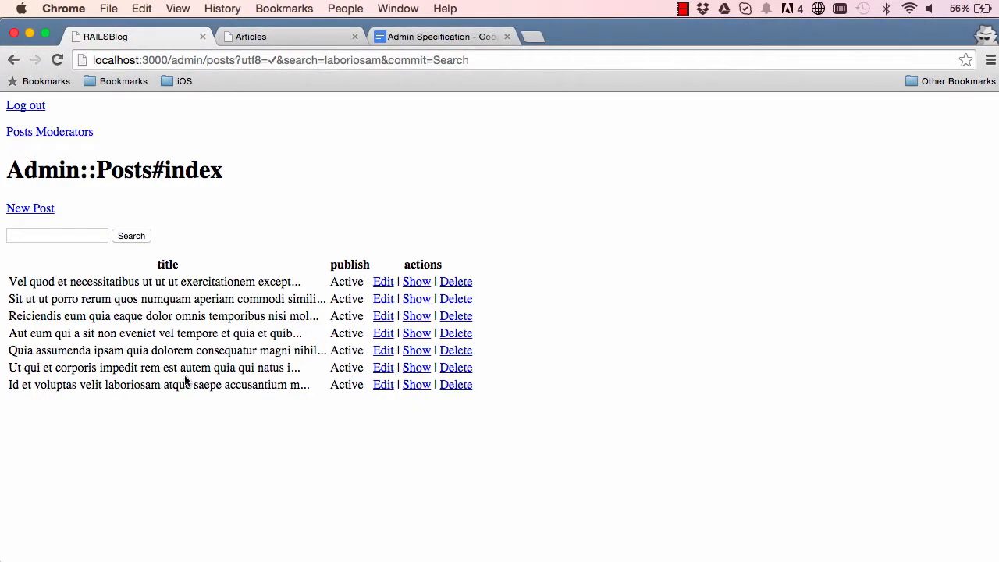
- Search the admin posts list for 'king', leaving one matching post
click(56, 235)
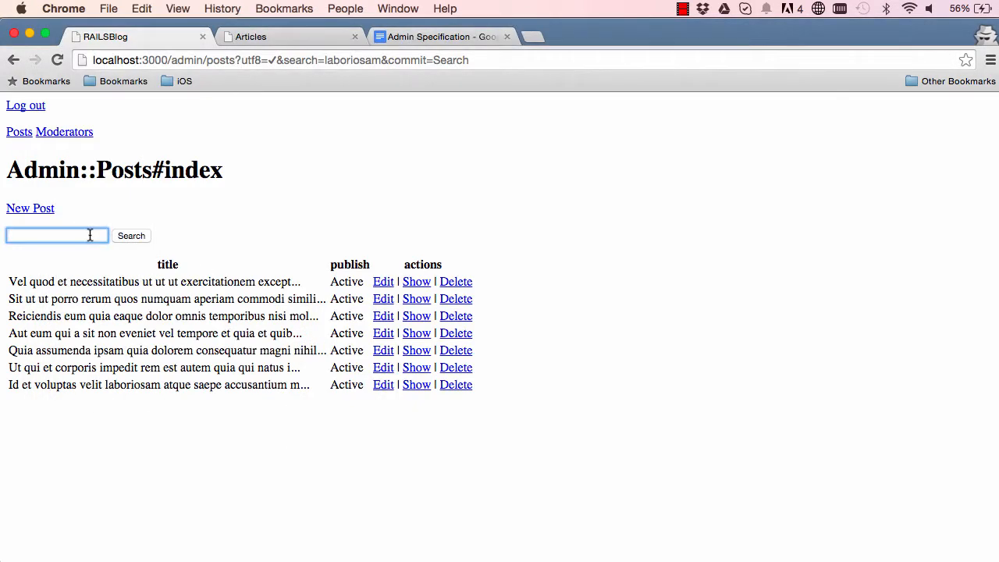
text(king)
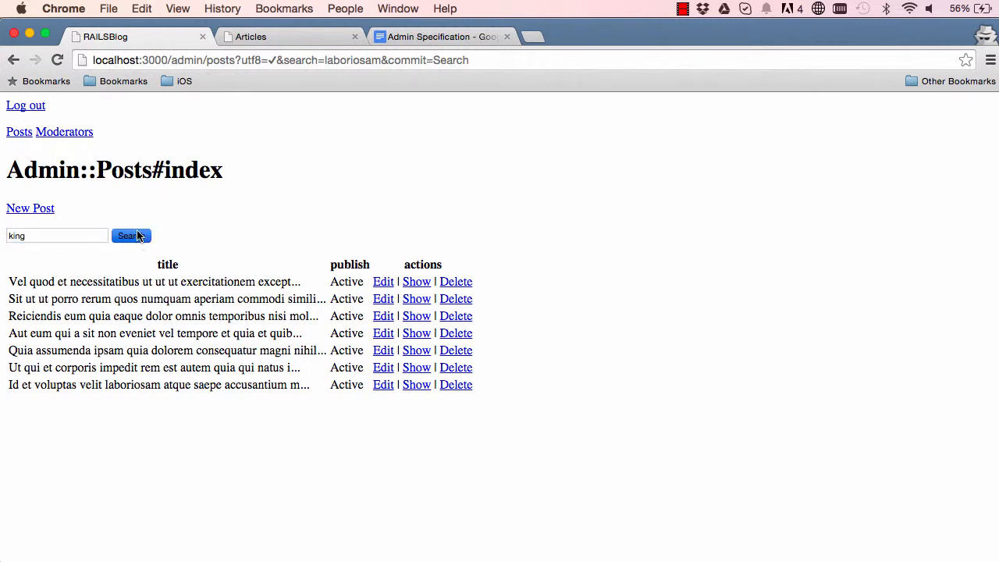
click(132, 236)
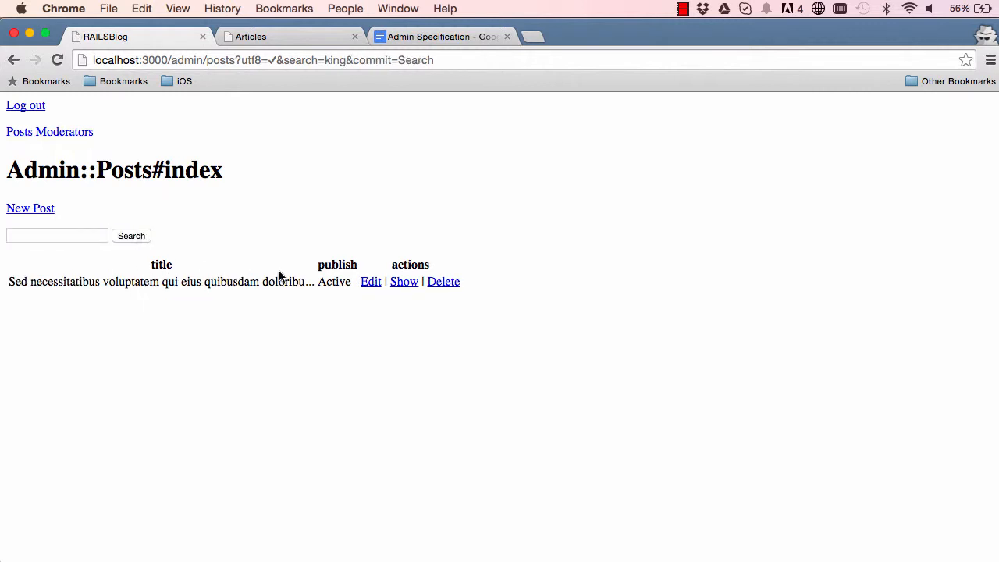
mouse_move(414, 287)
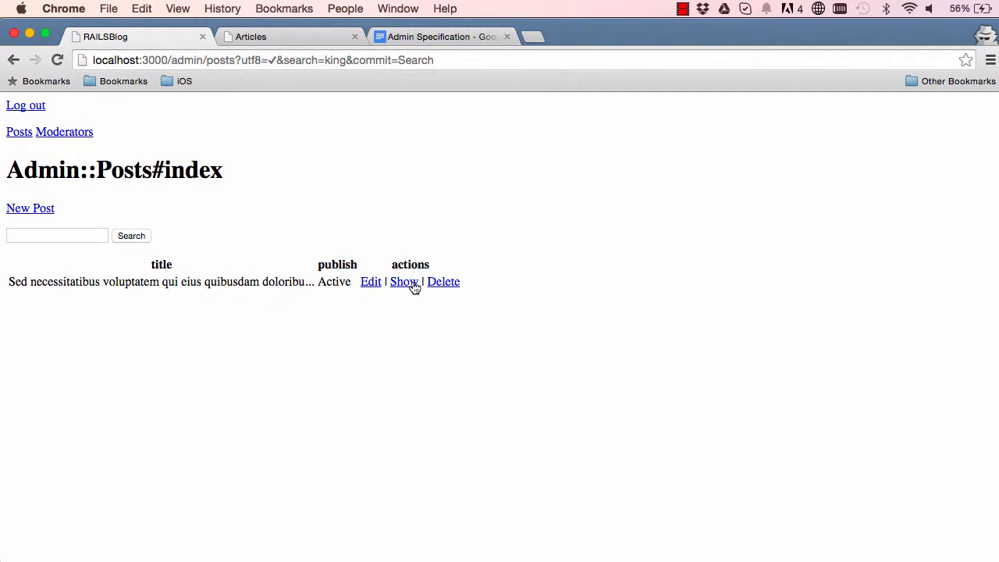
mouse_move(403, 281)
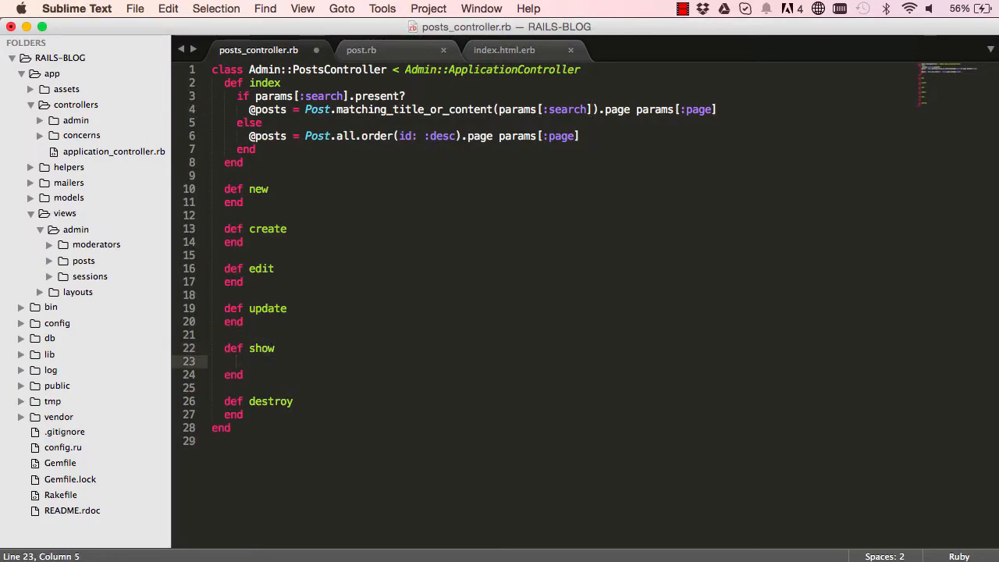
- Add a byebug call inside def show in posts_controller.rb and save
text(byebug)
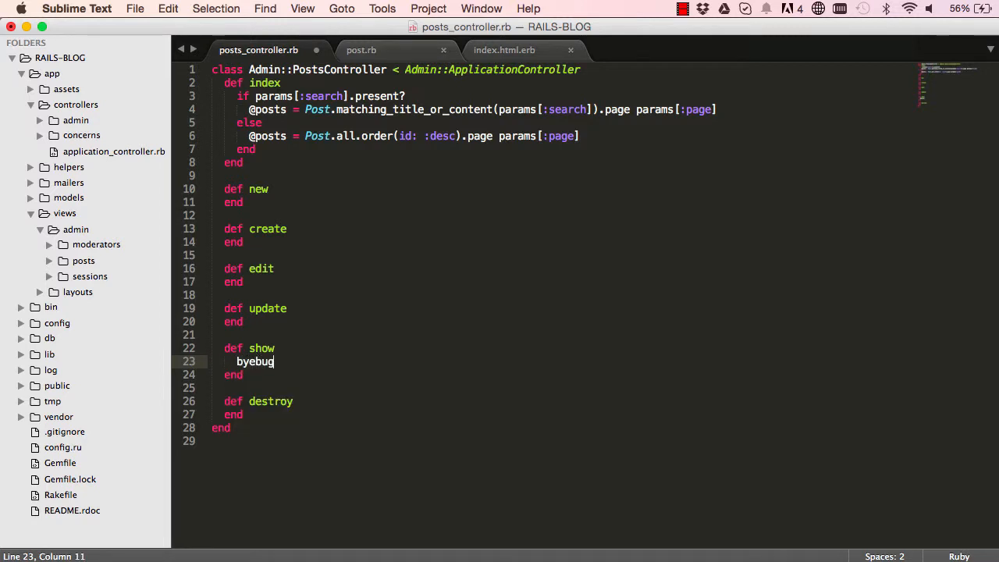
key(cmd+s)
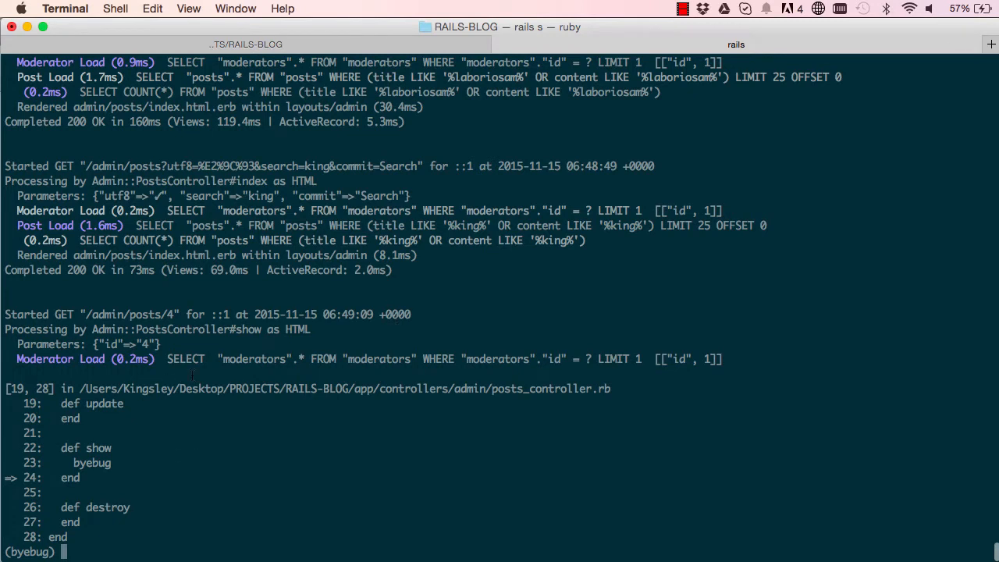
- At the byebug prompt, inspect params and params[:id] to confirm id 4, then copy the expression
text(params)
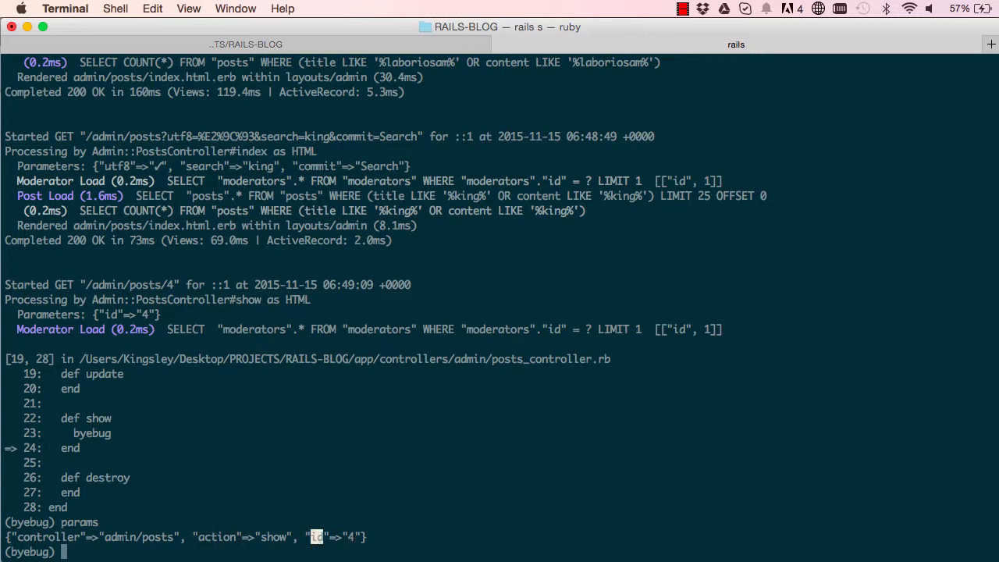
text(params[:id)
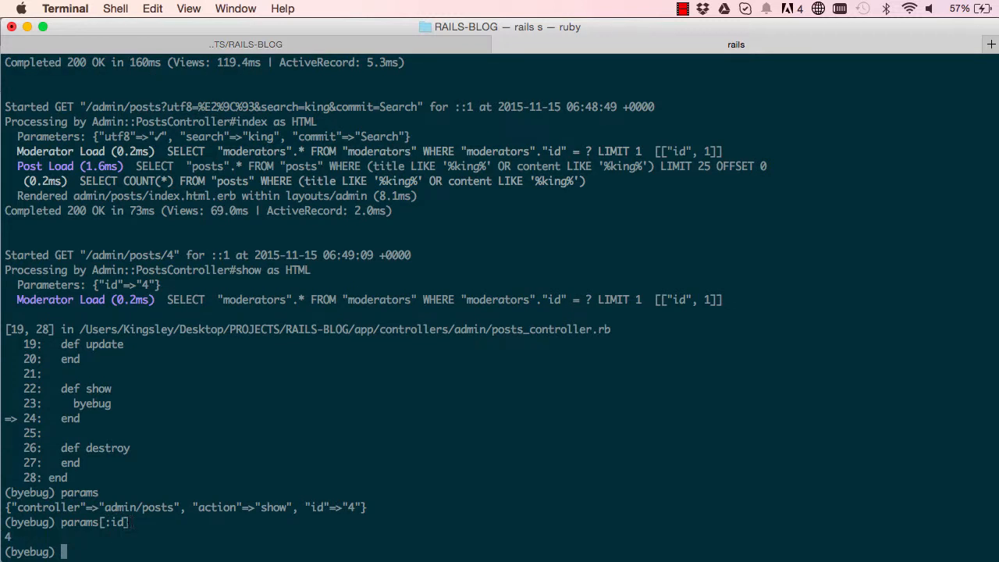
double_click(93, 522)
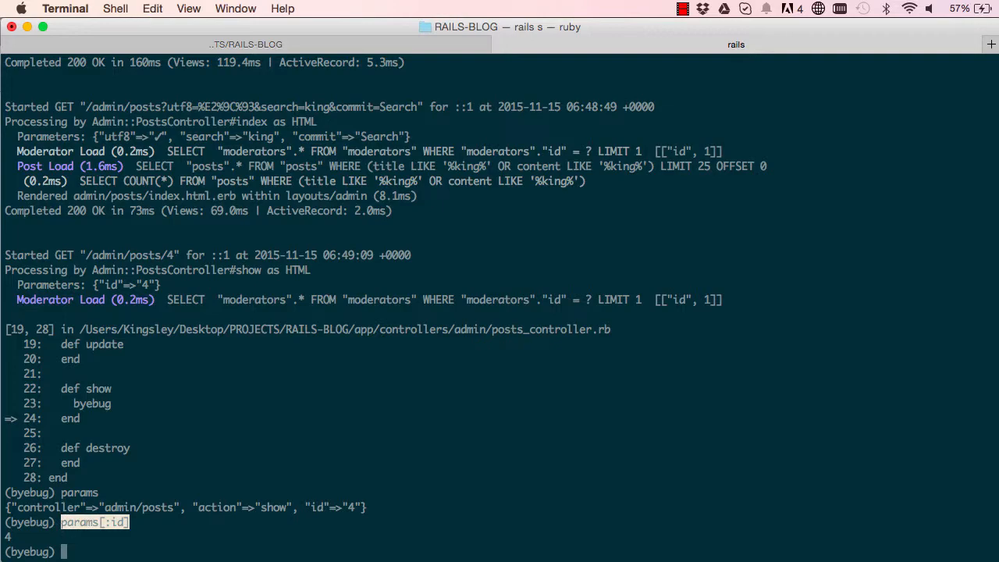
key(cmd+tab)
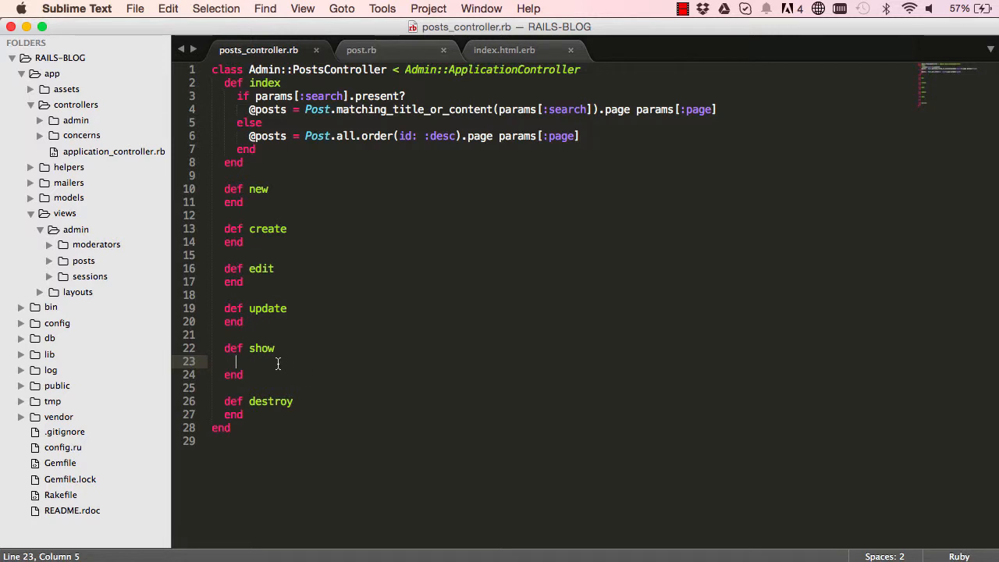
text(@p)
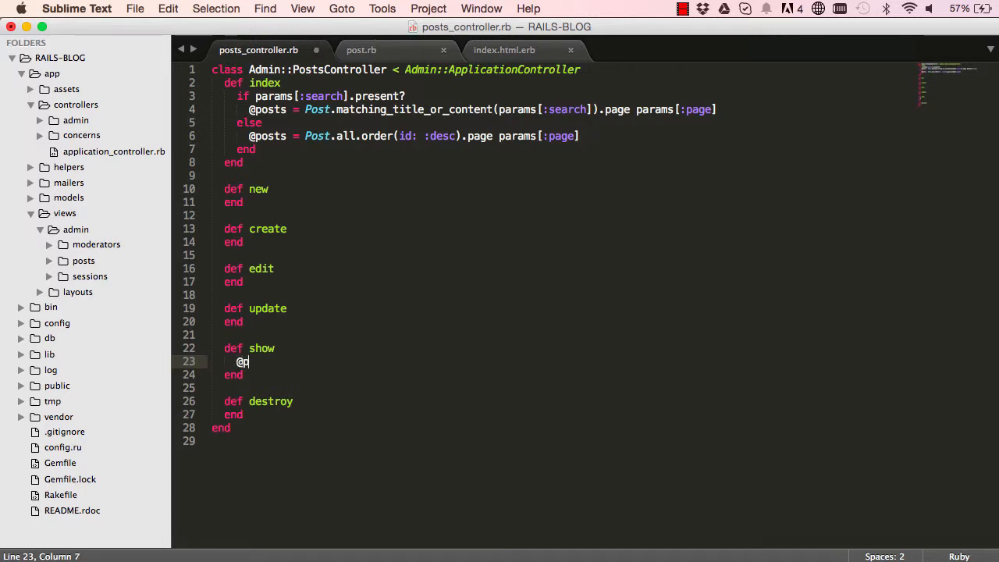
text(osts)
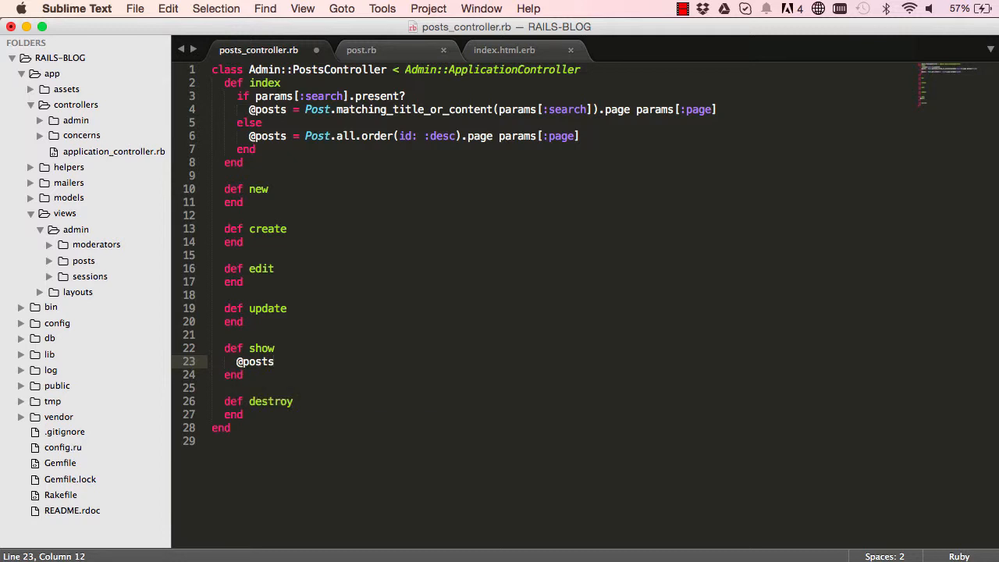
text(=)
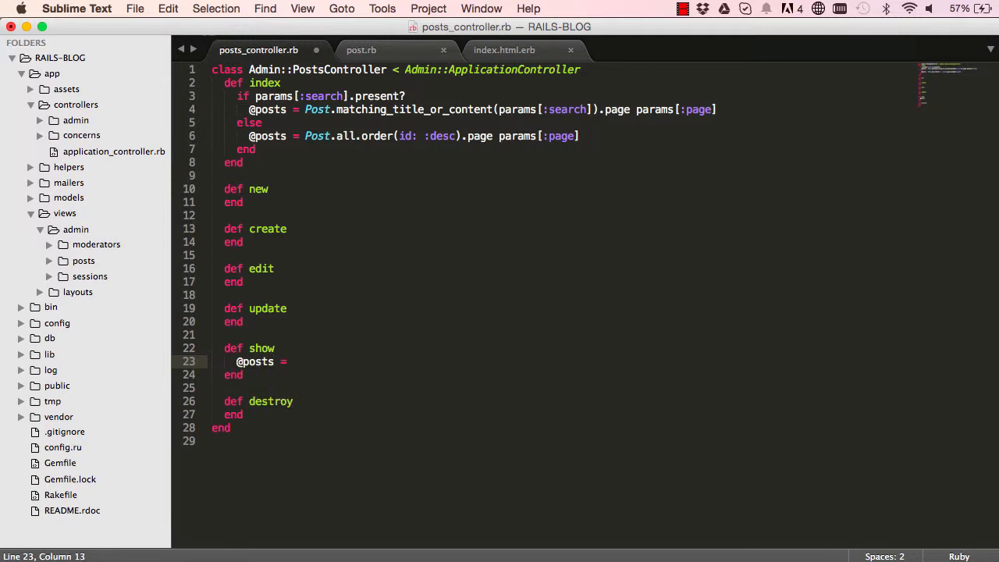
text(Post.find)
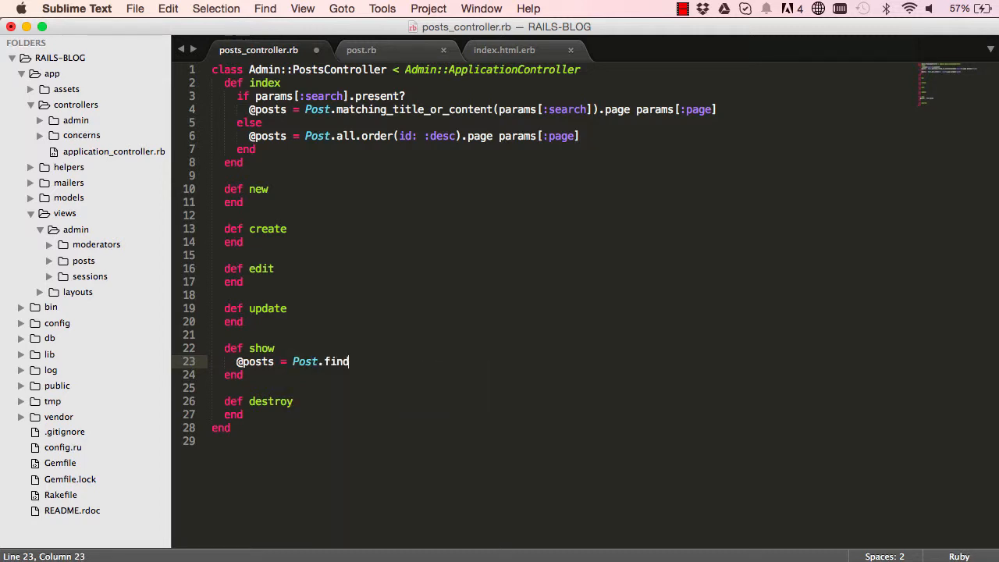
text((params[:id]))
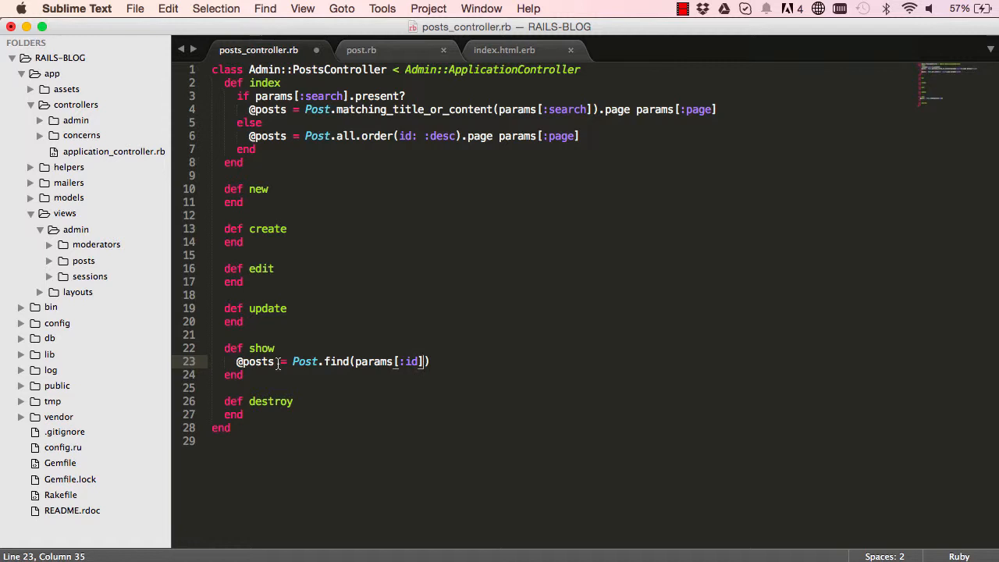
key(cmd+s)
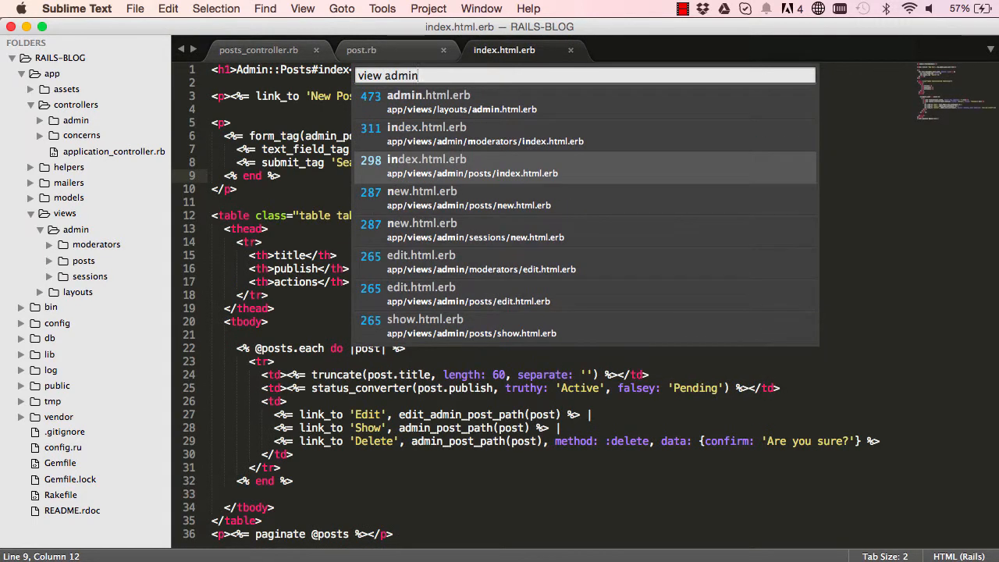
text(post)
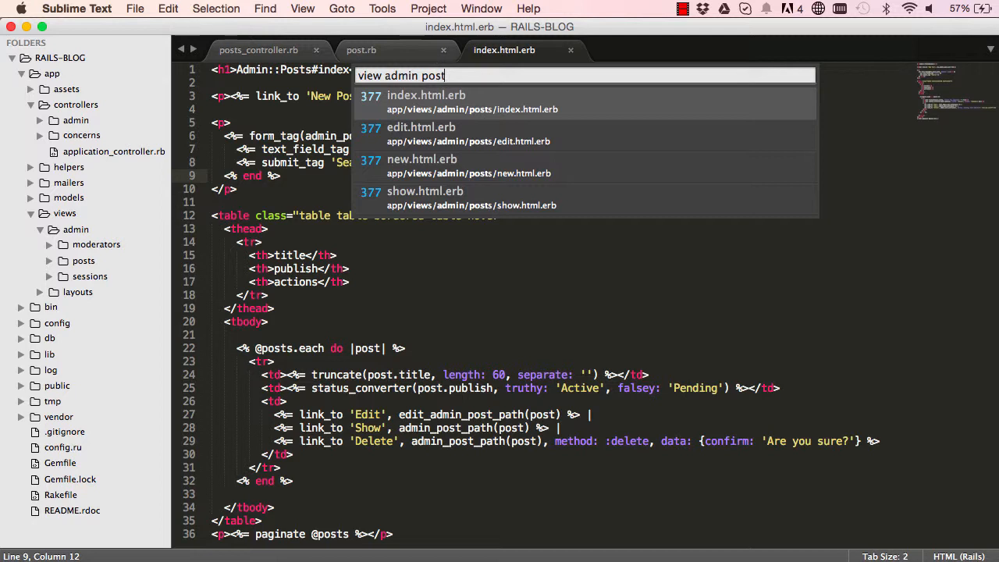
mouse_move(503, 223)
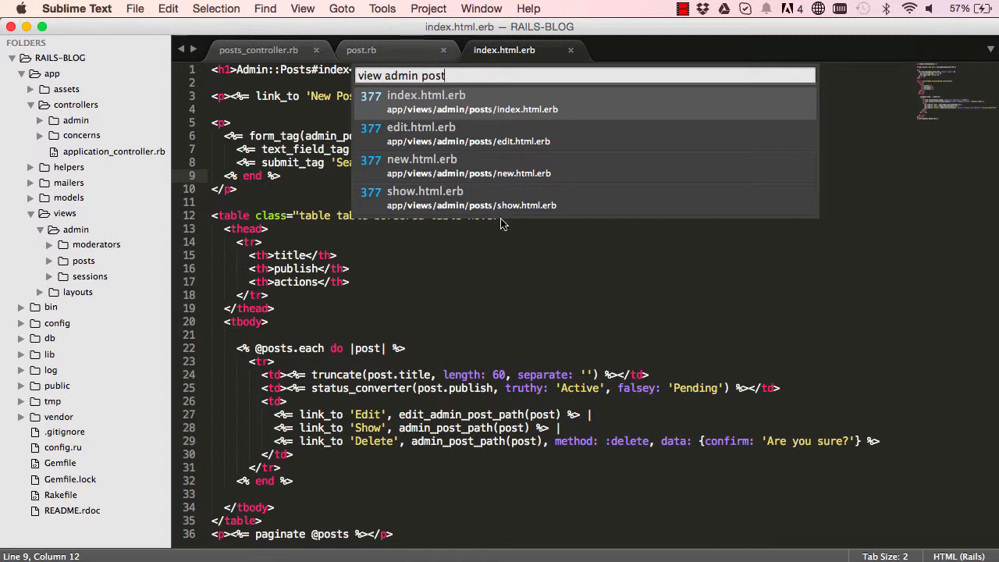
click(424, 191)
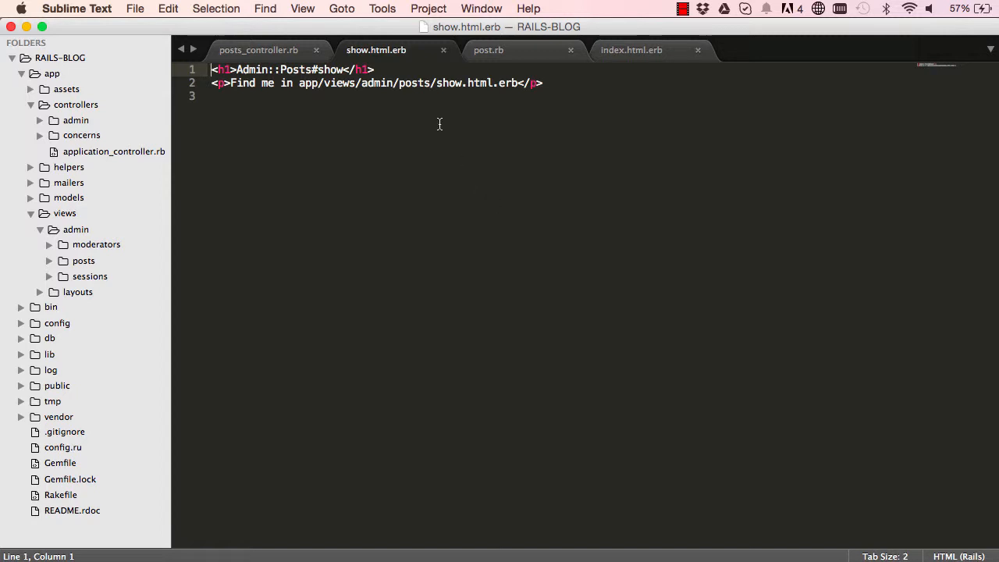
mouse_move(75, 260)
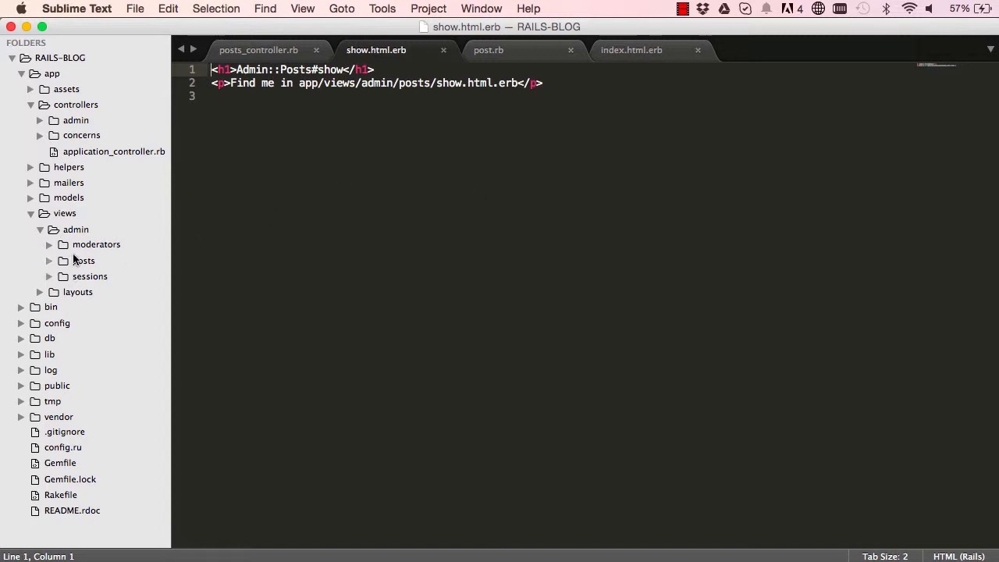
mouse_move(341, 104)
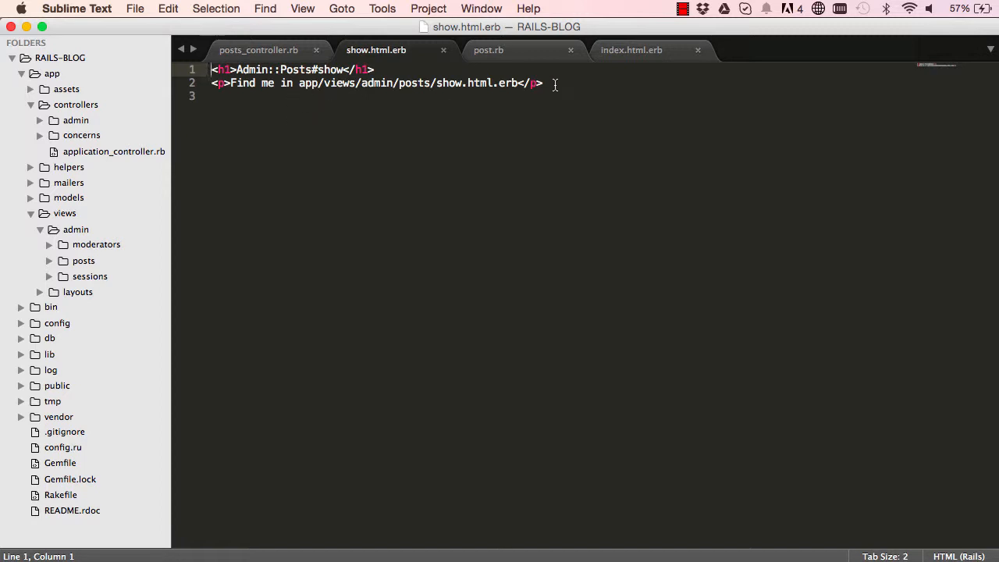
click(541, 83)
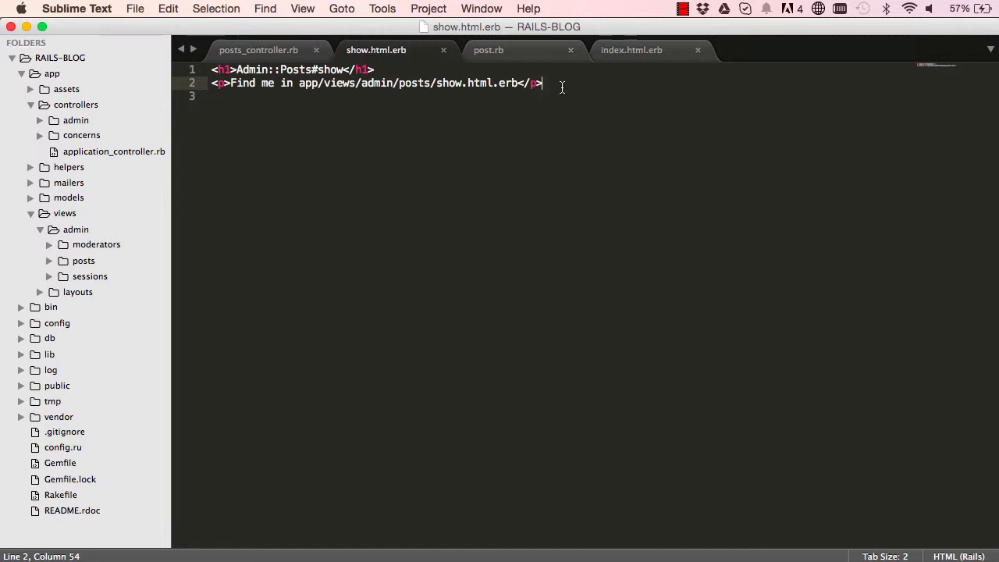
triple_click(374, 83)
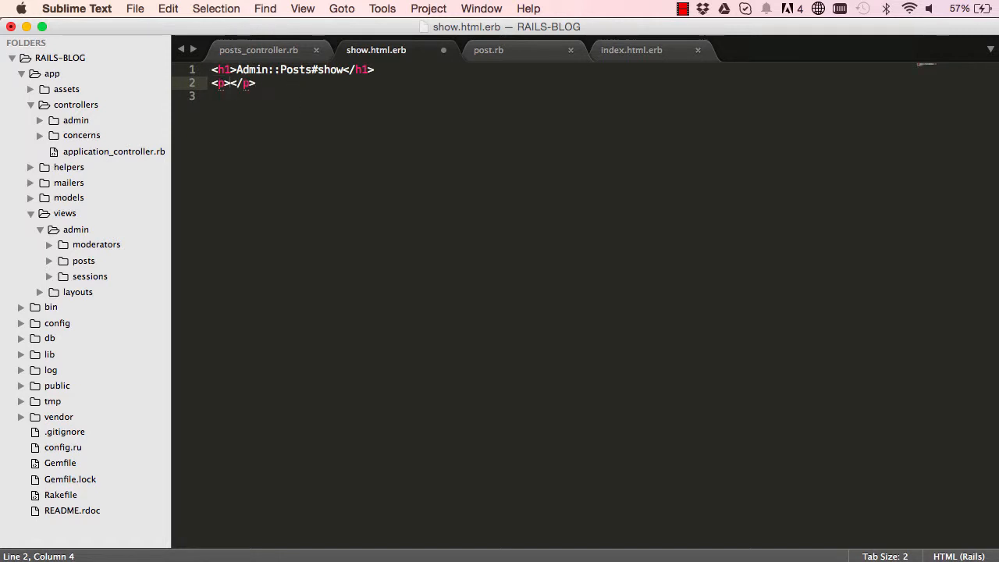
text(b></b)
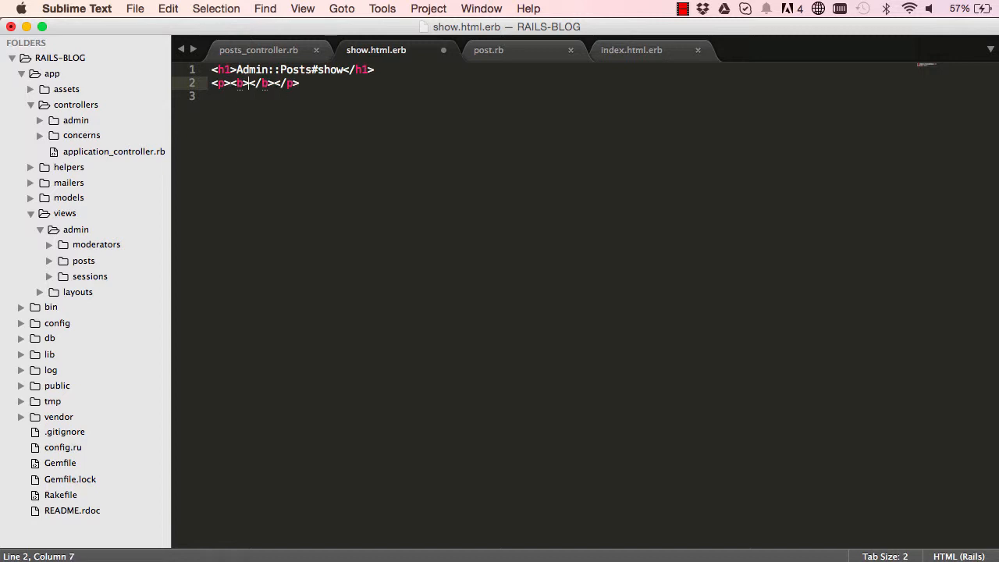
text(t)
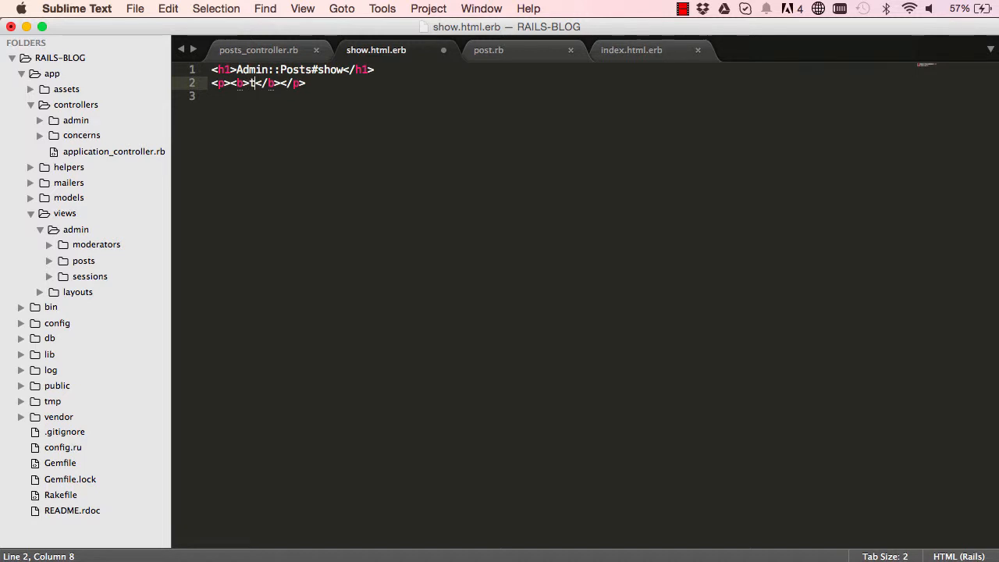
text(itle)
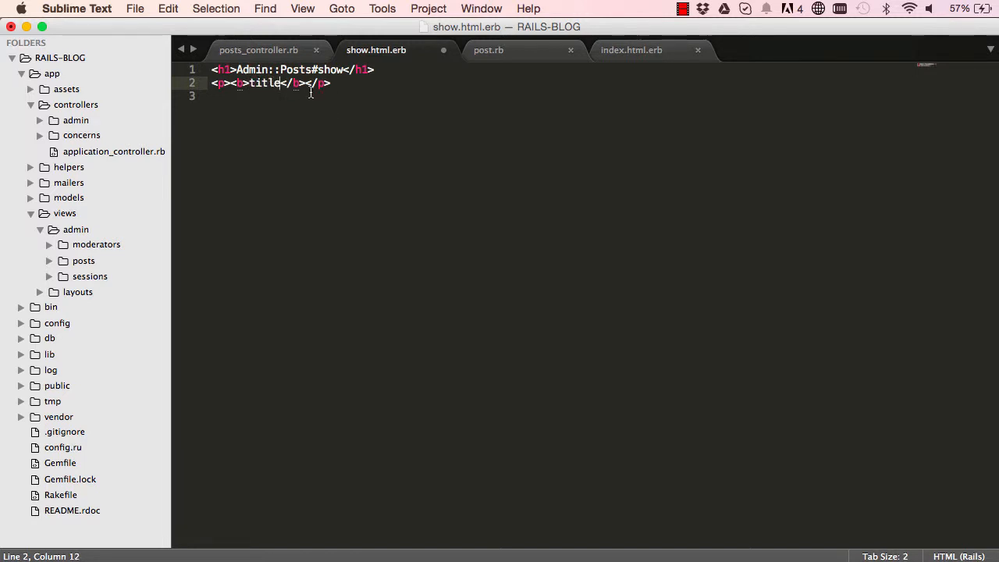
text(:)
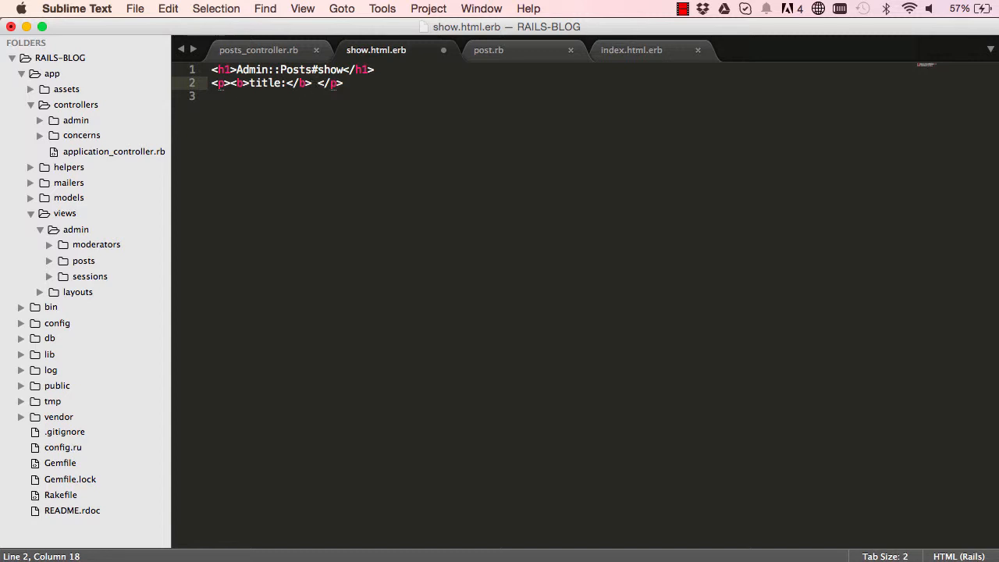
text(<%=<)
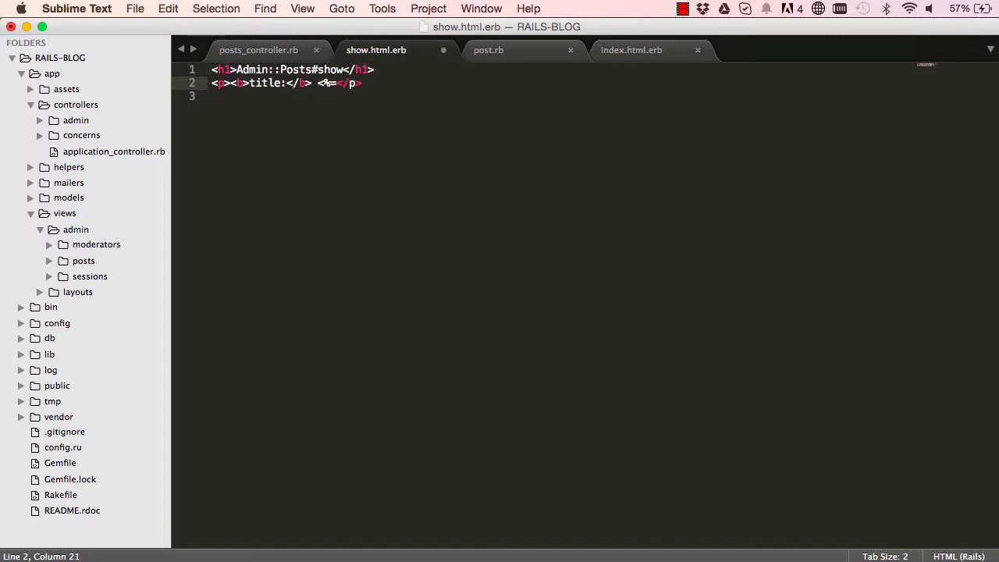
text(@pos)
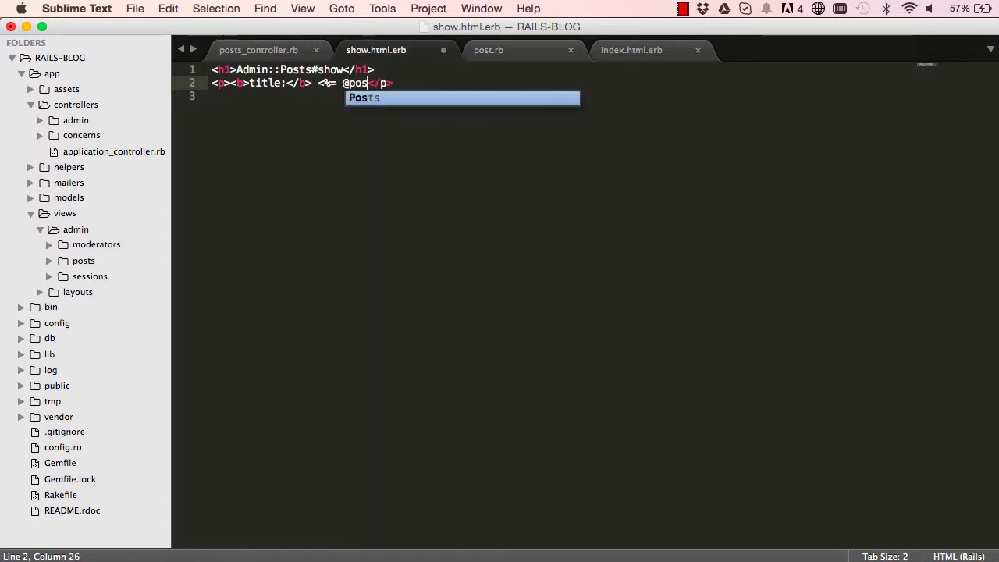
click(259, 50)
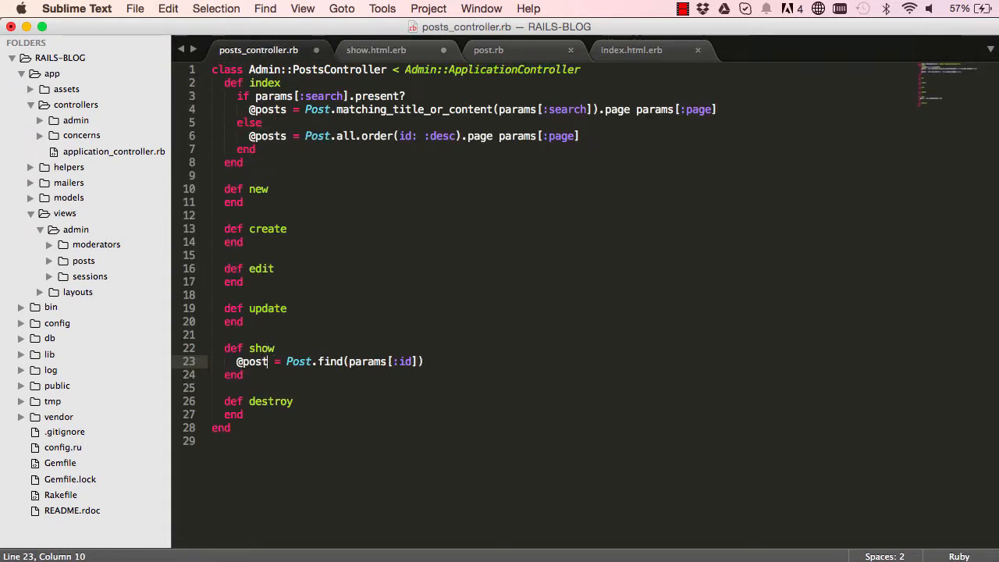
key(cmd+s)
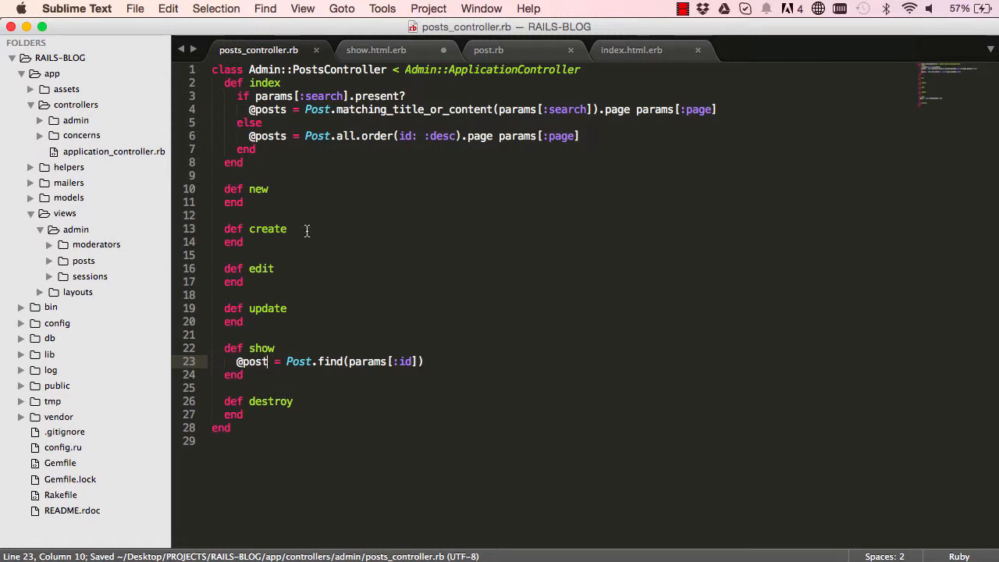
click(375, 50)
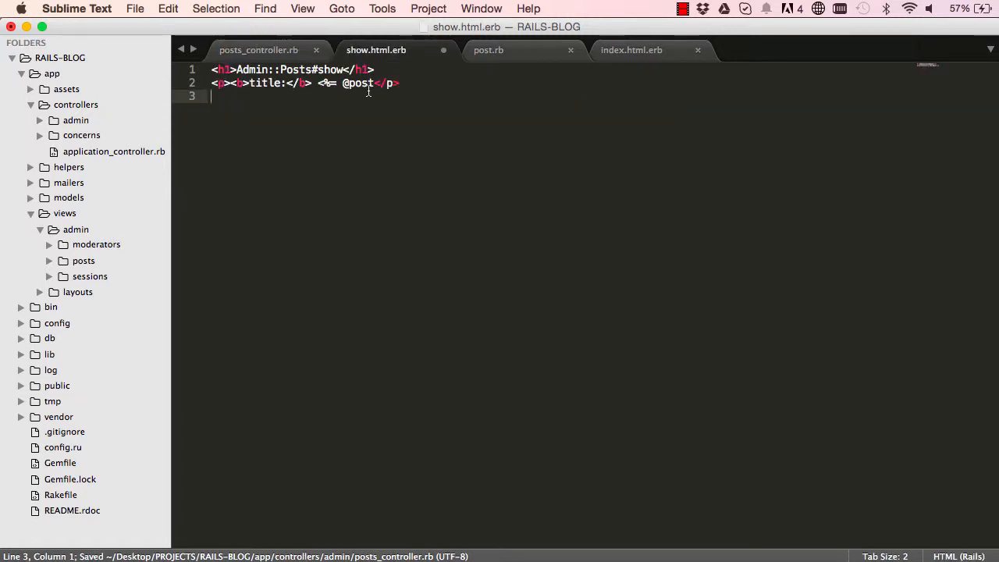
text(.title %>)
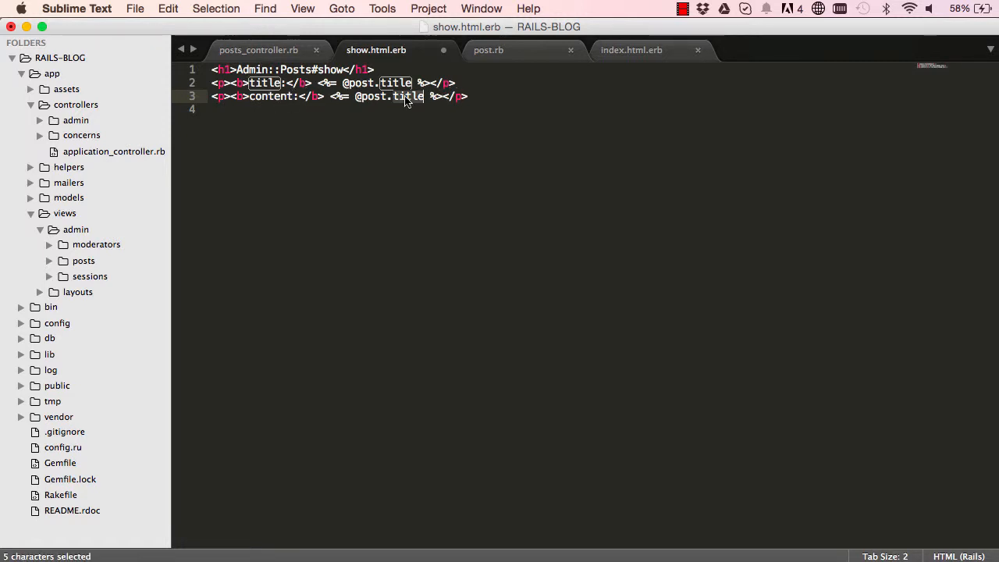
text(content)
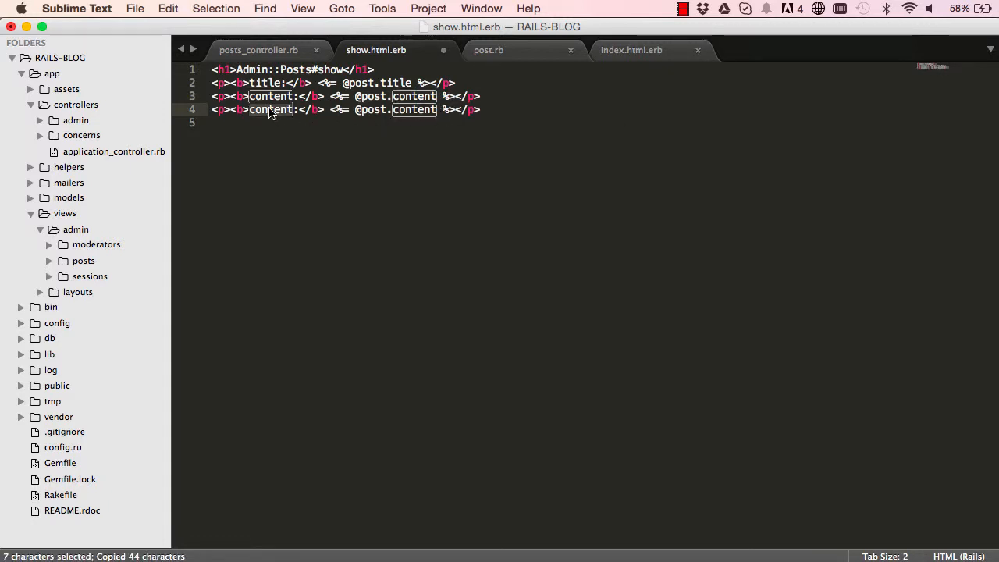
text(publish)
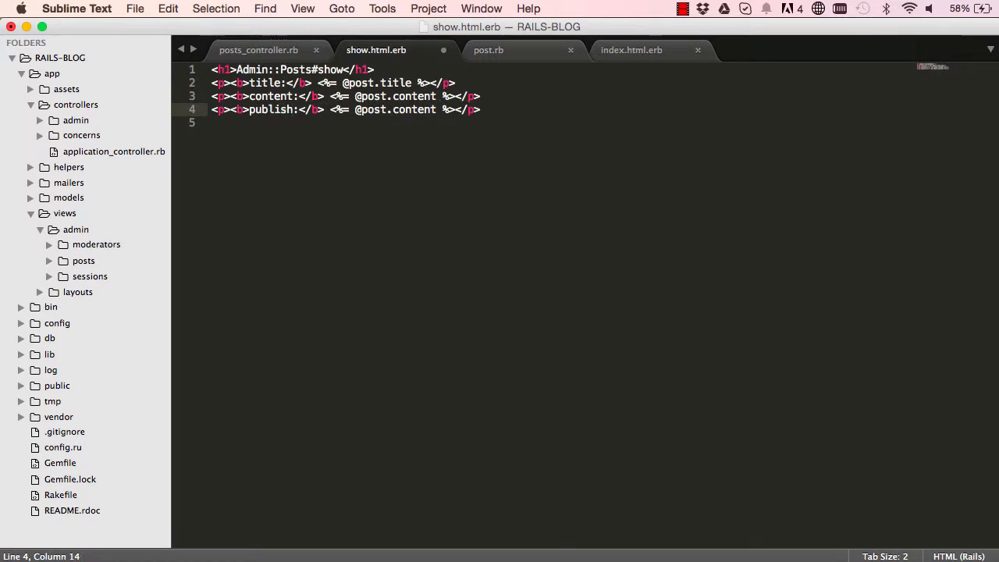
text(ed)
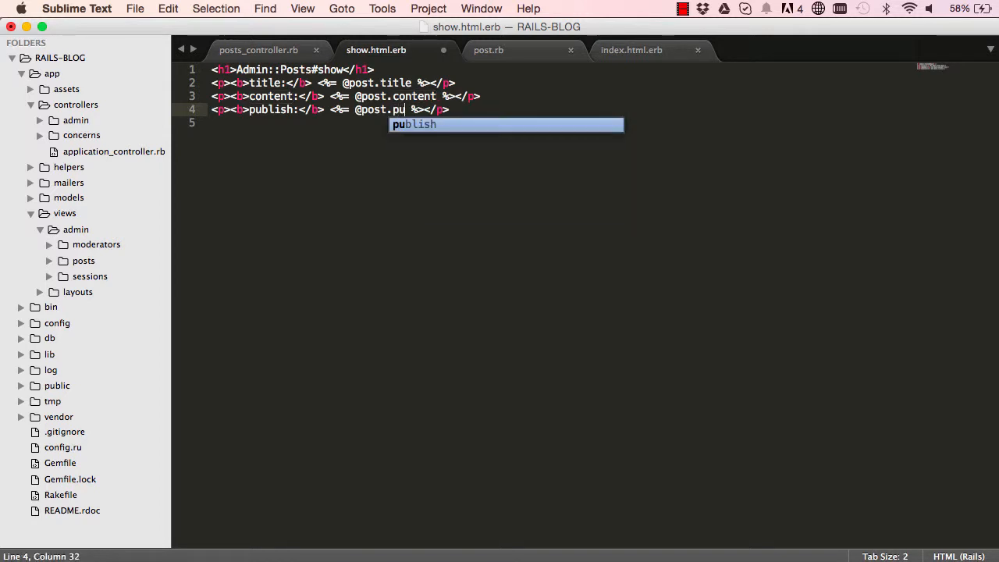
key(tab)
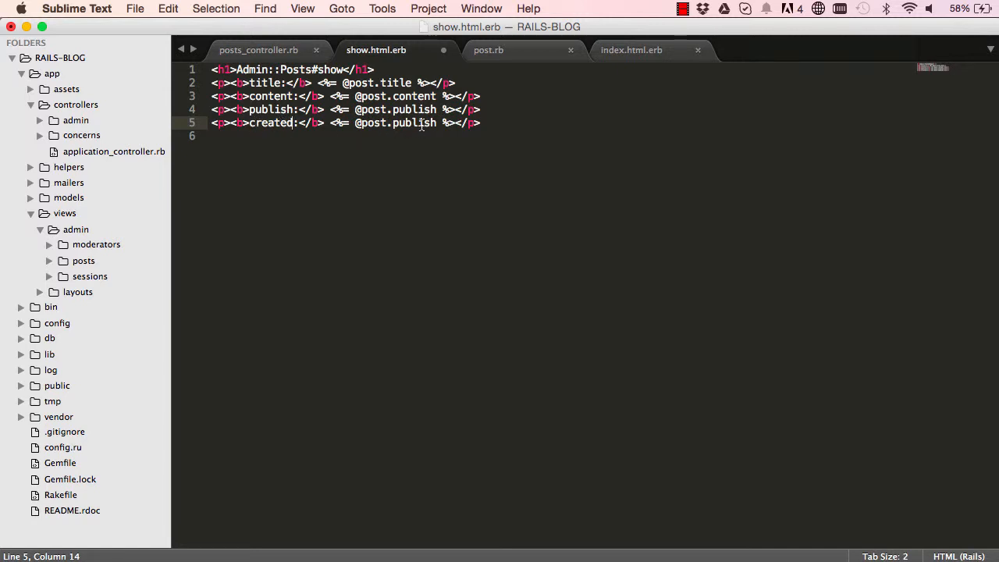
text(creat)
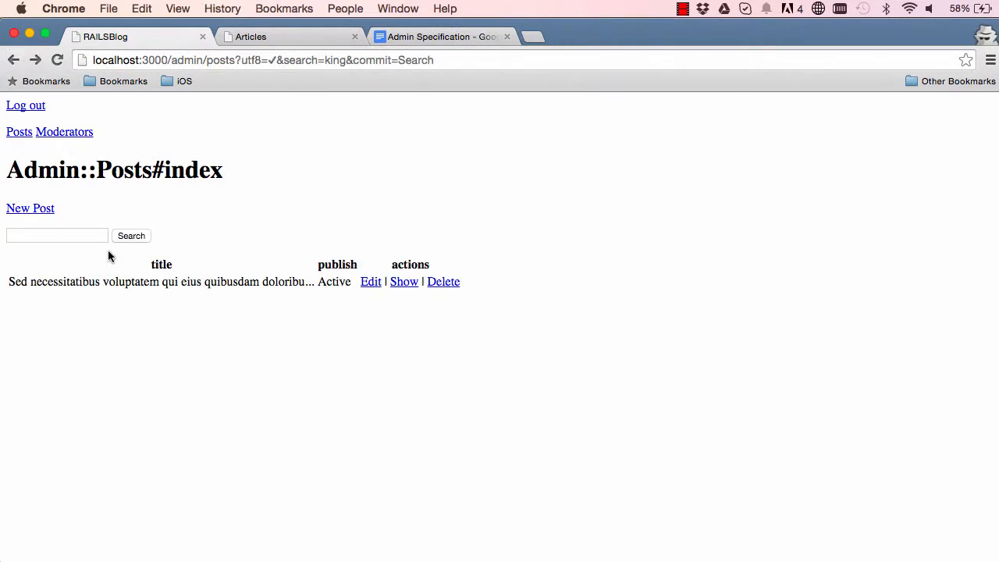
mouse_move(405, 281)
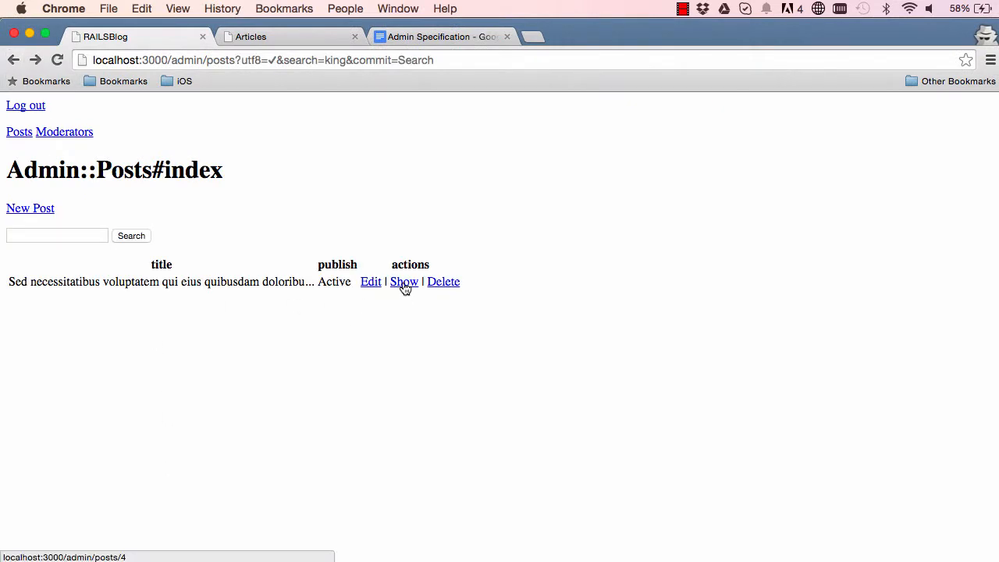
- Open the found post's admin show page and select its publish value 'true'
click(403, 281)
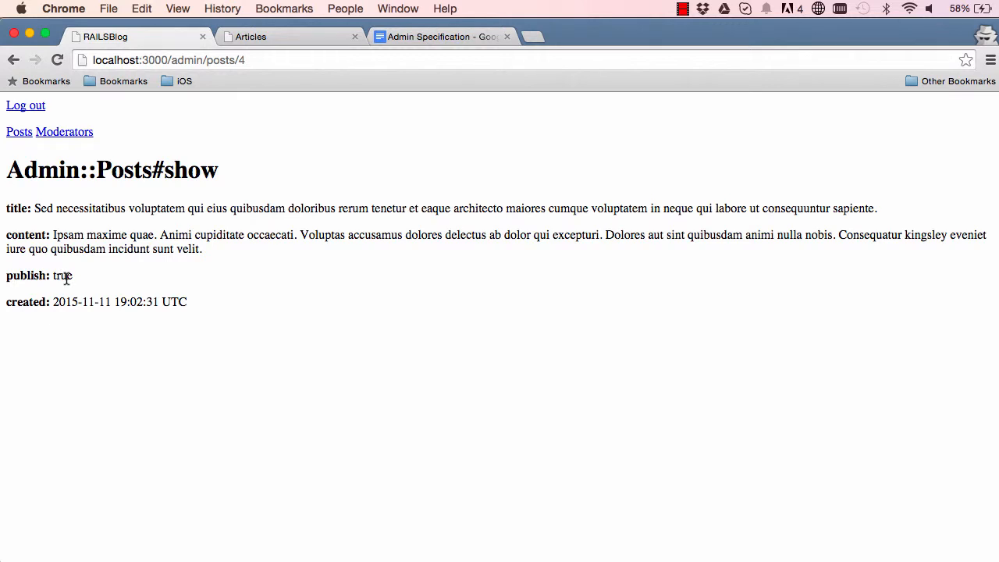
double_click(925, 235)
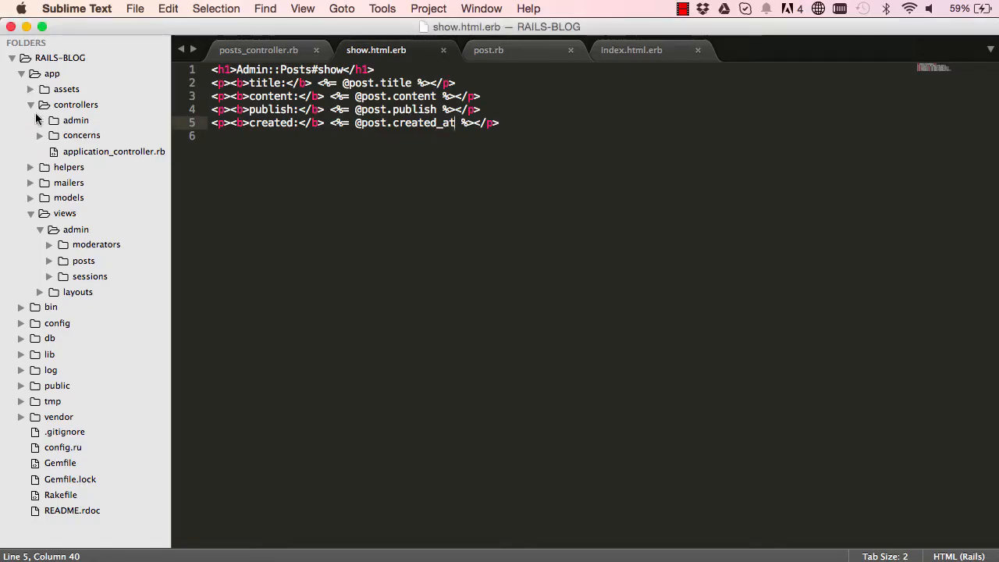
- Check the helper, then insert status_converter(status, truthy: nil, falsey: nil) into show.html.erb
click(31, 104)
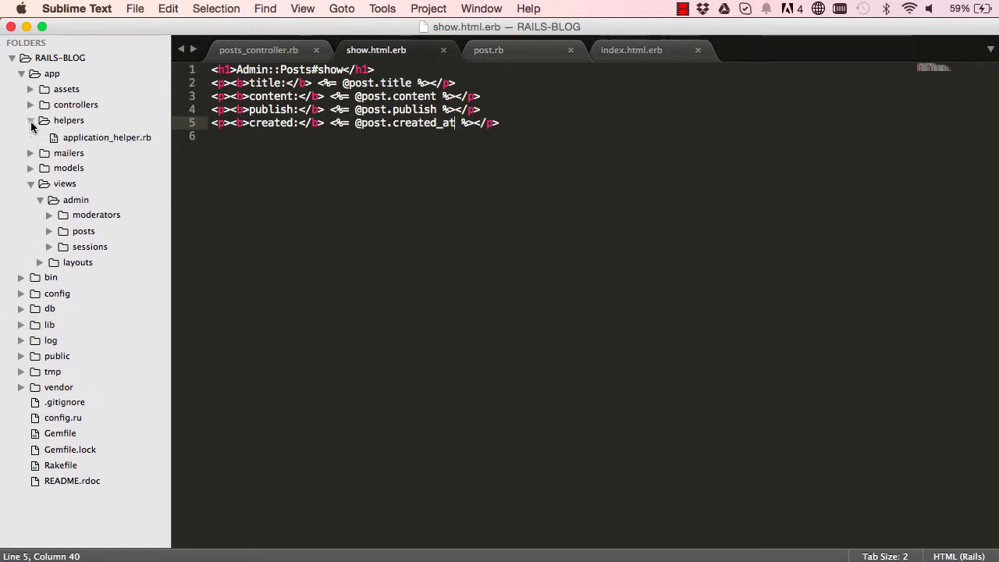
click(107, 151)
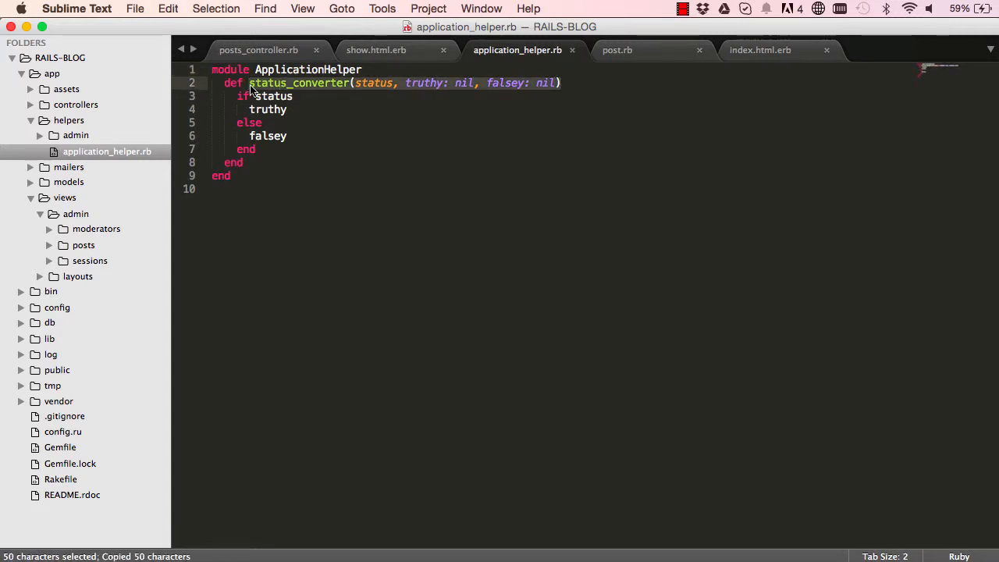
click(376, 50)
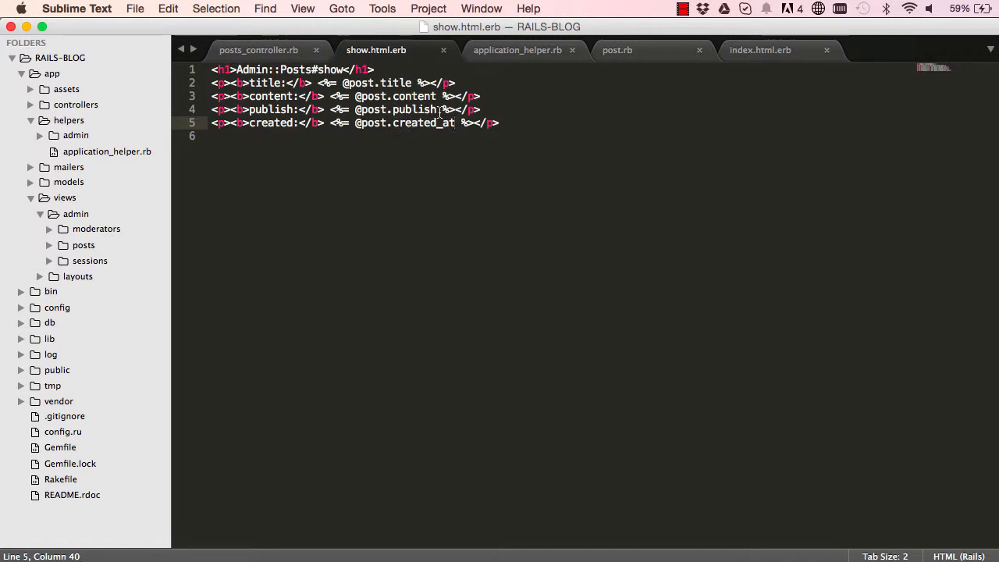
text(status_converter(status, truthy: nil, falsey: nil))
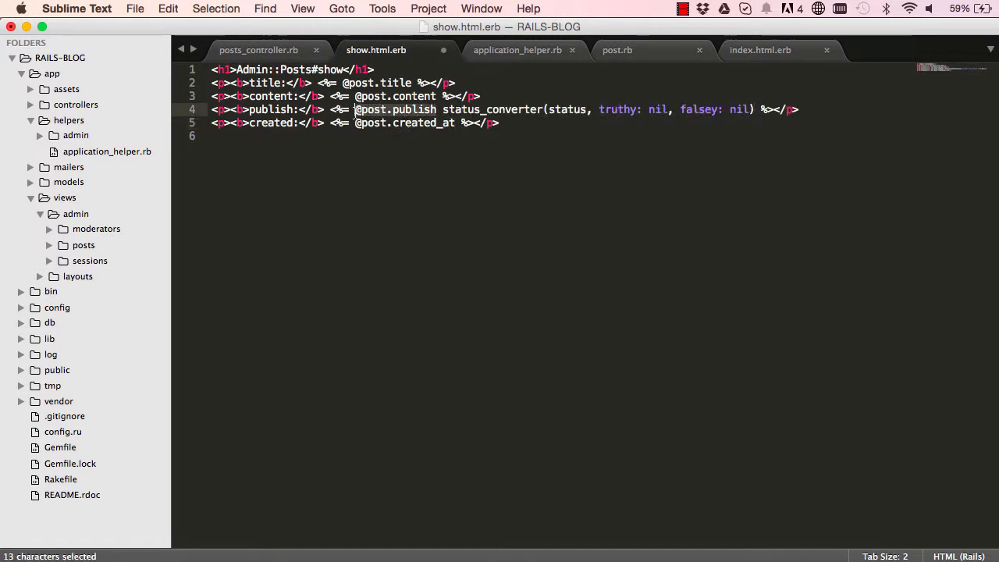
key(cmd+x)
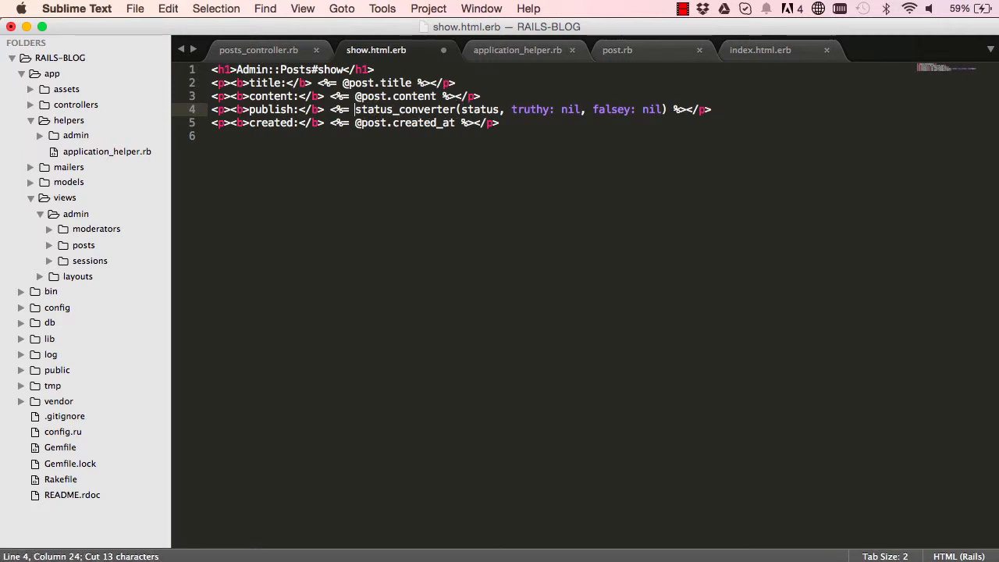
double_click(480, 109)
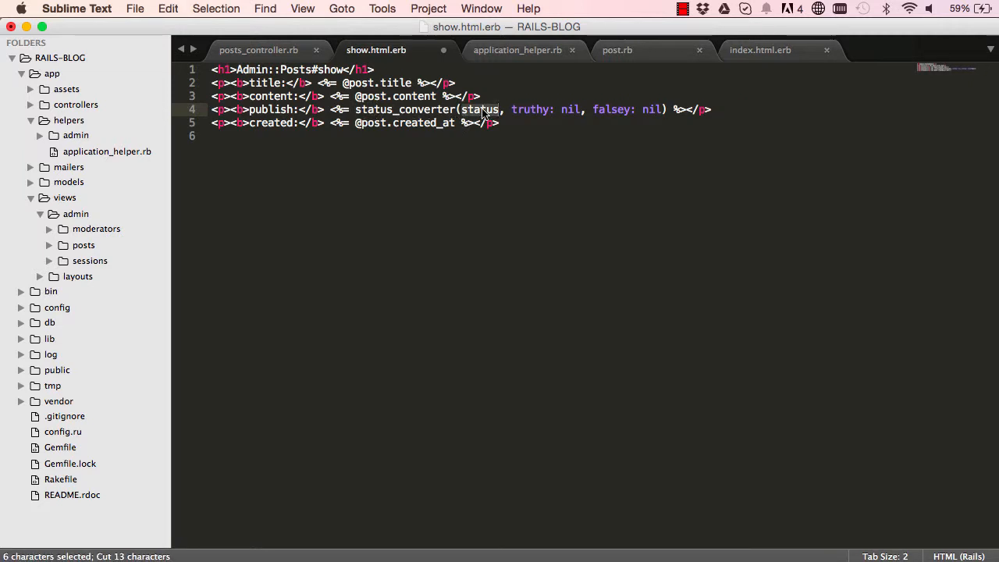
text(@post.publish)
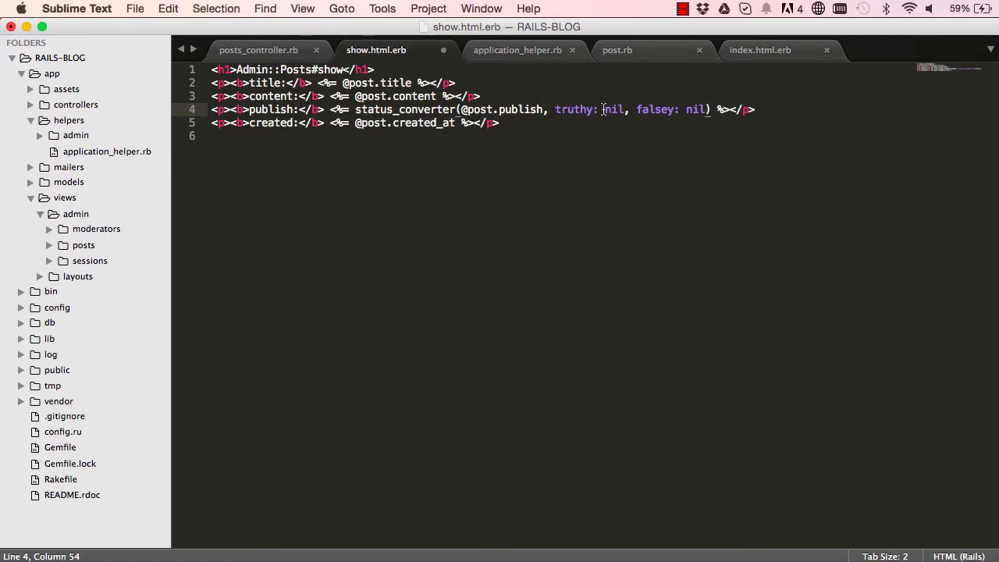
double_click(614, 109)
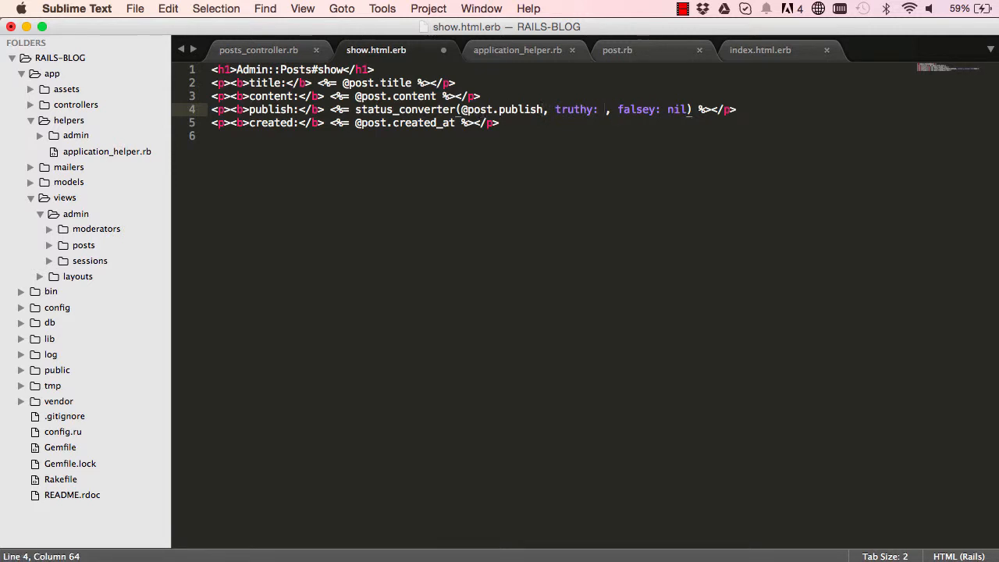
text(')
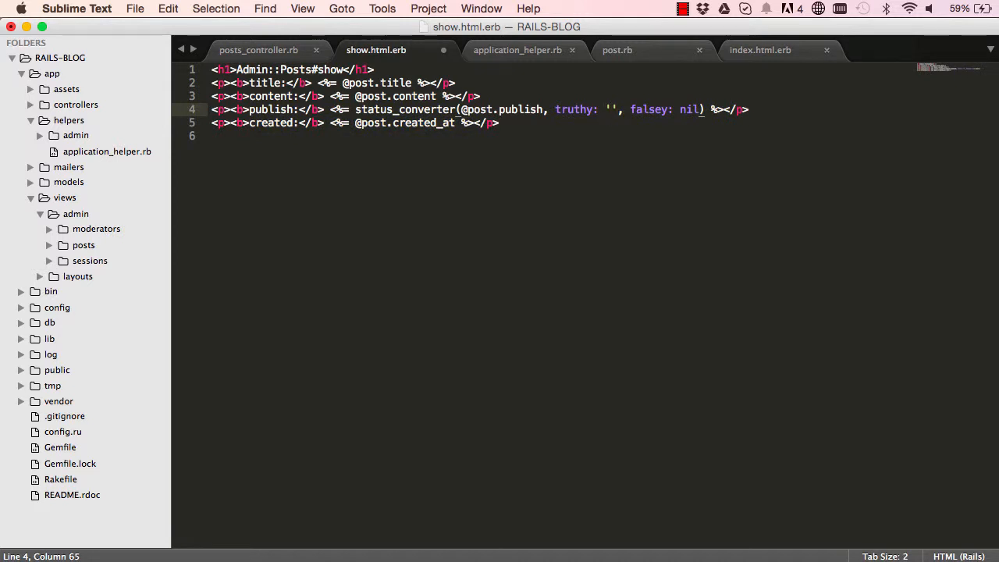
text(Active)
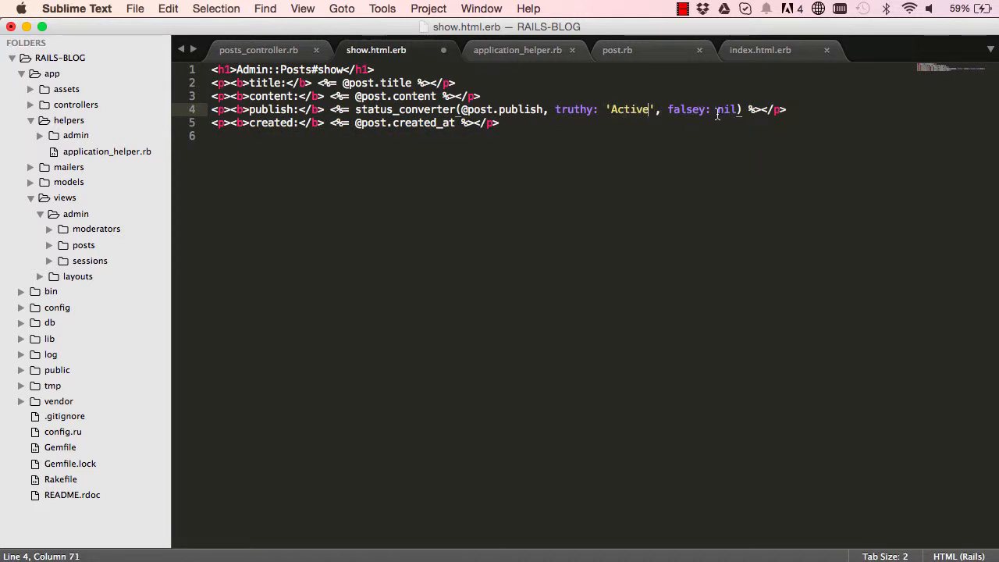
text('')
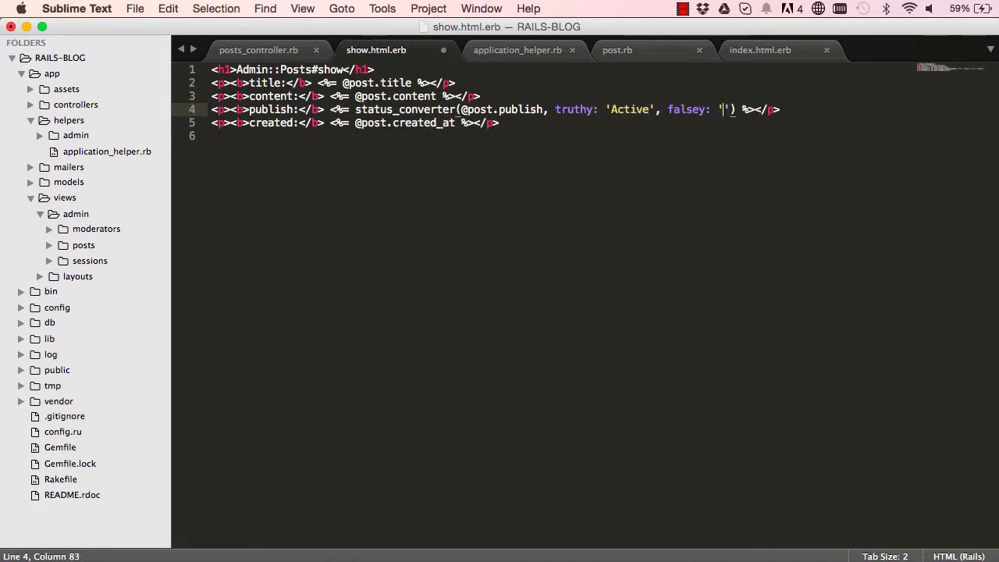
text(Pending)
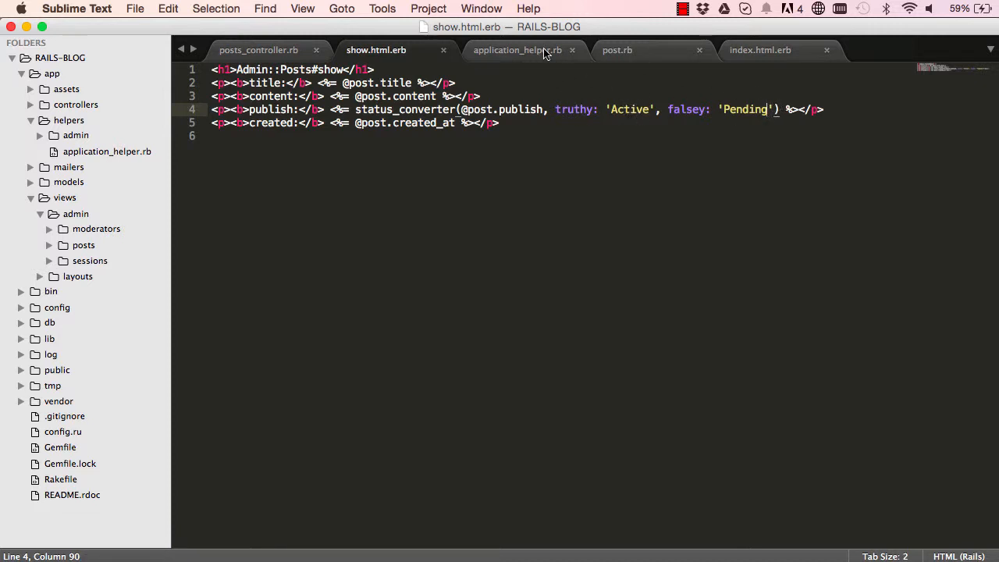
- Set status_converter's default labels to 'Active' and 'Pending' in application_helper.rb
click(517, 50)
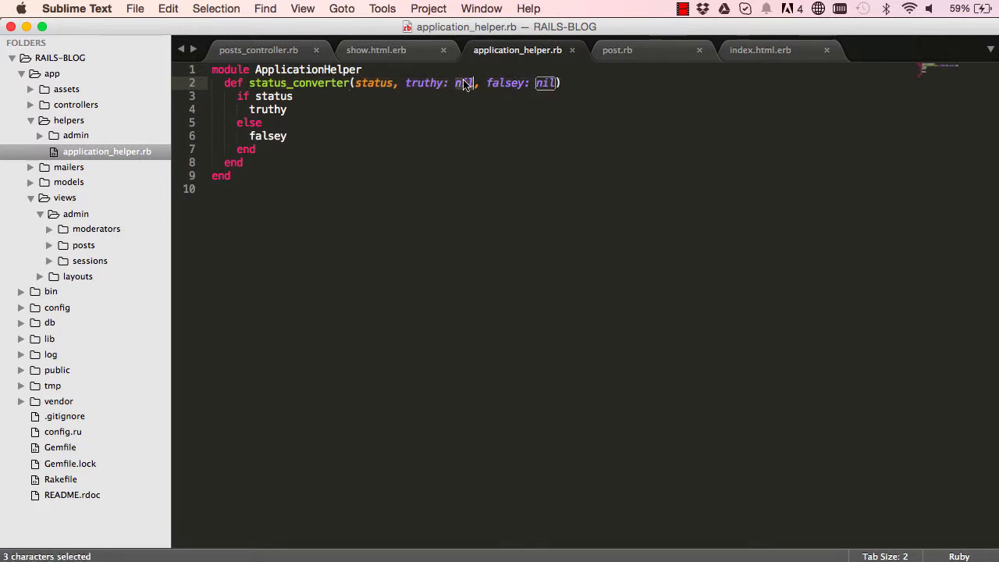
text(')
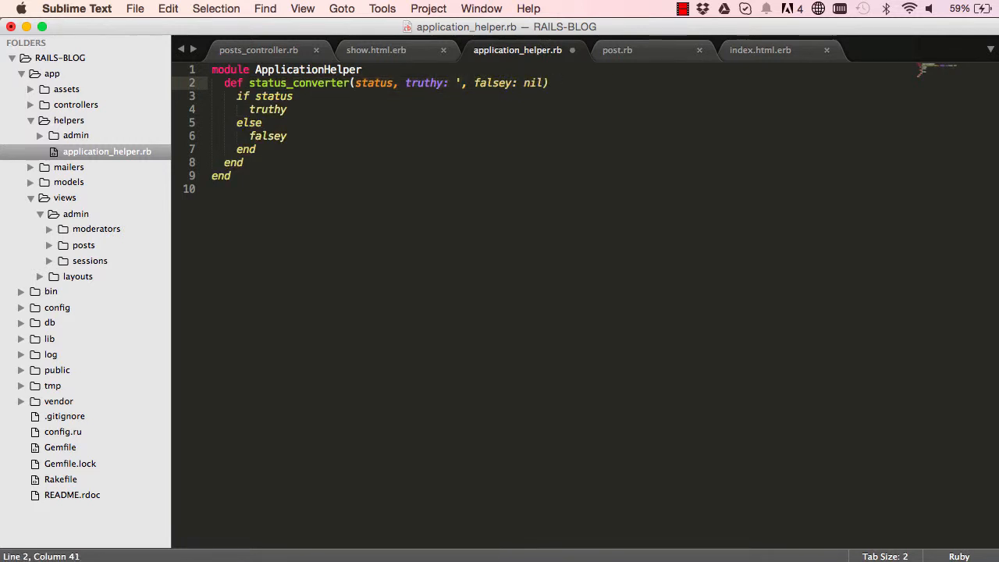
text(Aci)
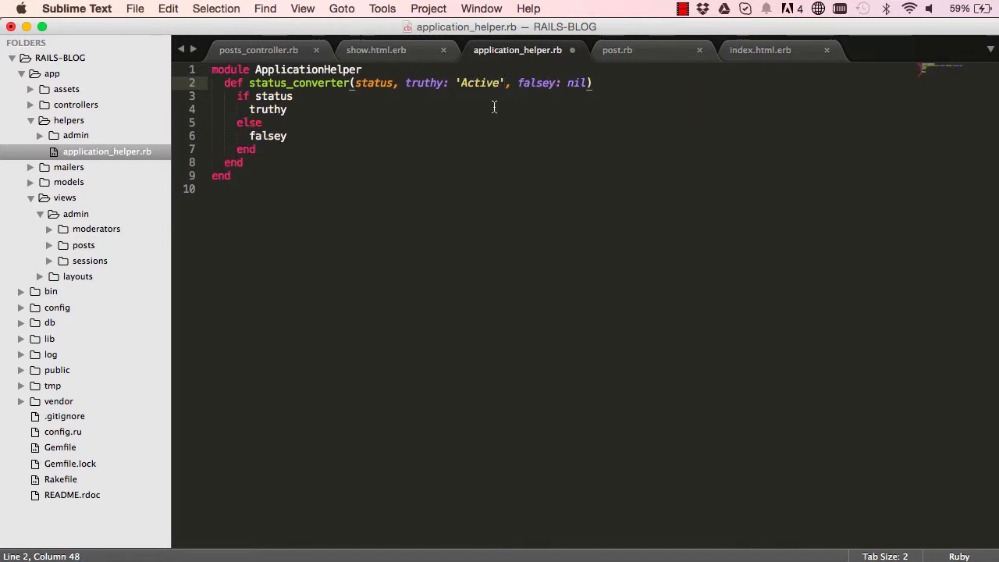
text('')
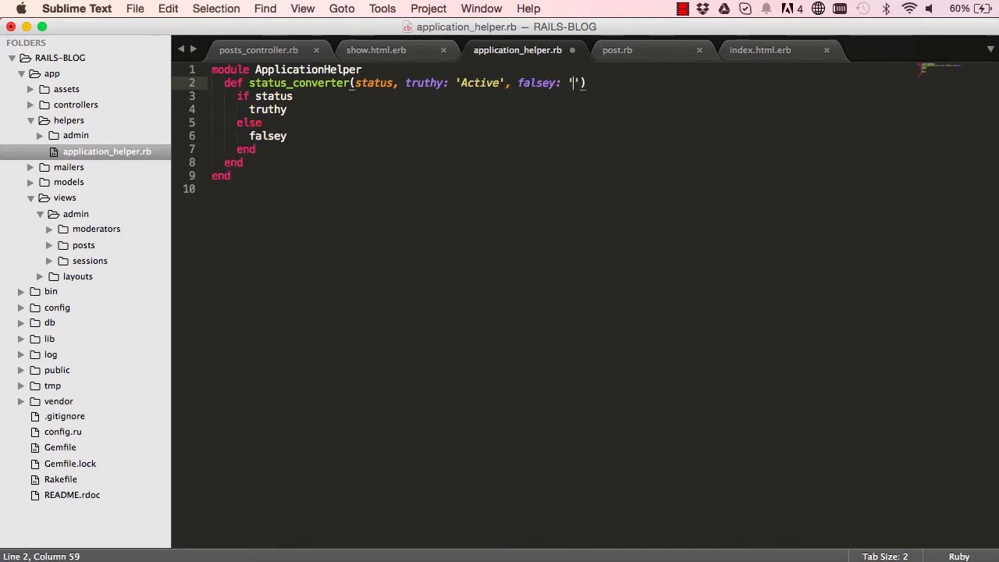
text(Pending)
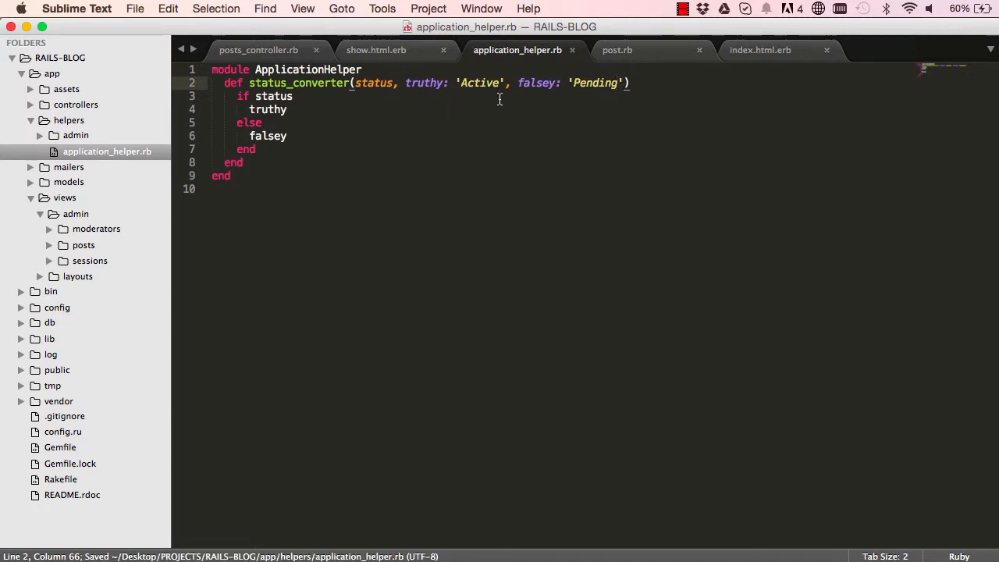
- Review the Post model and index view, then remove the truthy/falsey arguments from show.html.erb
click(618, 50)
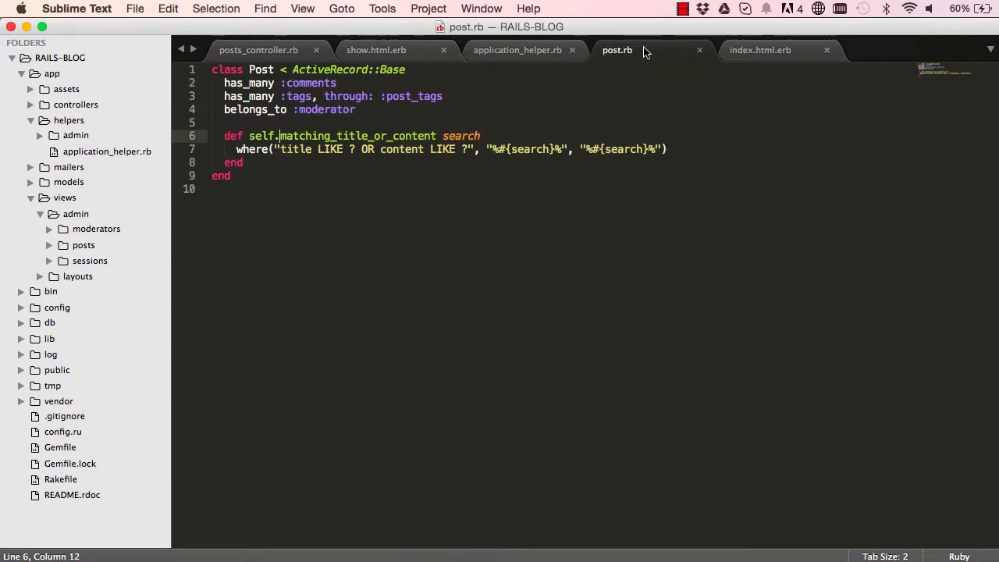
click(760, 49)
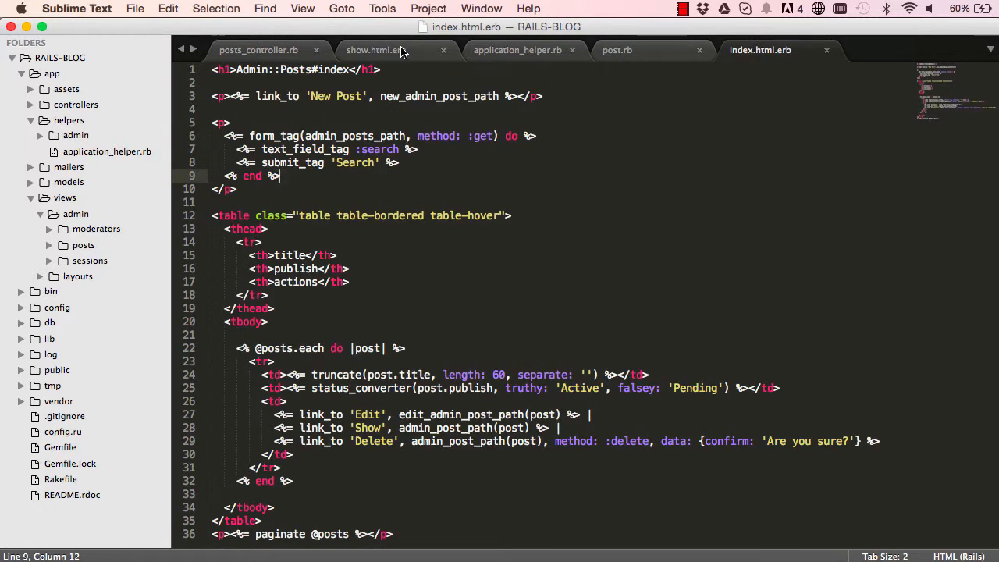
click(375, 50)
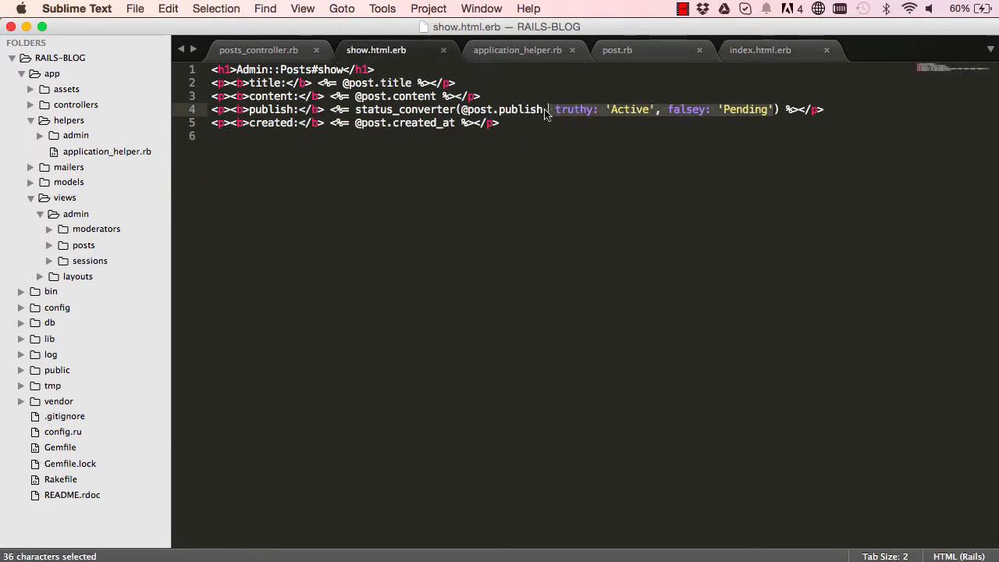
key(delete)
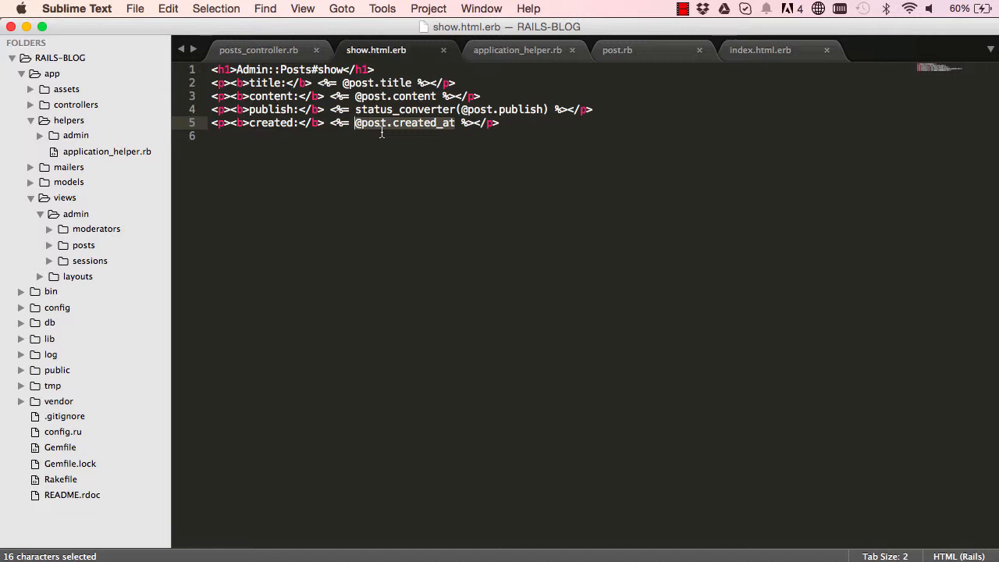
text(tim)
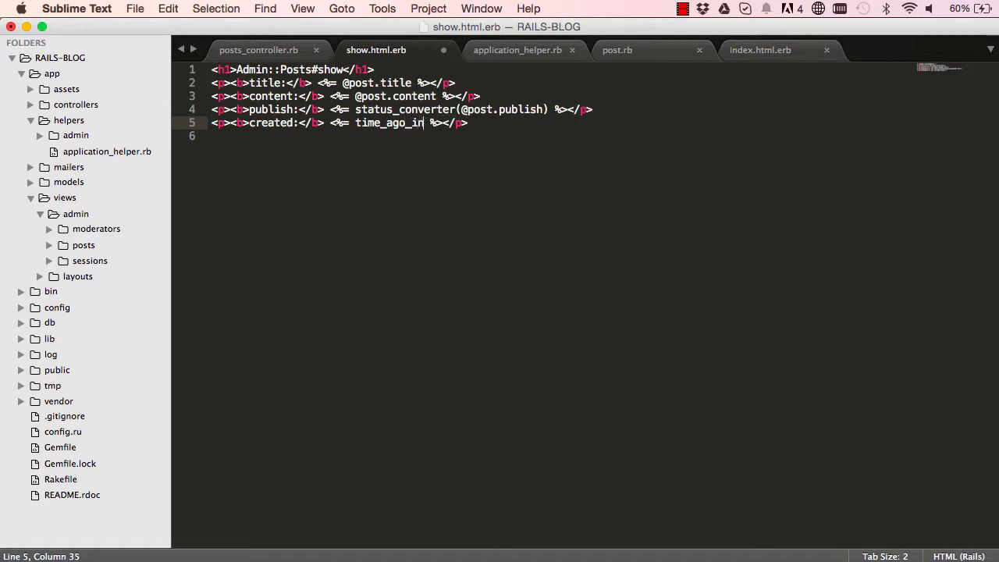
text(_words)
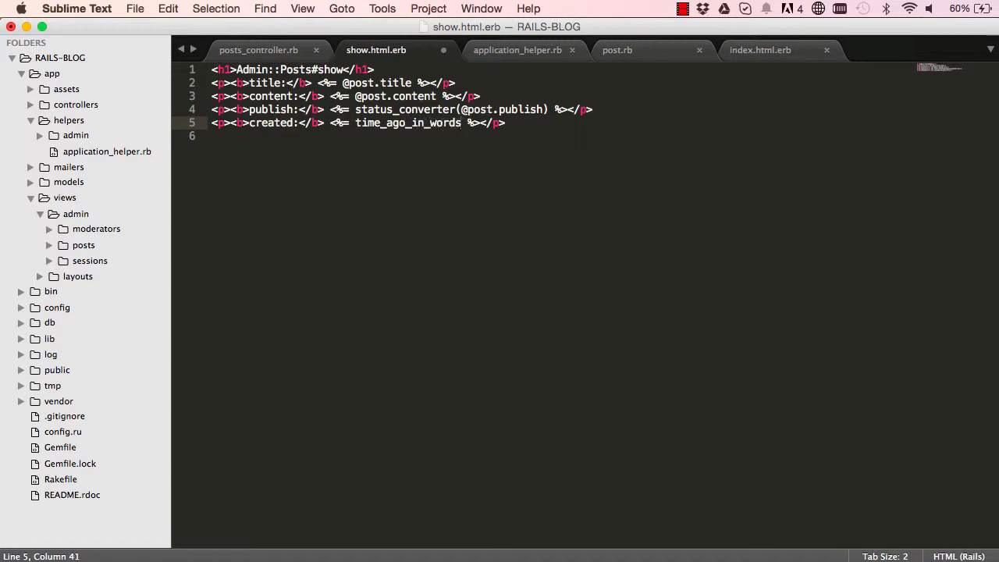
text((@post.created_at))
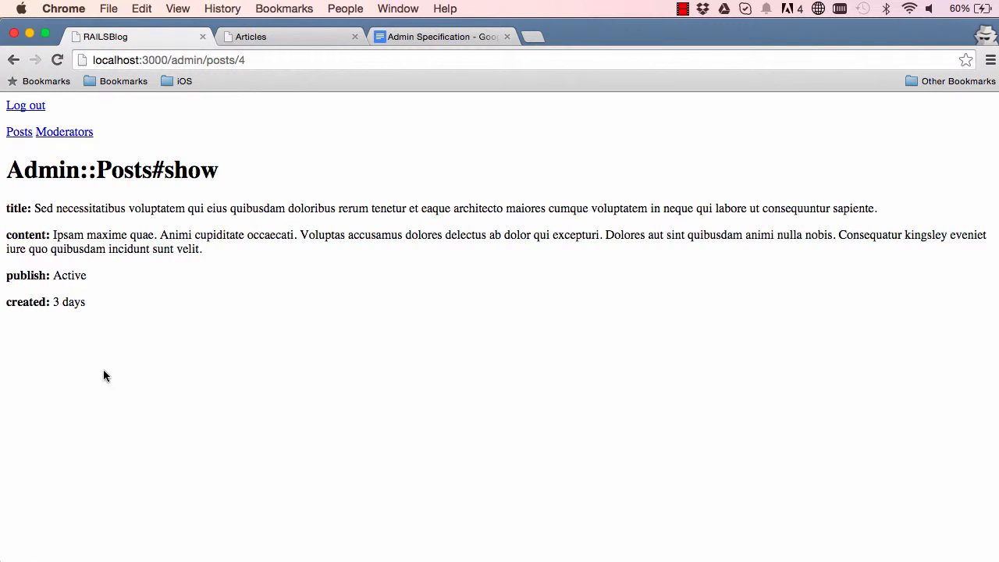
mouse_move(78, 305)
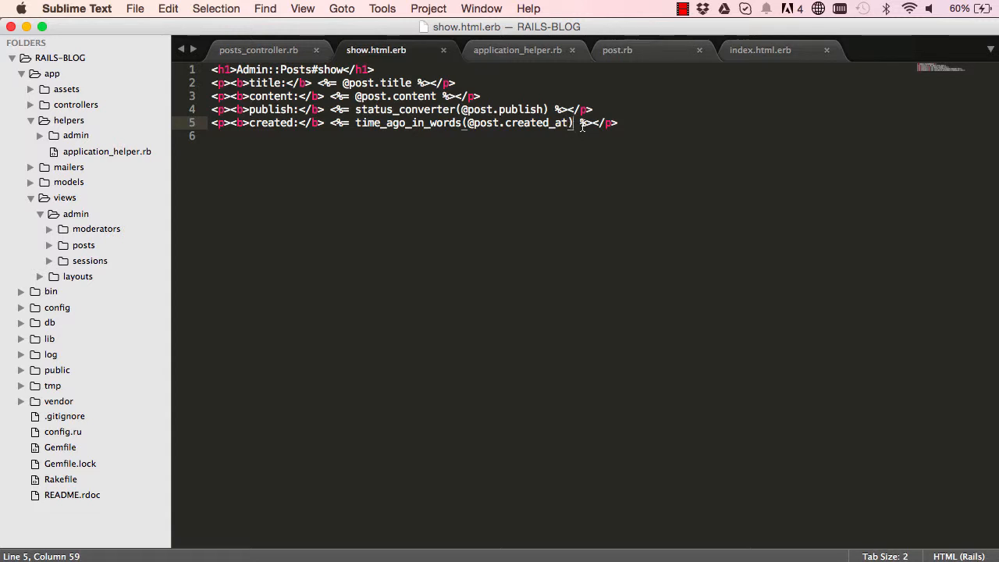
text(" ")
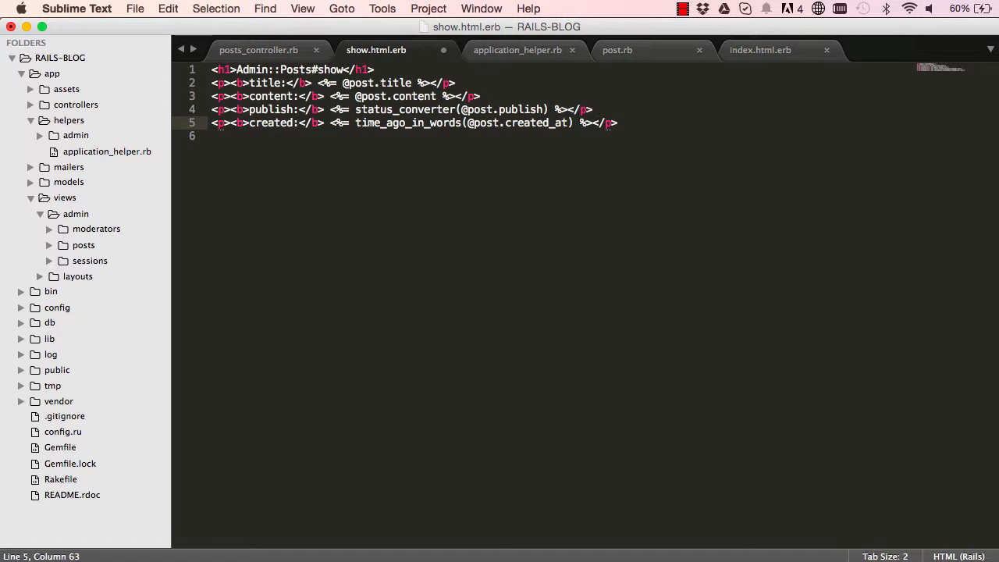
drag(354, 122, 573, 122)
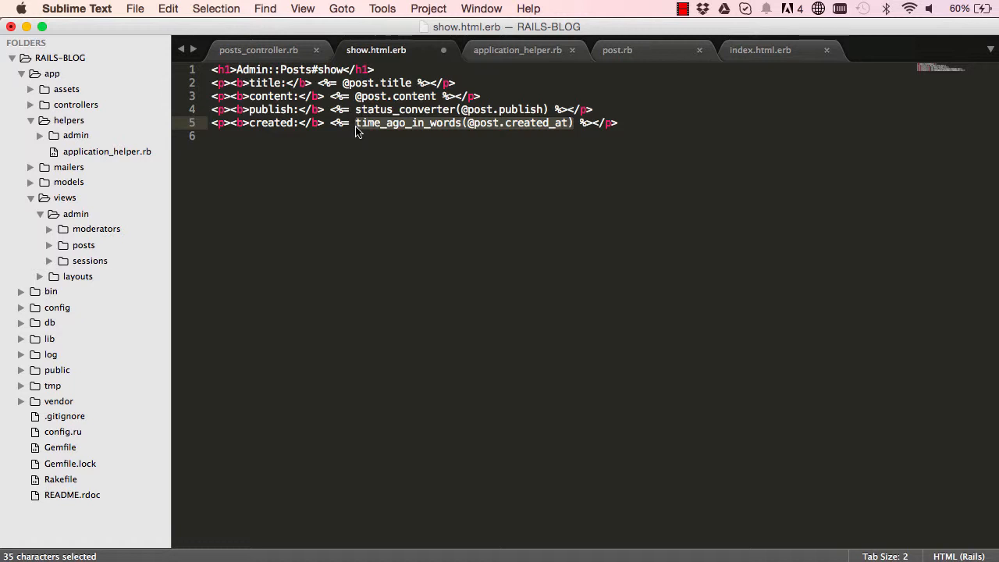
key(cmd+x)
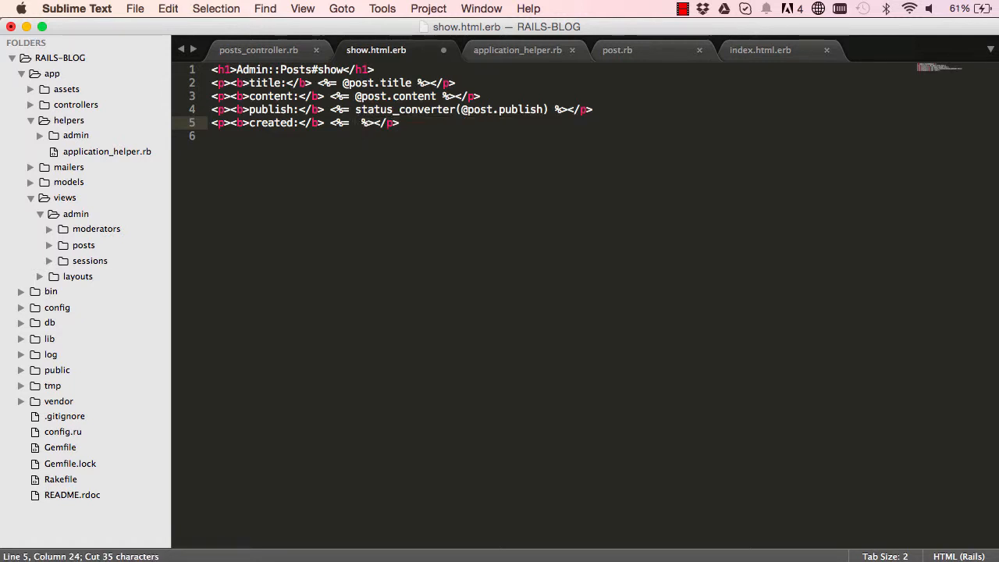
text("")
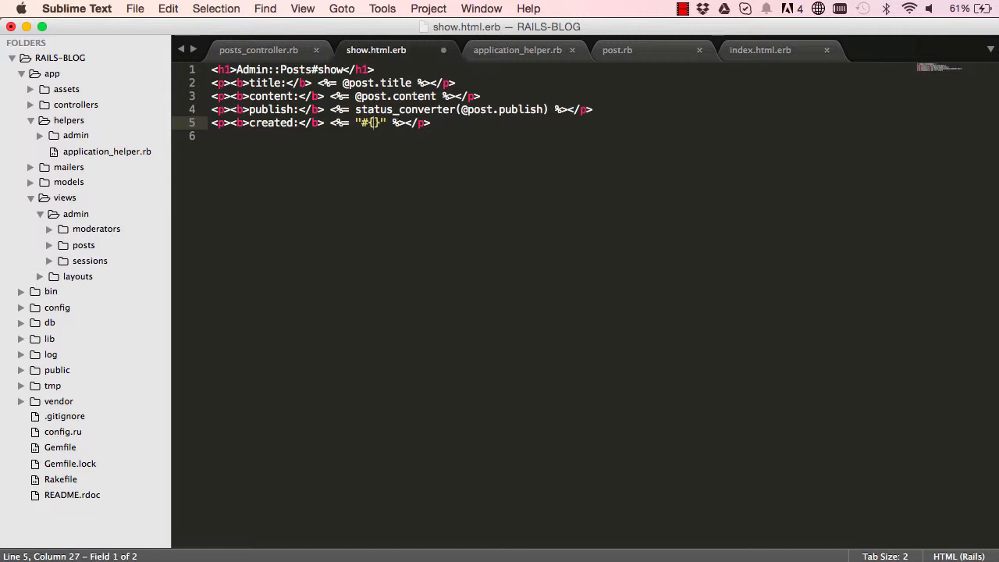
text(time_ago_in_words(@post.created_at))
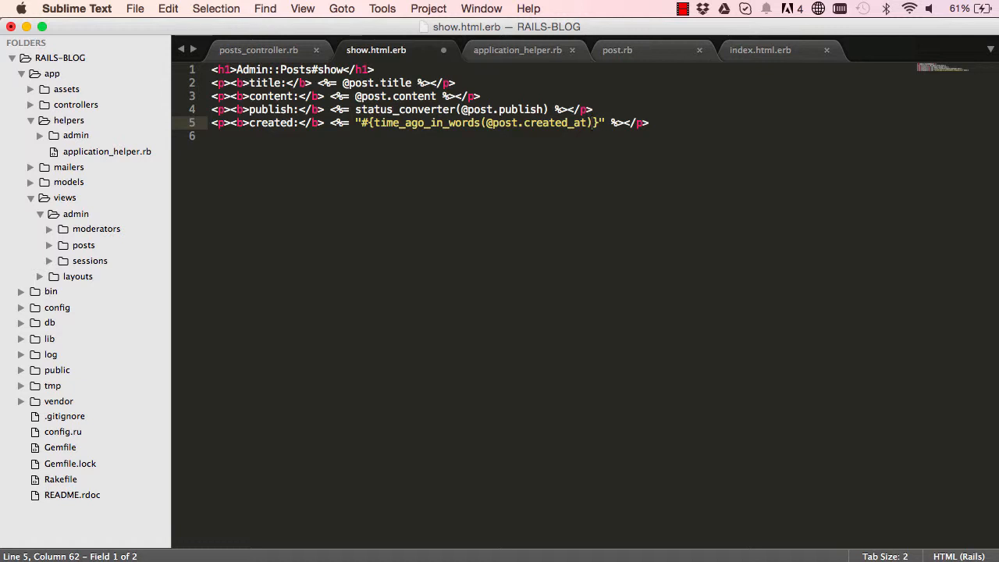
text(" ")
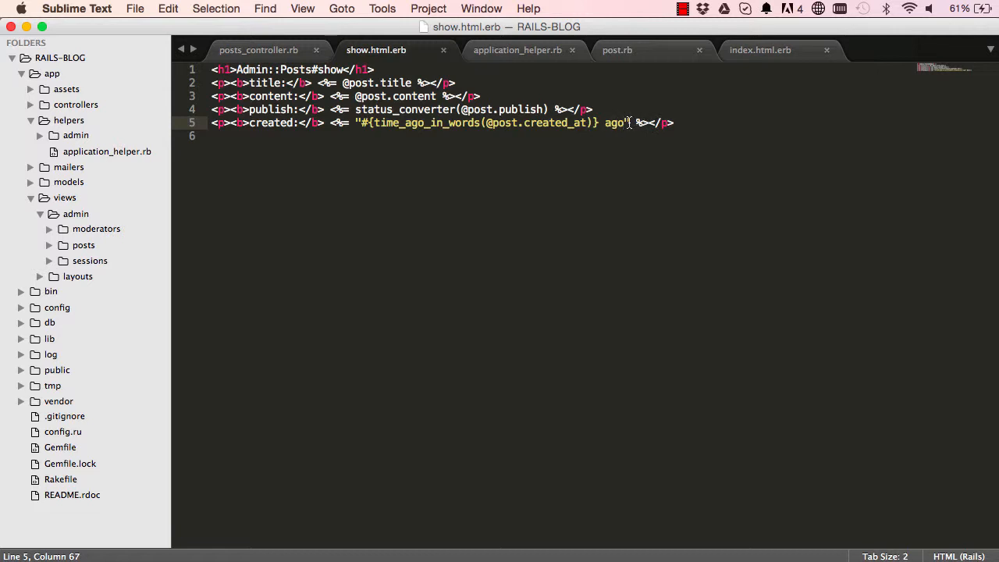
drag(631, 122, 354, 122)
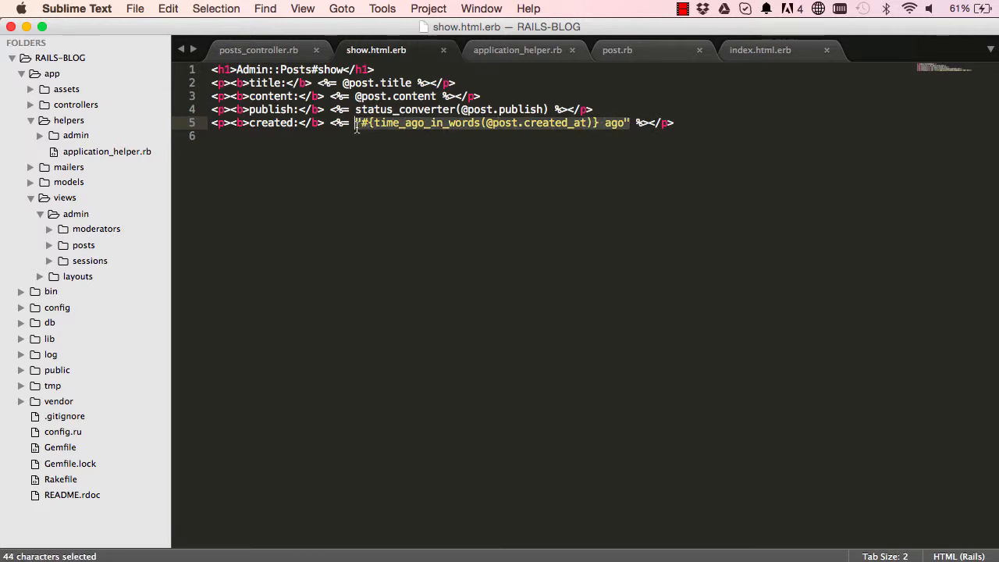
key(cmd+c)
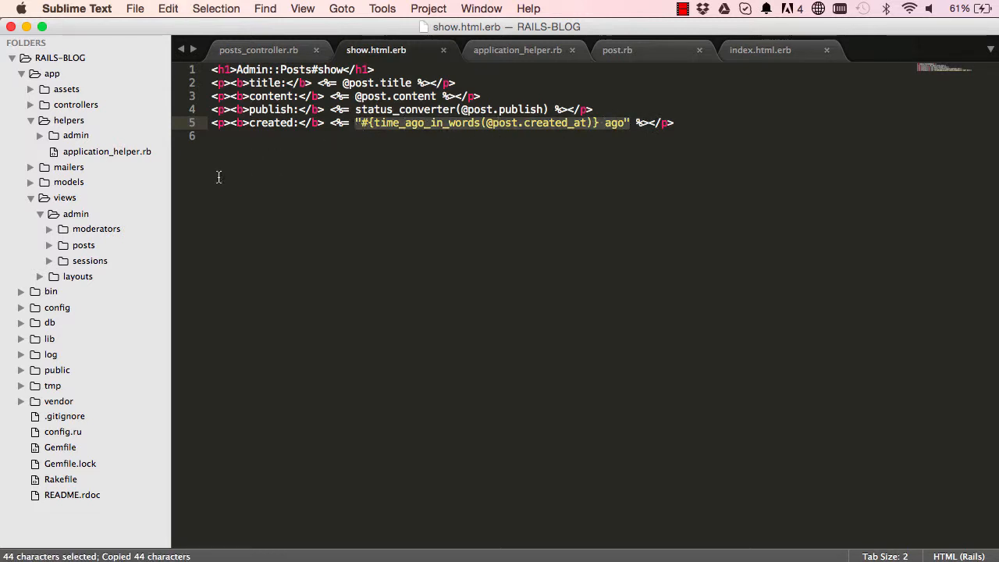
click(517, 50)
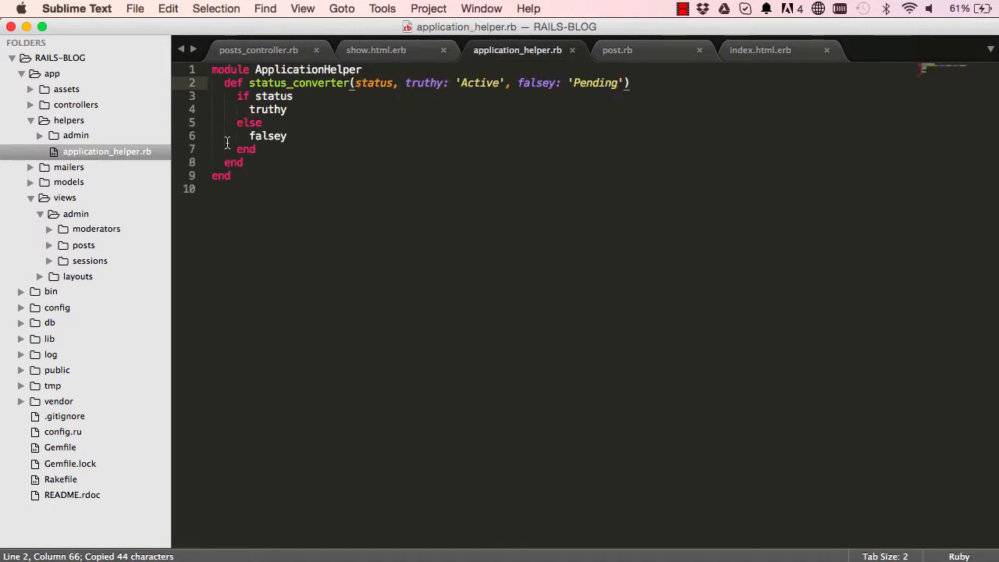
click(243, 162)
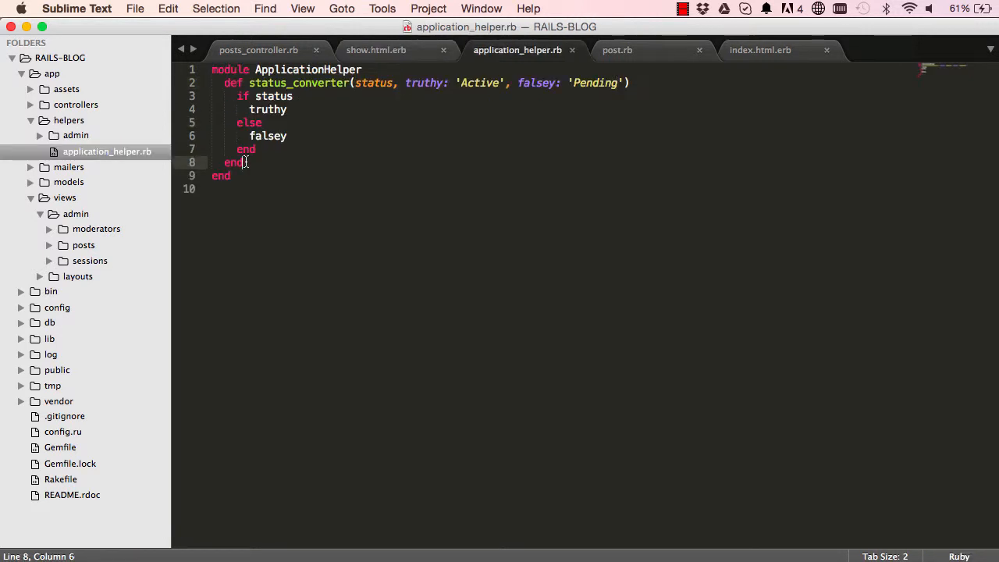
text(def)
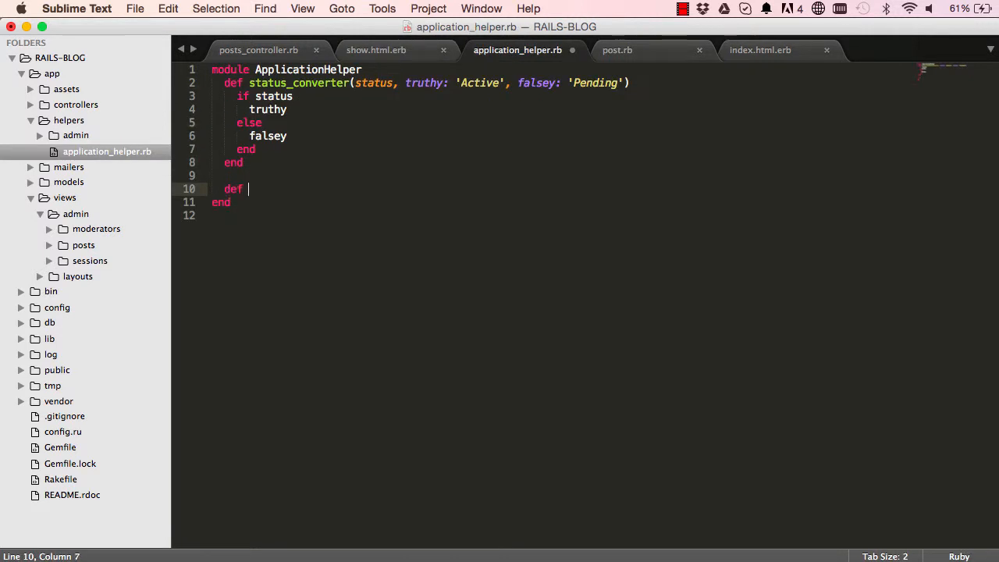
text(time_a)
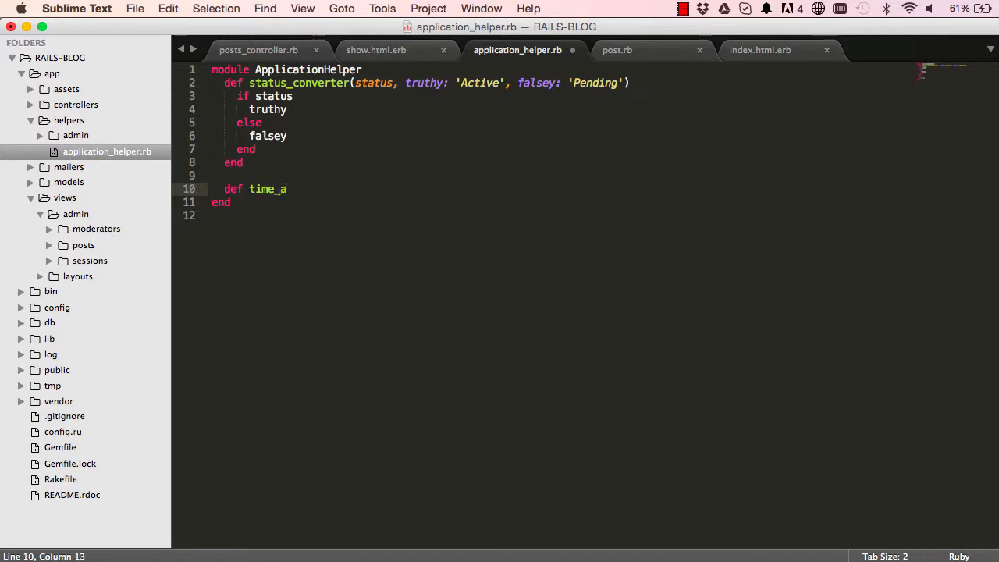
text(go)
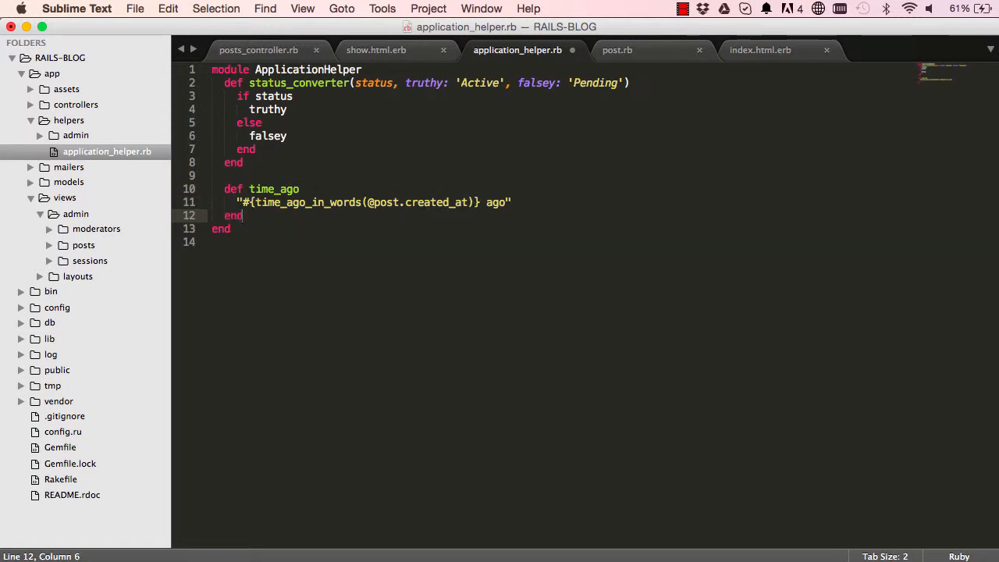
click(298, 189)
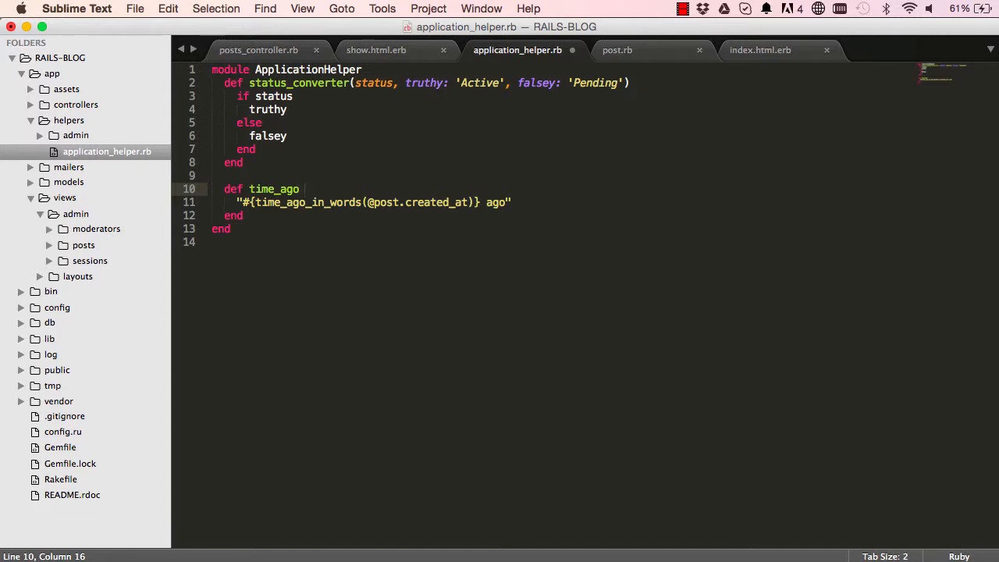
text(time)
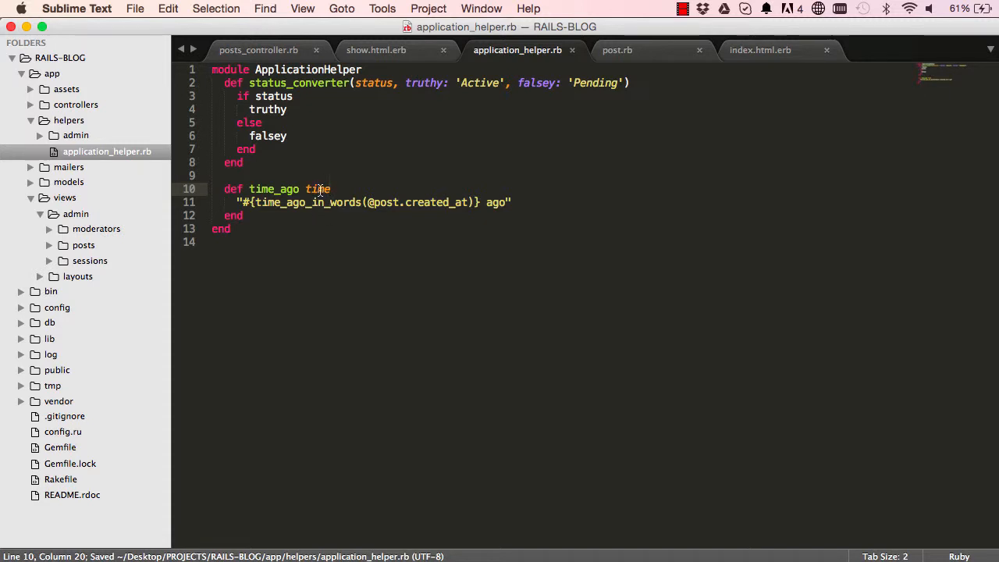
double_click(318, 189)
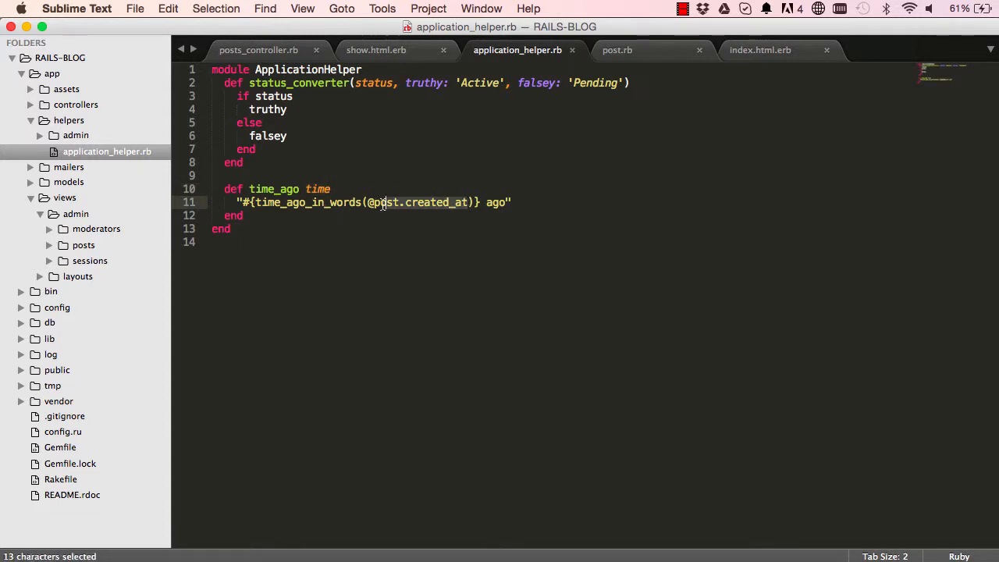
text(time)
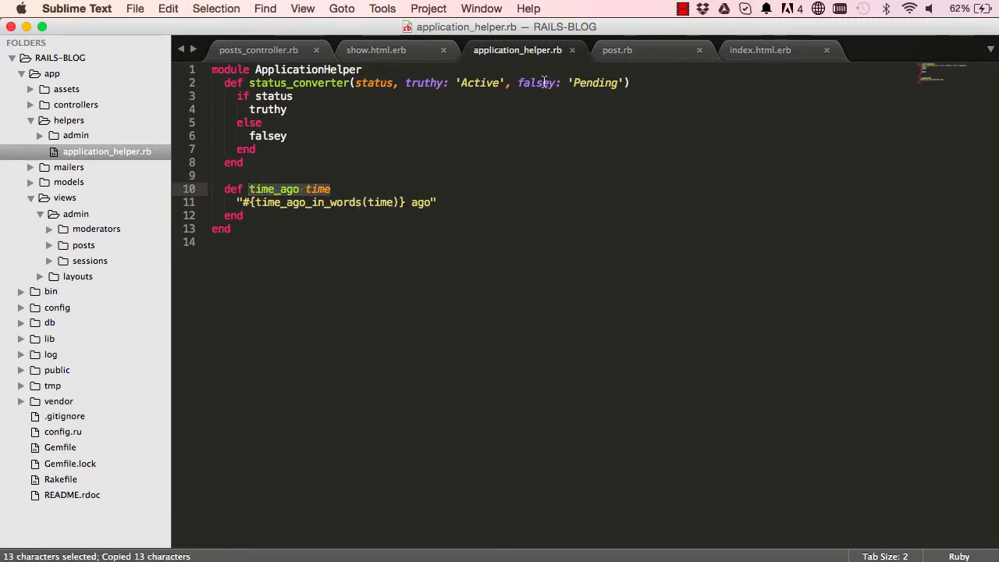
click(375, 49)
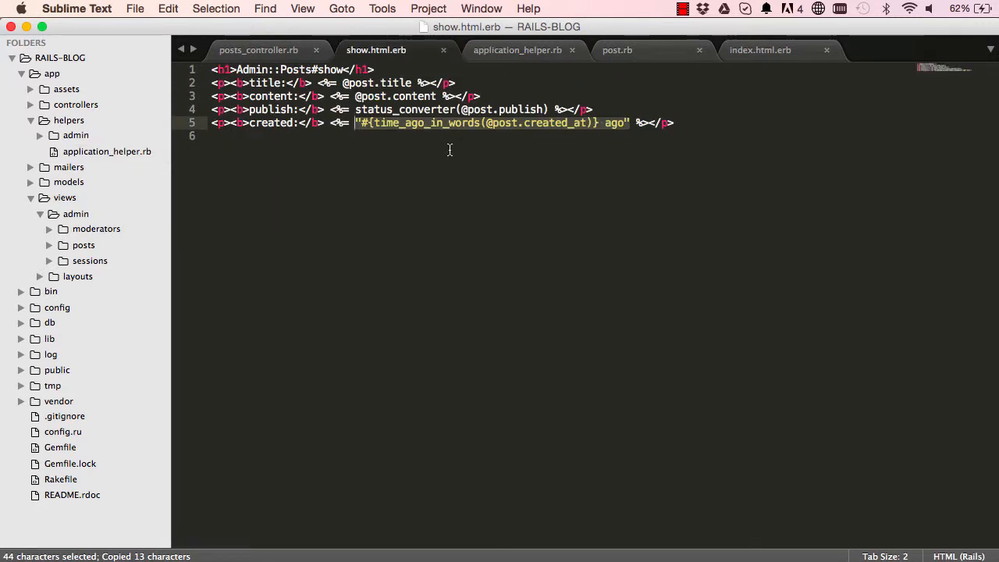
key(delete)
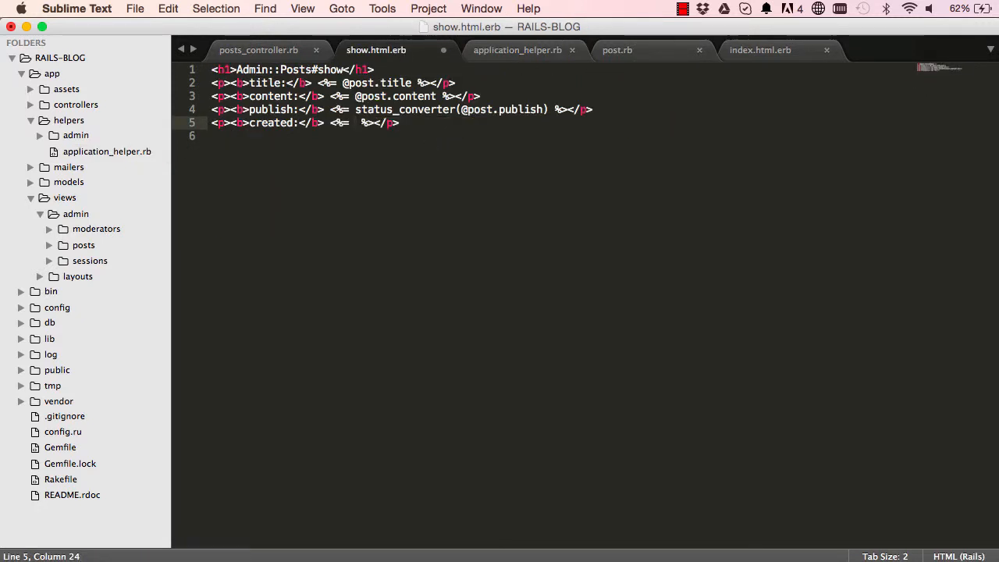
text(time_ago time)
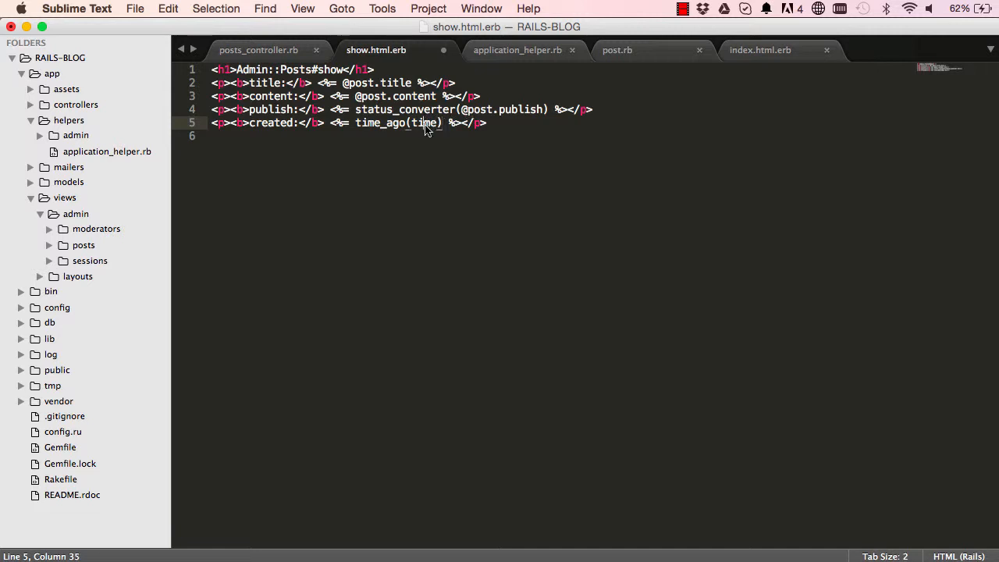
text(@post.)
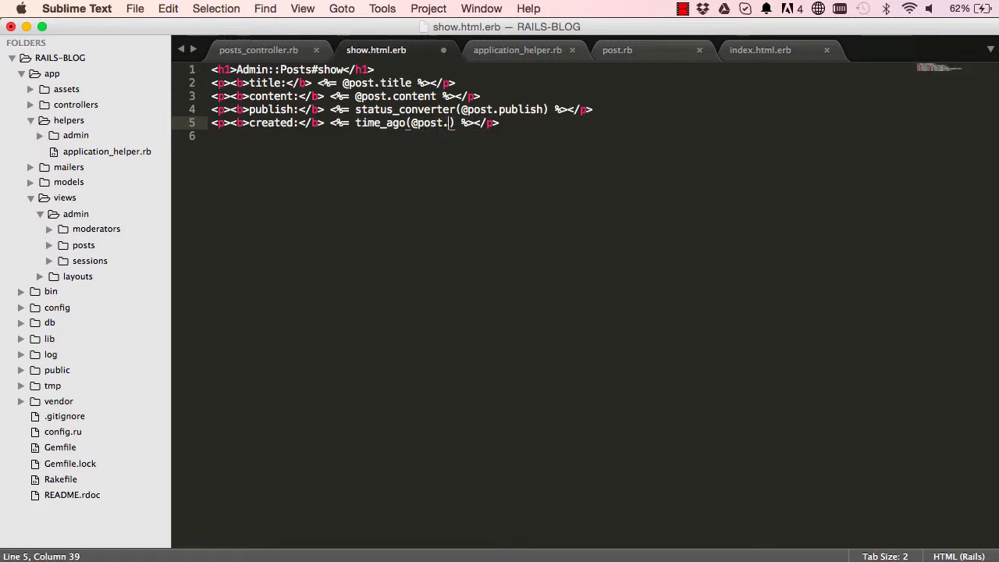
text(created_)
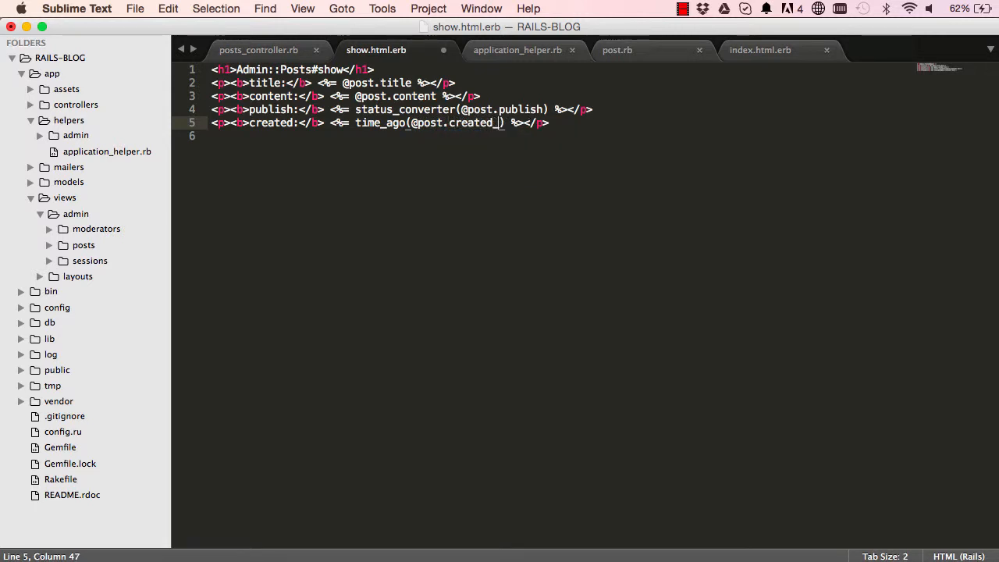
text(at)
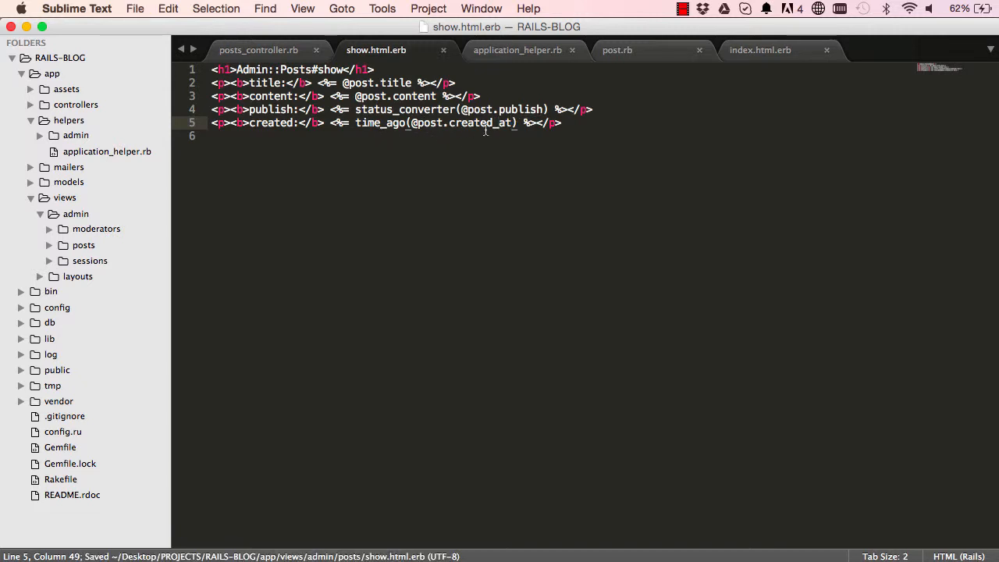
mouse_move(523, 156)
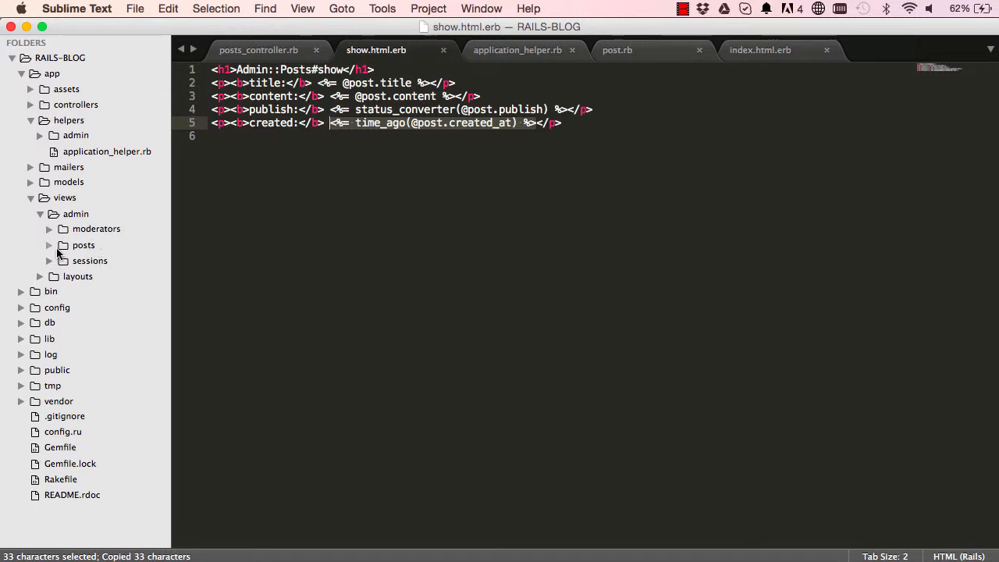
- Expand the views/admin/posts folder in the Sublime Text sidebar
click(84, 245)
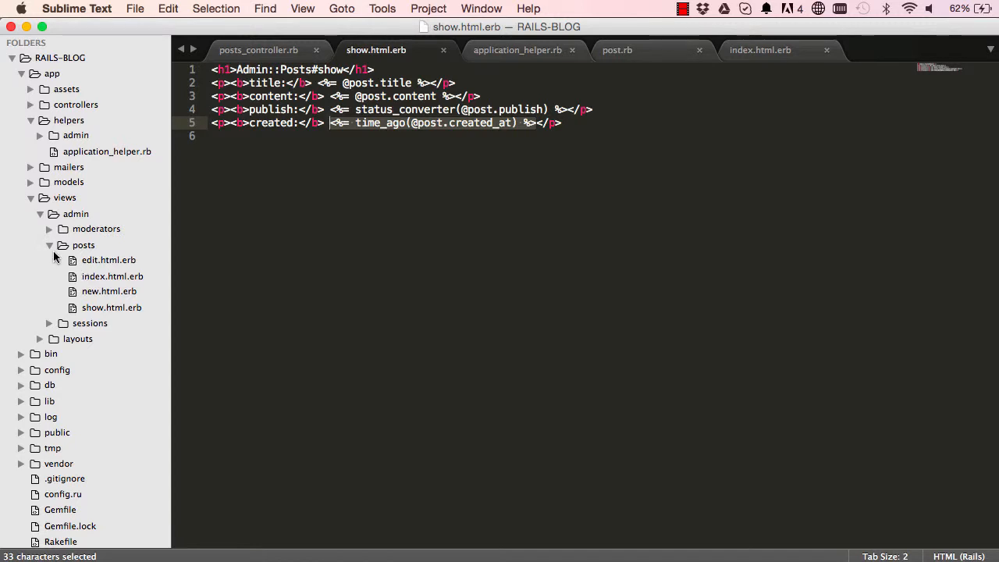
click(50, 245)
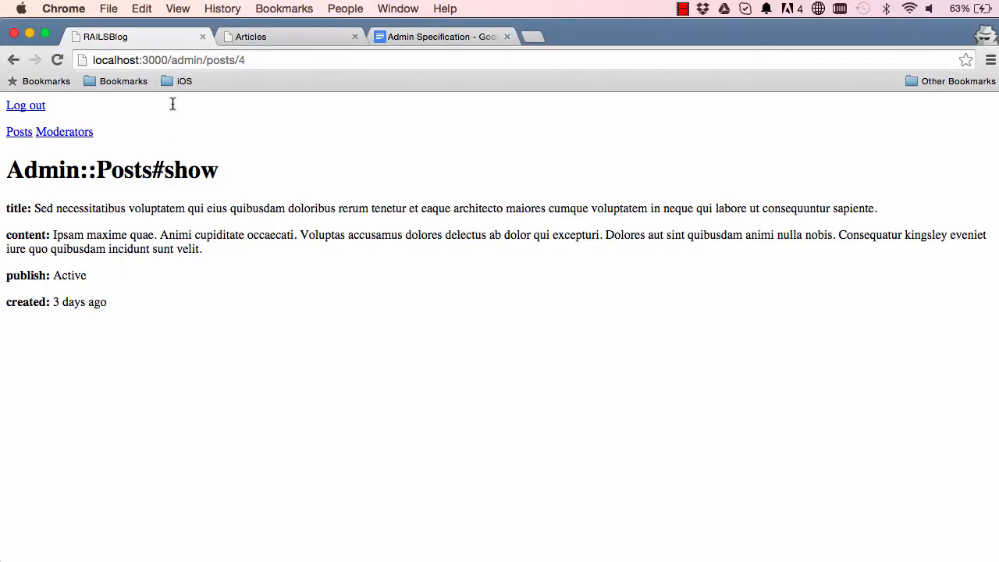
- Visit the Moderators index page, then go back to the posts list
click(64, 131)
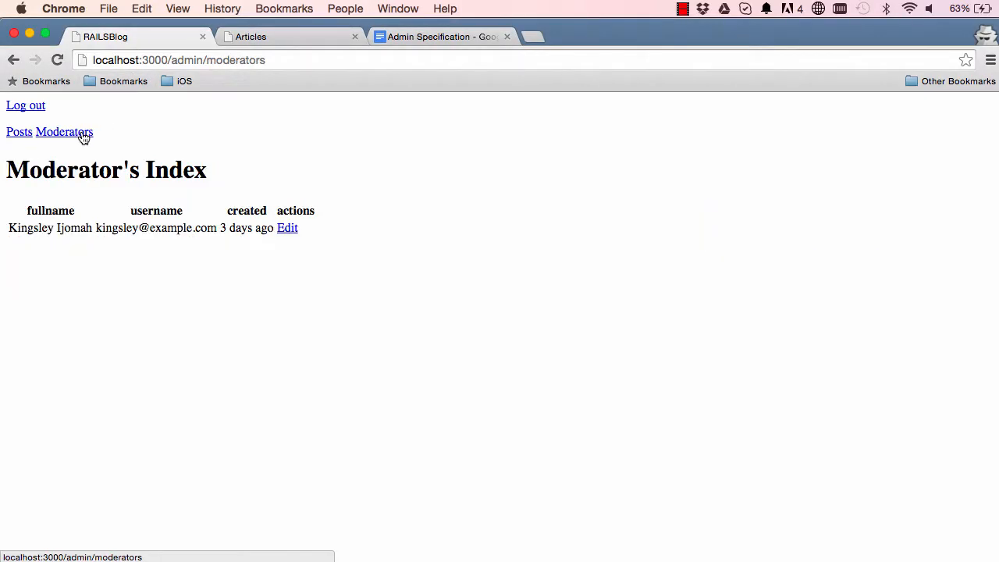
mouse_move(261, 230)
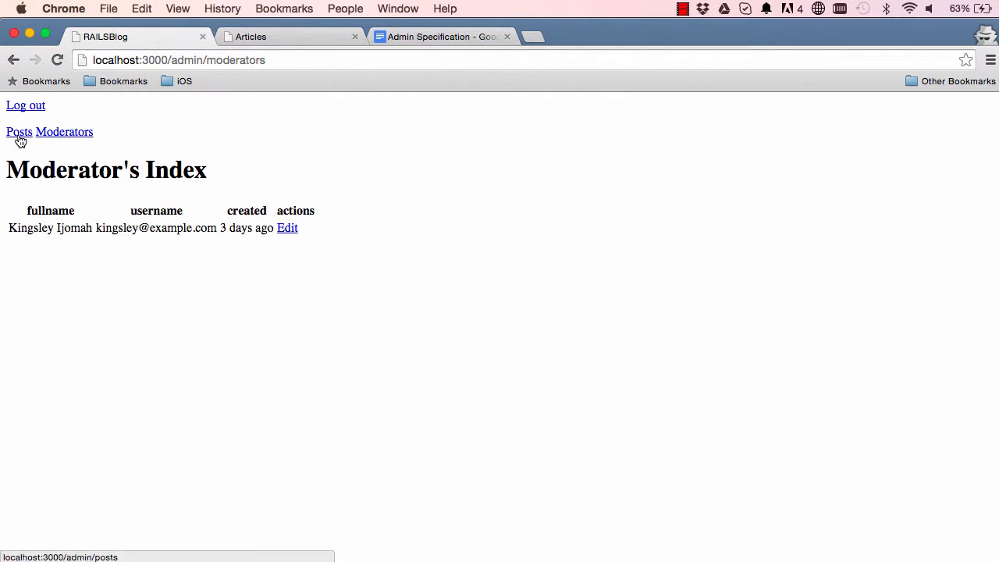
click(19, 131)
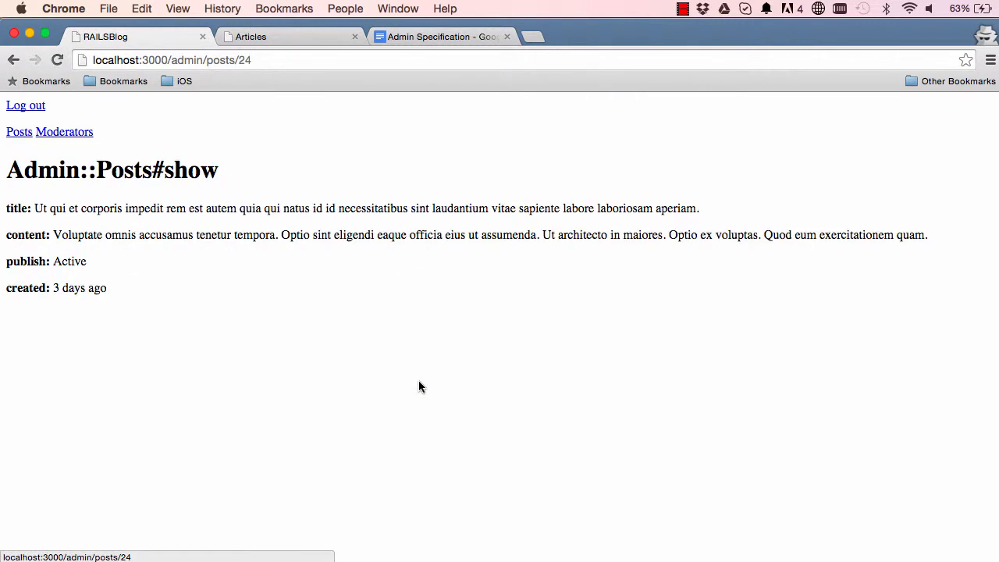
mouse_move(283, 328)
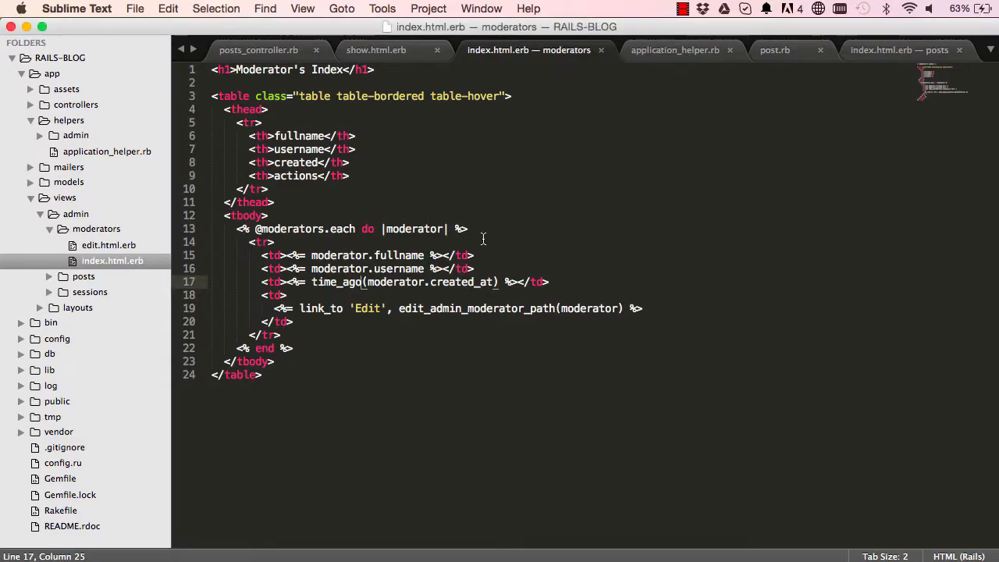
- Check application_helper.rb, return to post 24's page, and open the Admin Specification document
click(675, 50)
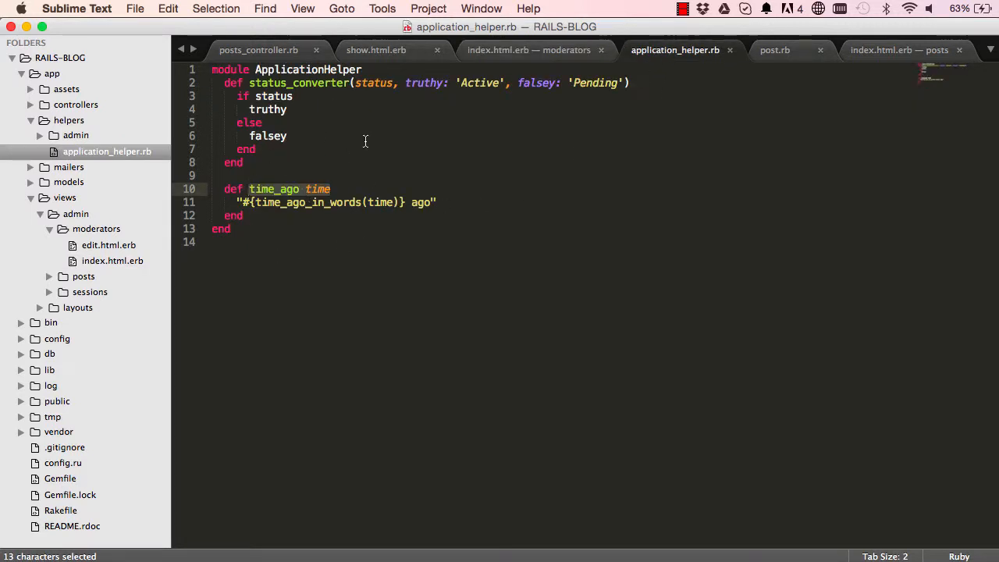
click(376, 49)
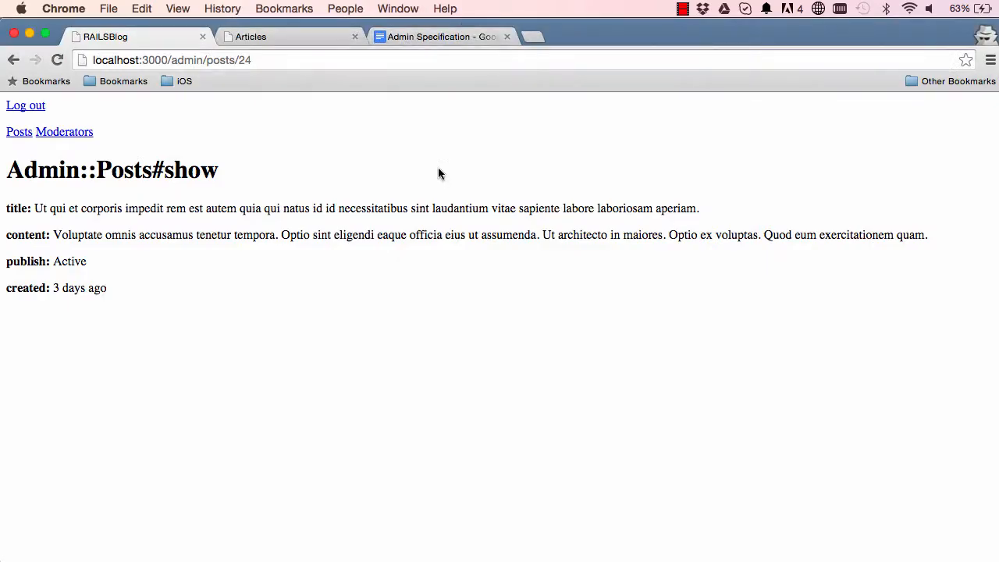
click(441, 37)
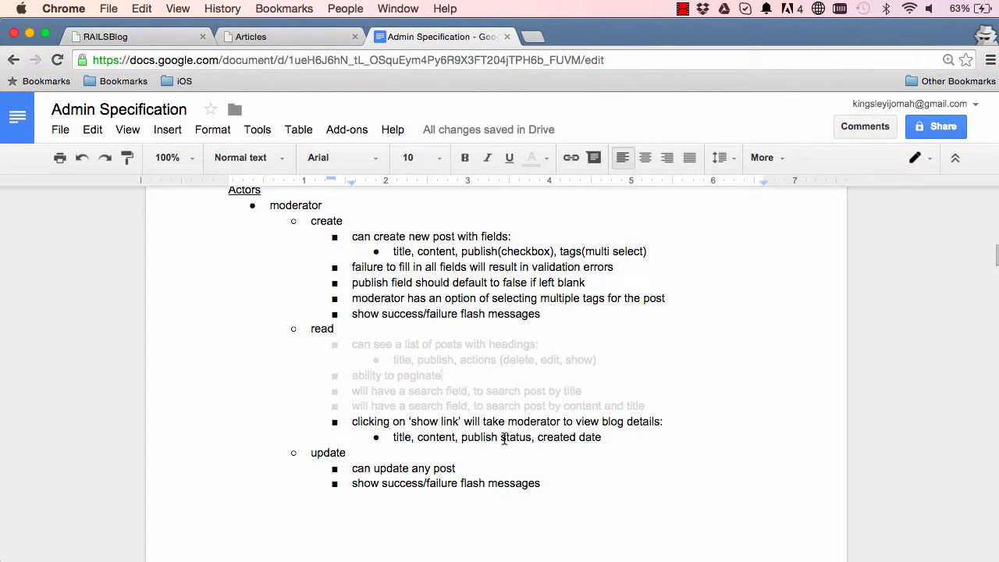